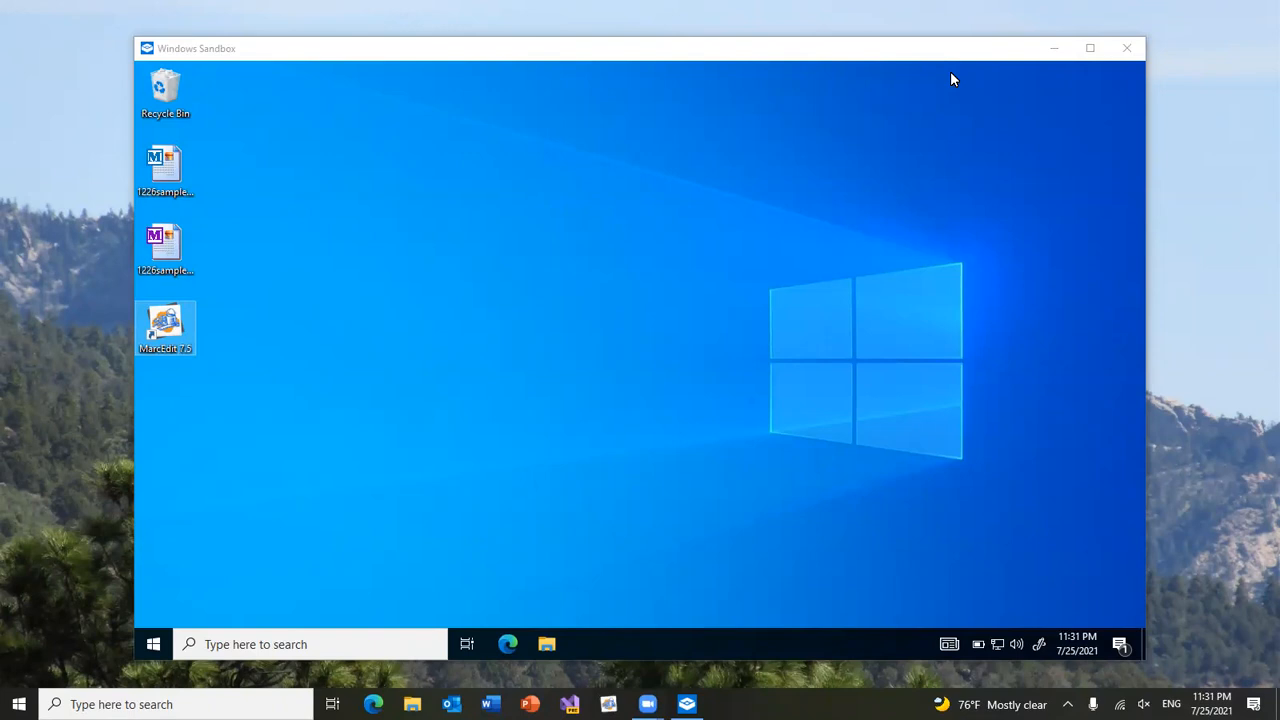
mouse_move(710, 272)
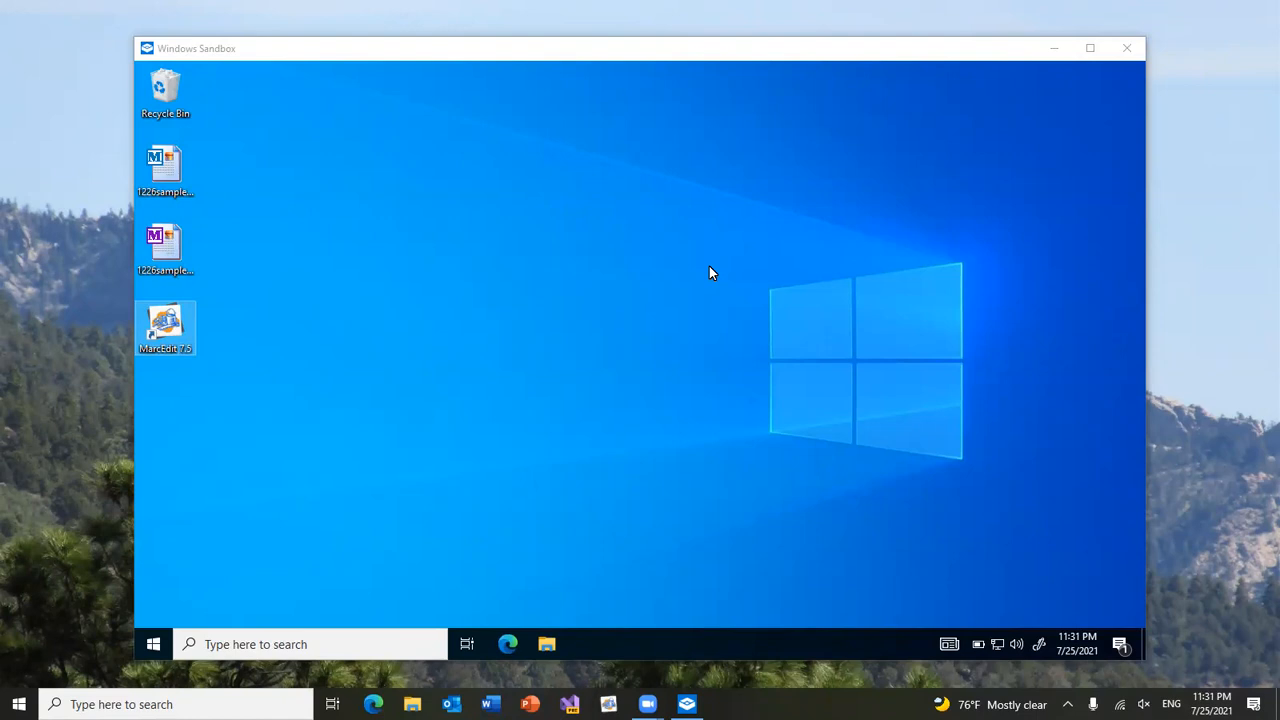
mouse_move(271, 397)
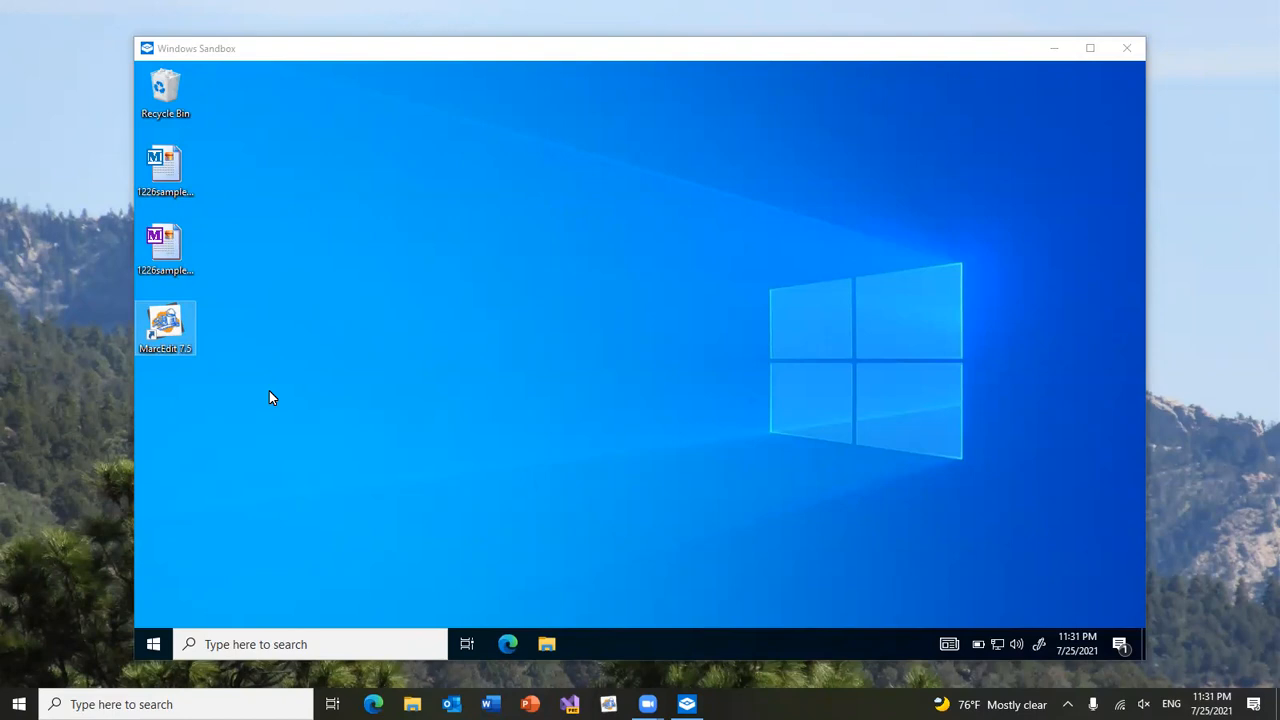
mouse_move(235, 343)
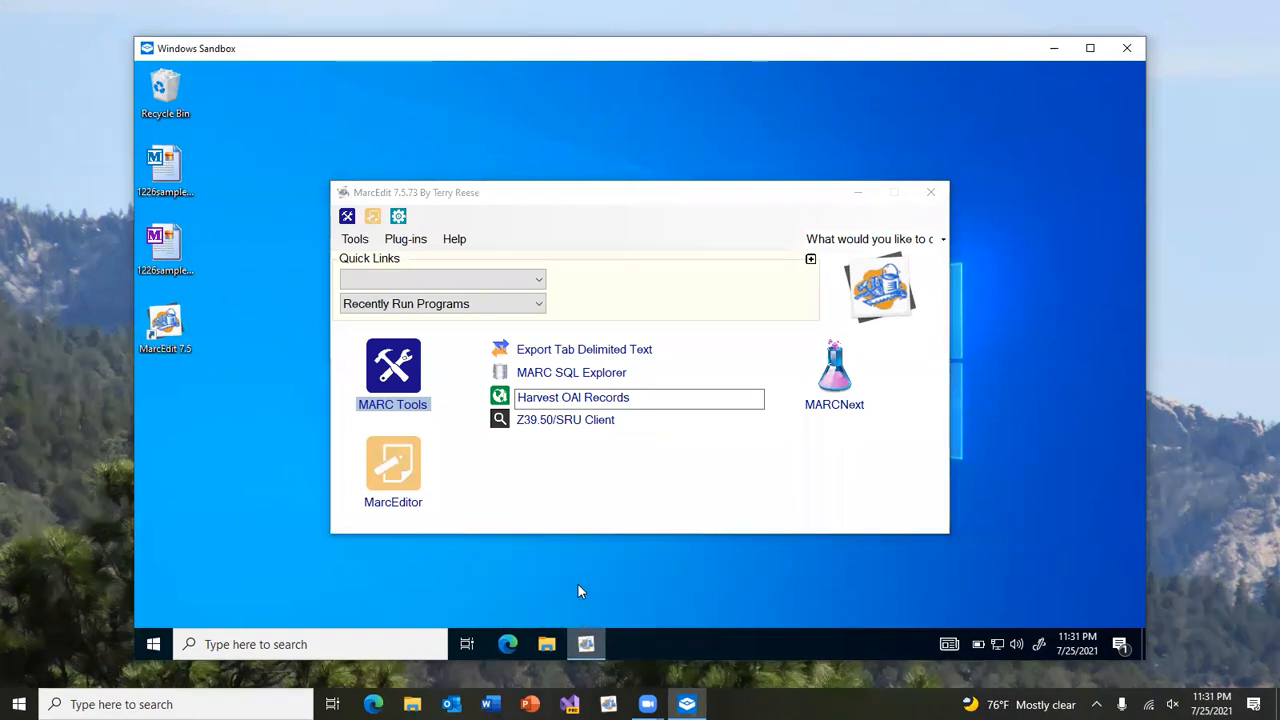
mouse_move(752, 601)
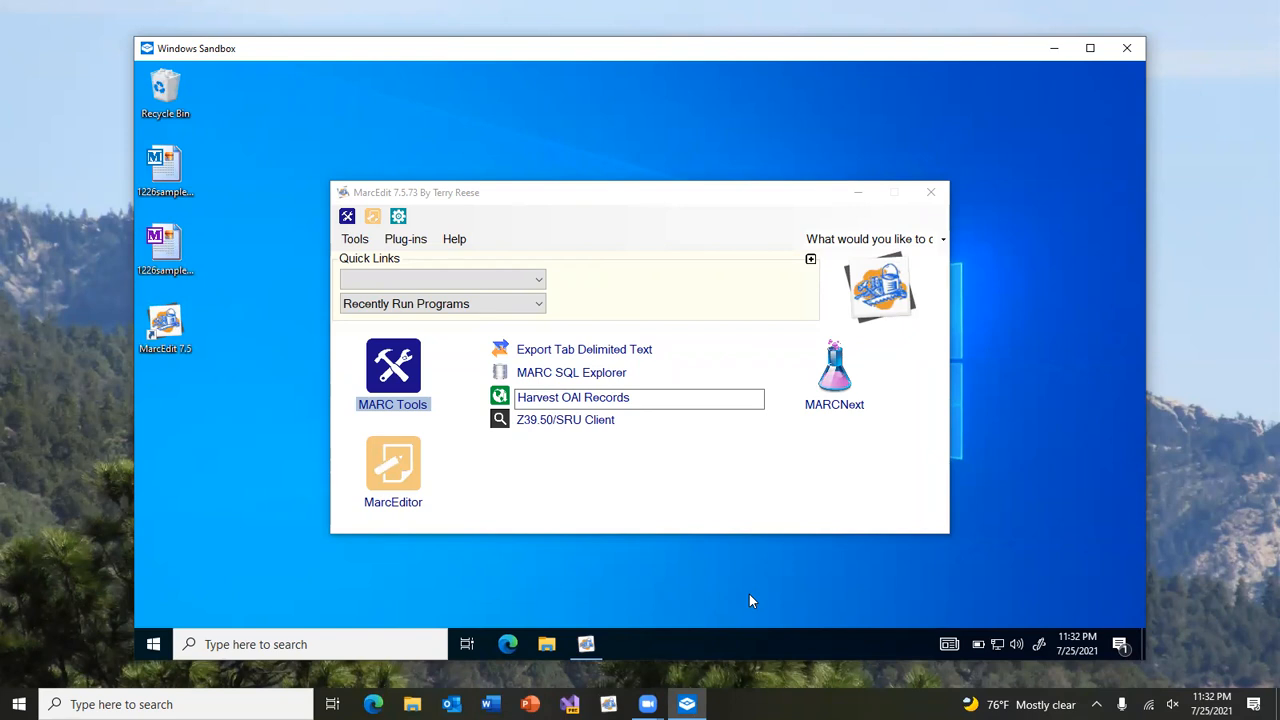
mouse_move(736, 610)
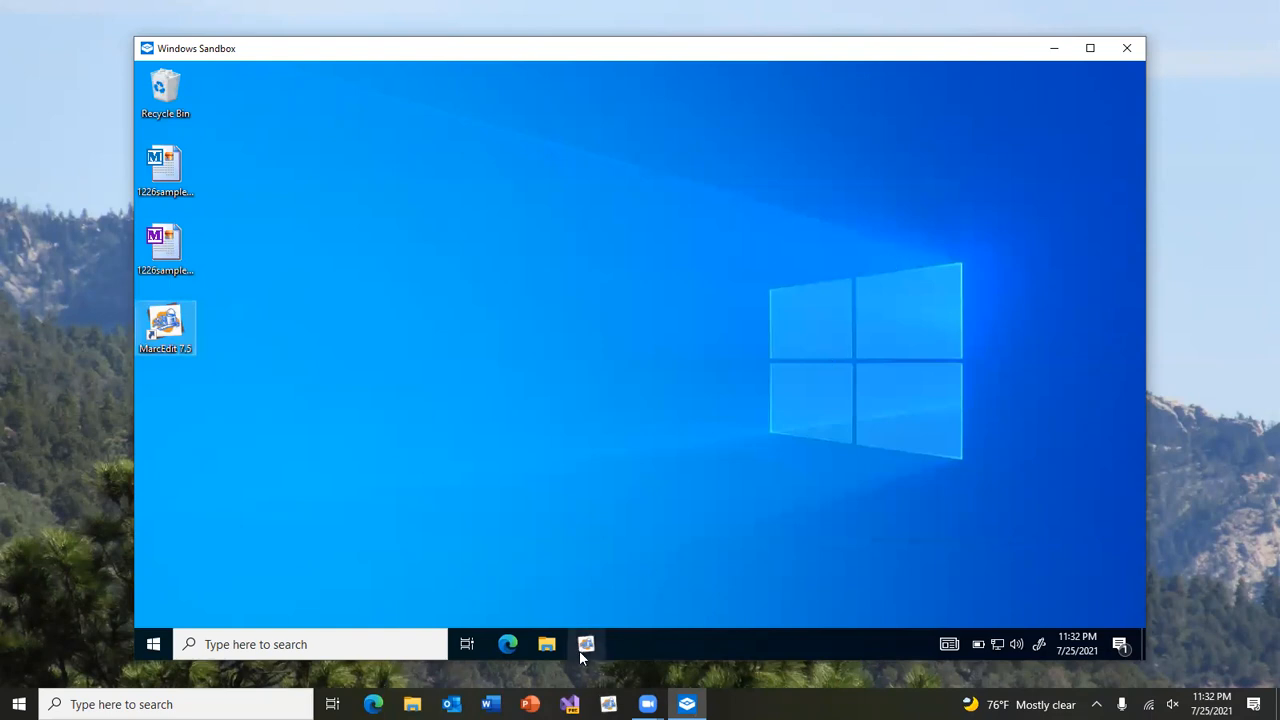
right_click(586, 644)
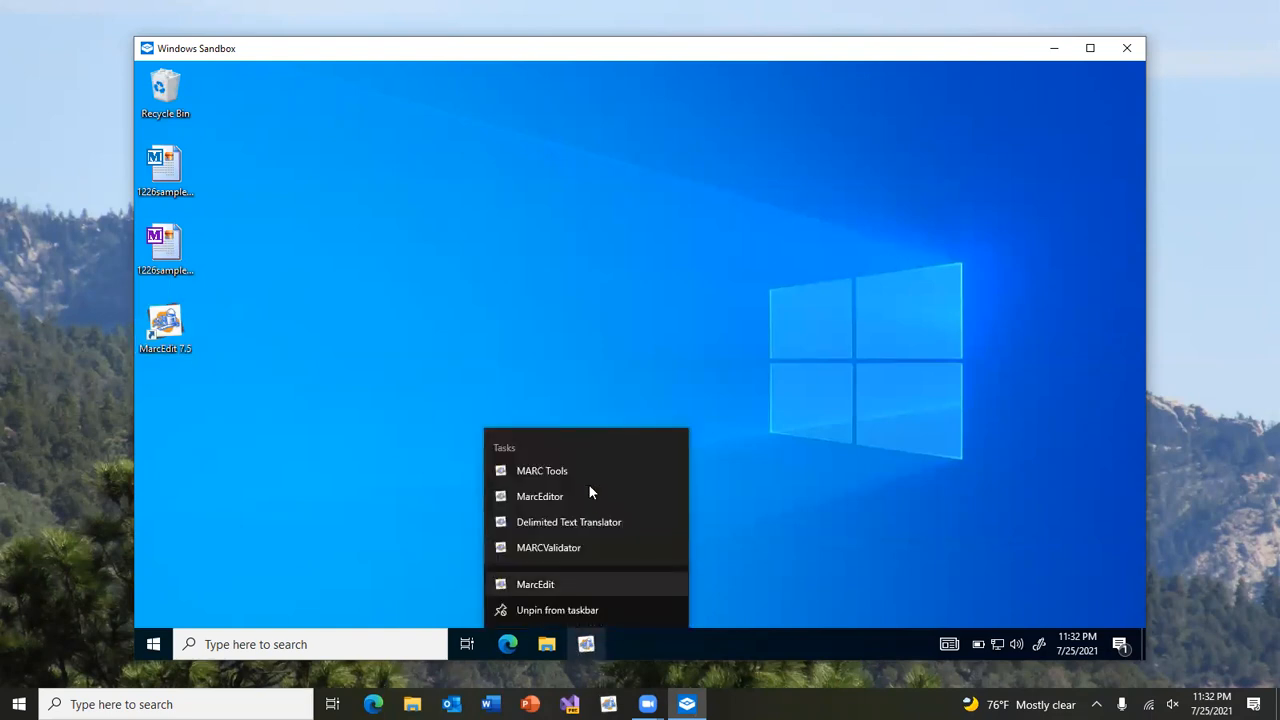
mouse_move(578, 471)
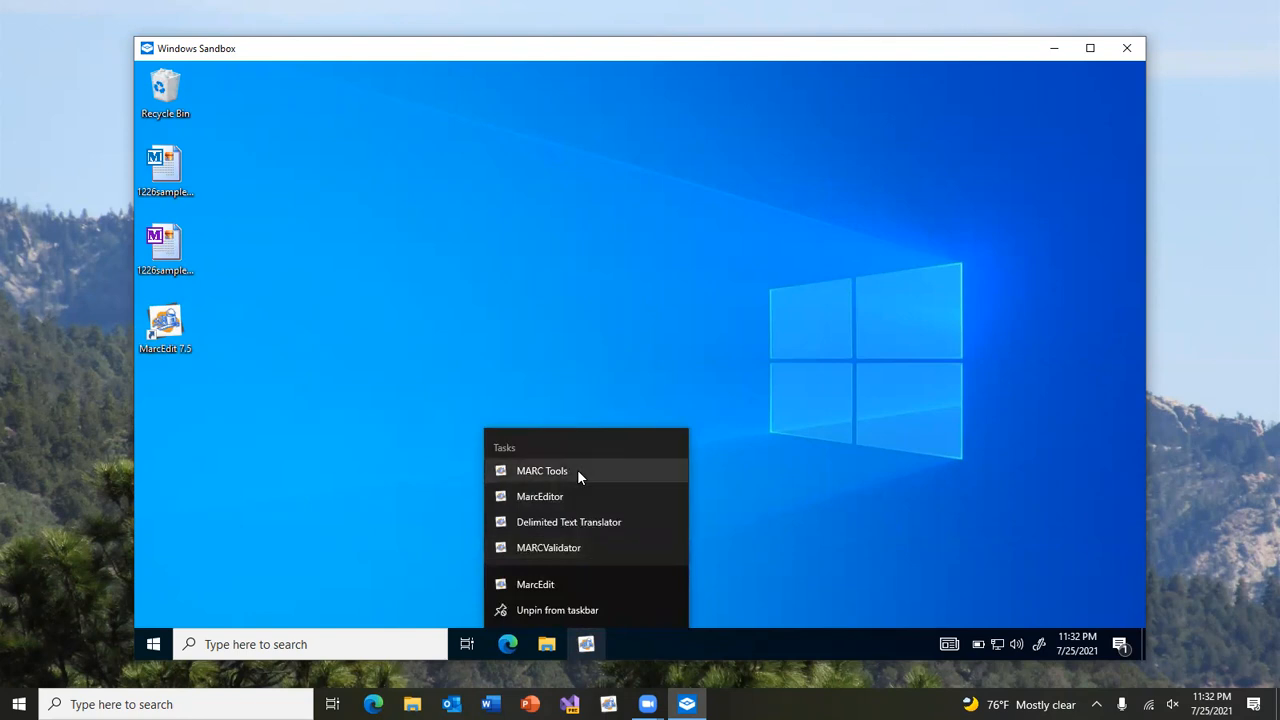
mouse_move(508, 476)
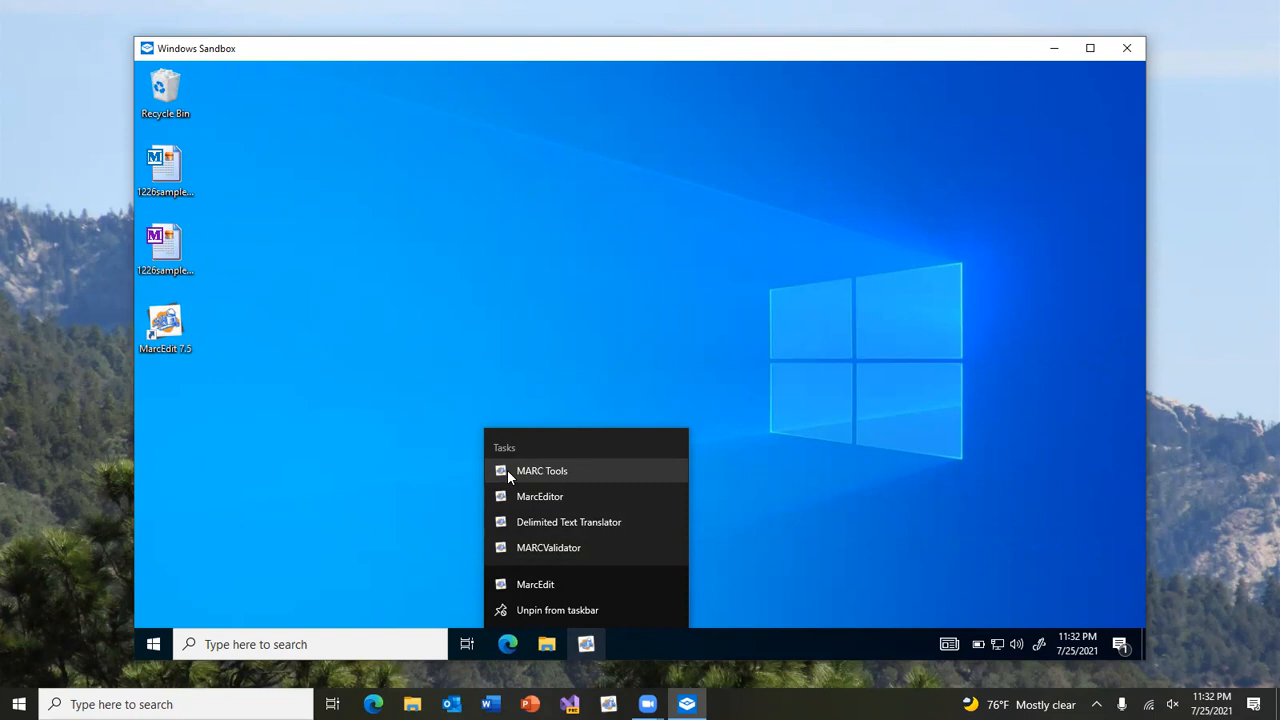
mouse_move(530, 490)
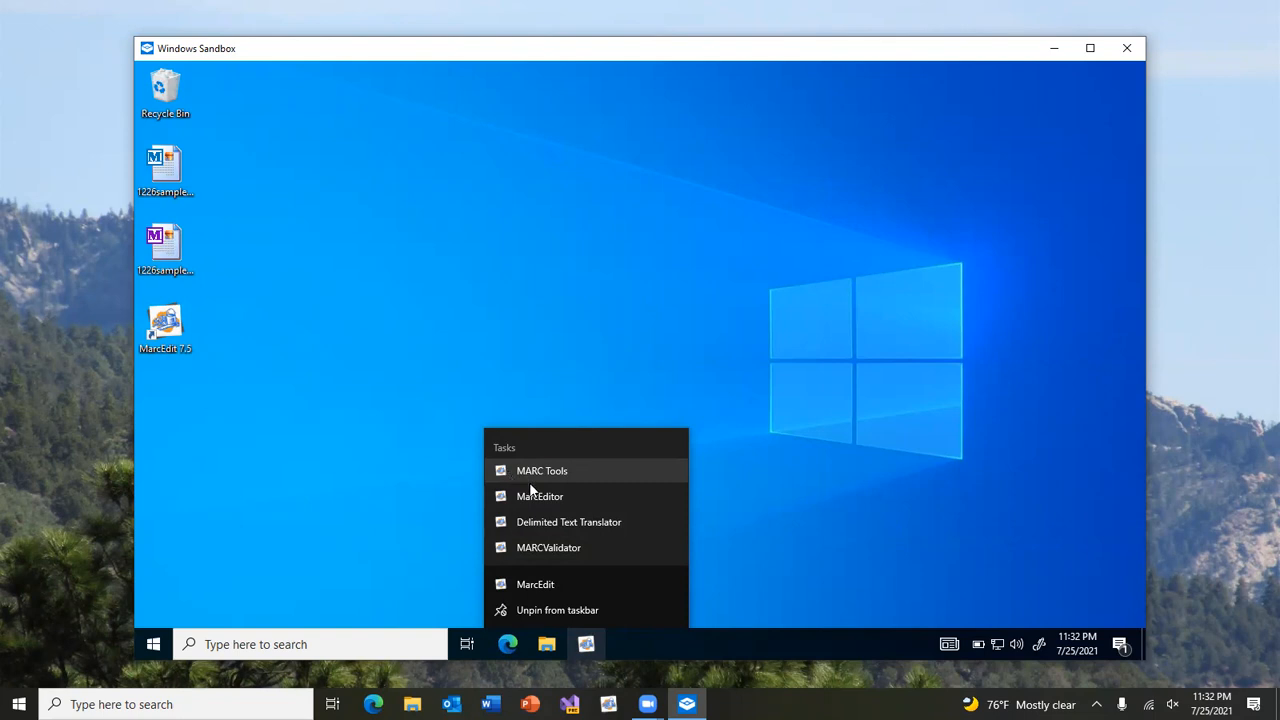
mouse_move(570, 552)
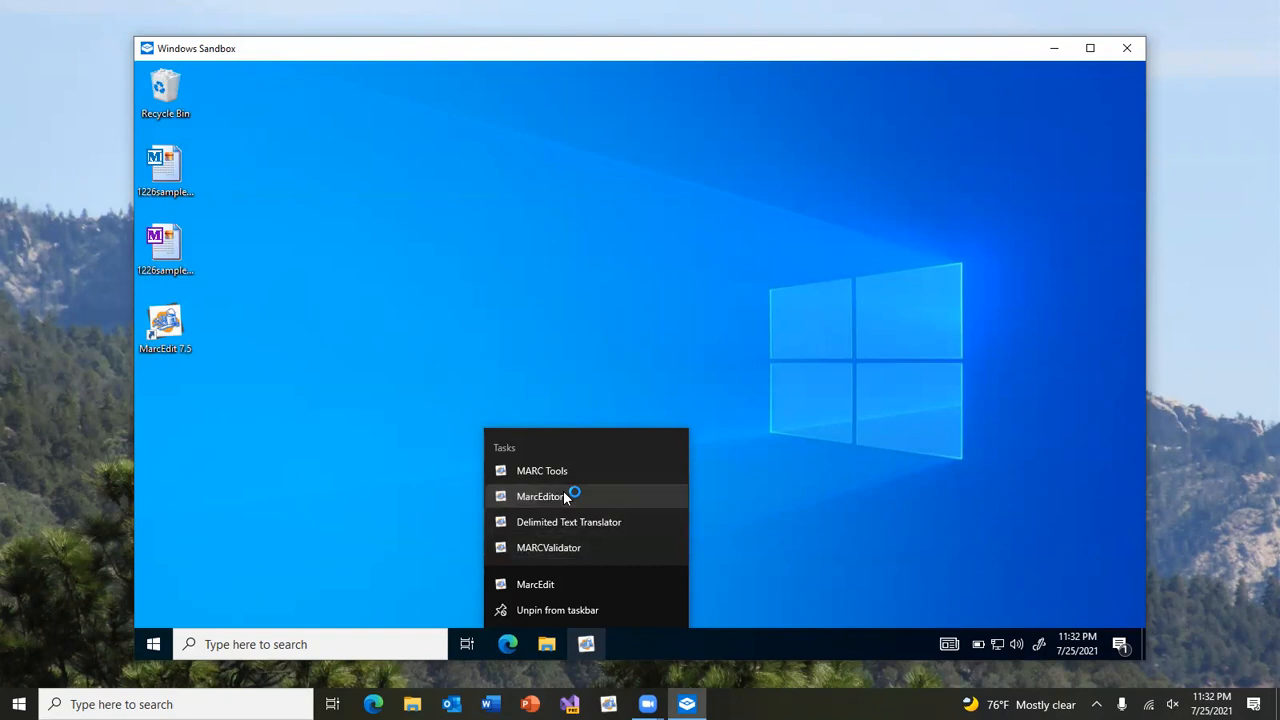
click(540, 496)
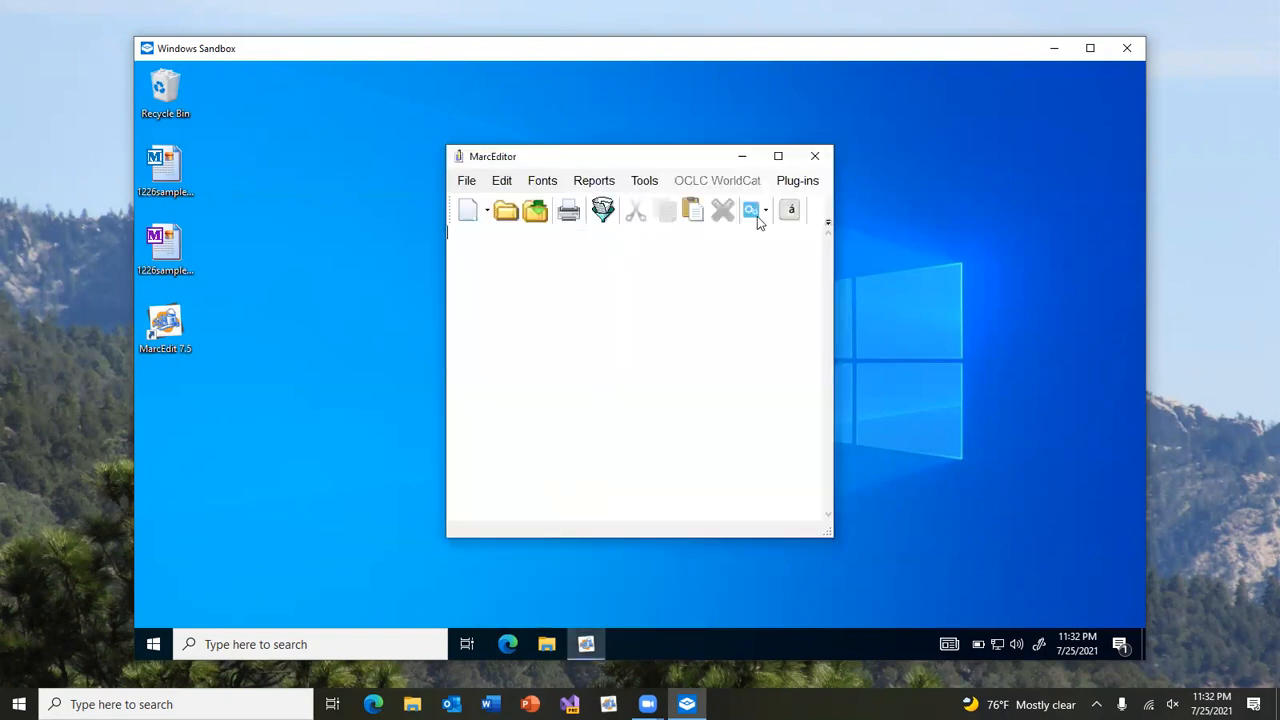
click(814, 156)
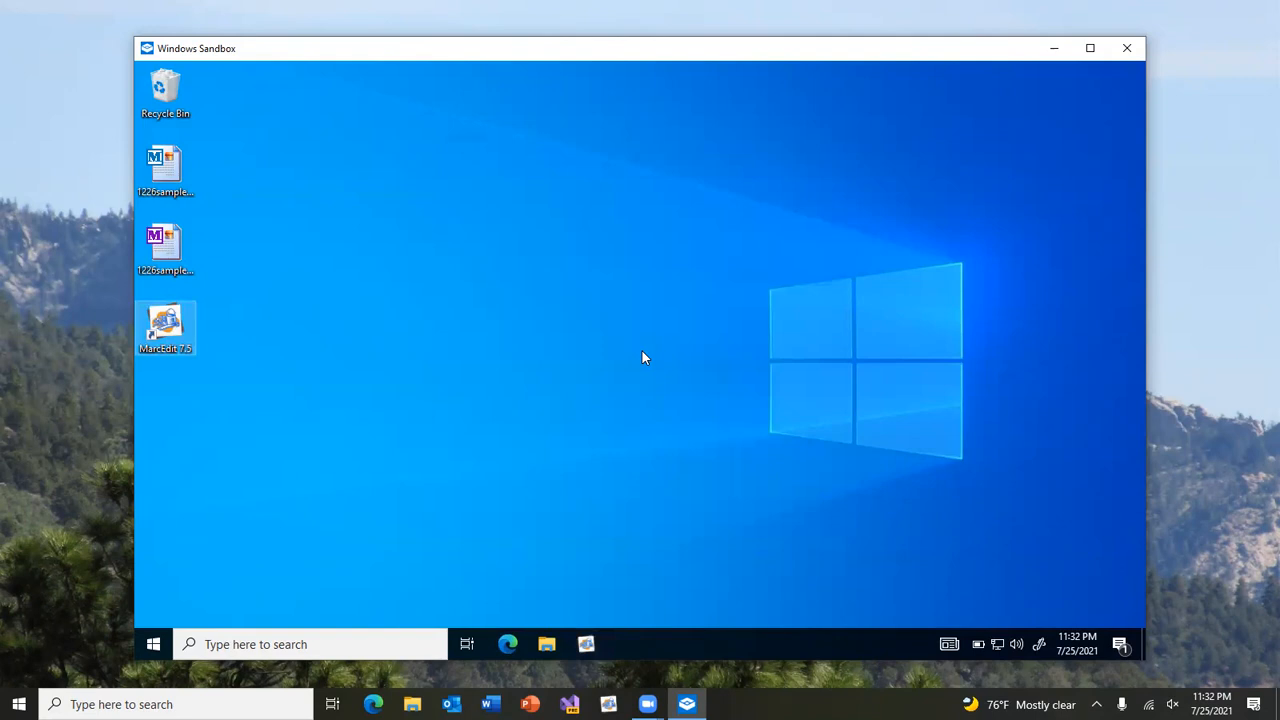
mouse_move(435, 374)
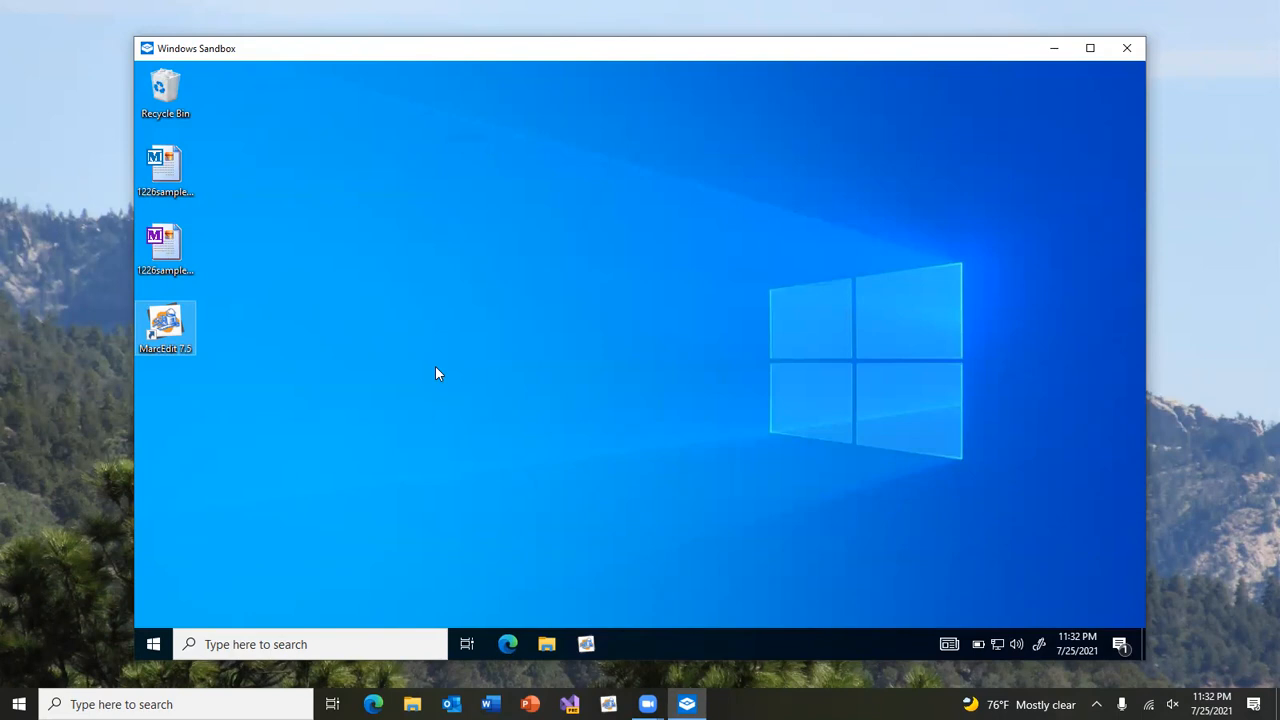
mouse_move(320, 285)
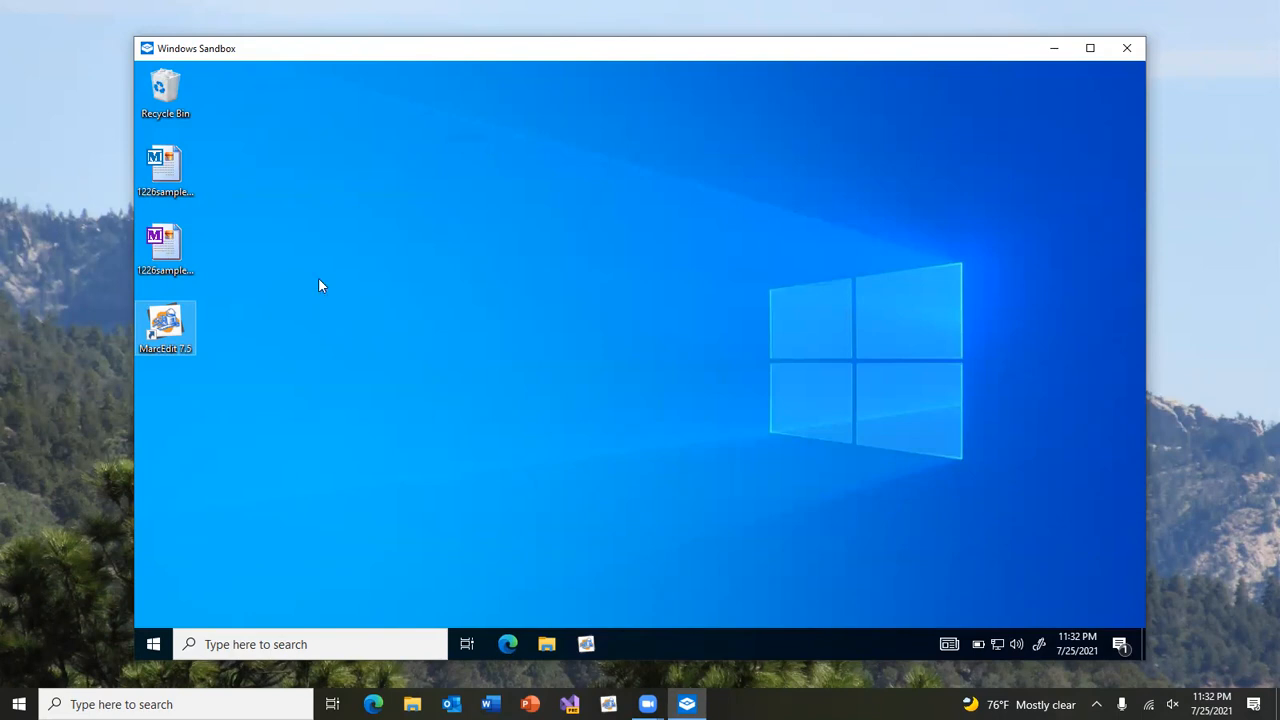
Open the 1226sample_records file from the desktop in MarcEditor, then close the editor
click(165, 170)
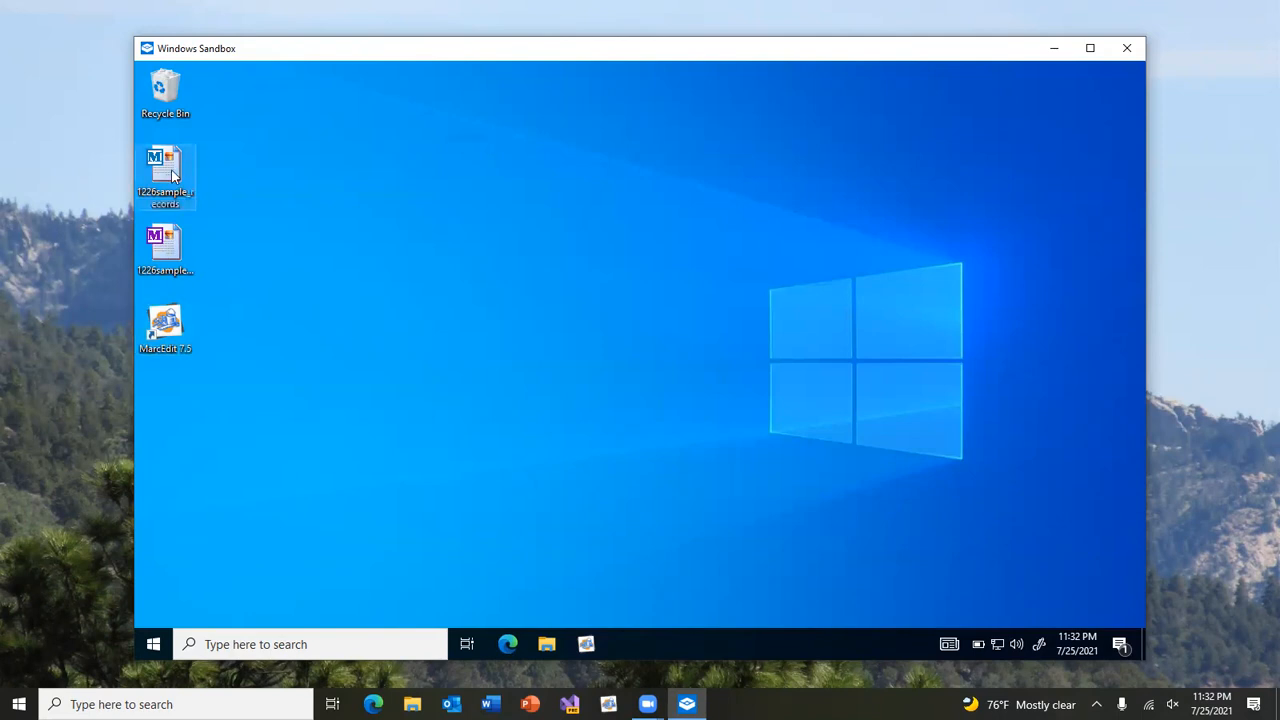
double_click(165, 175)
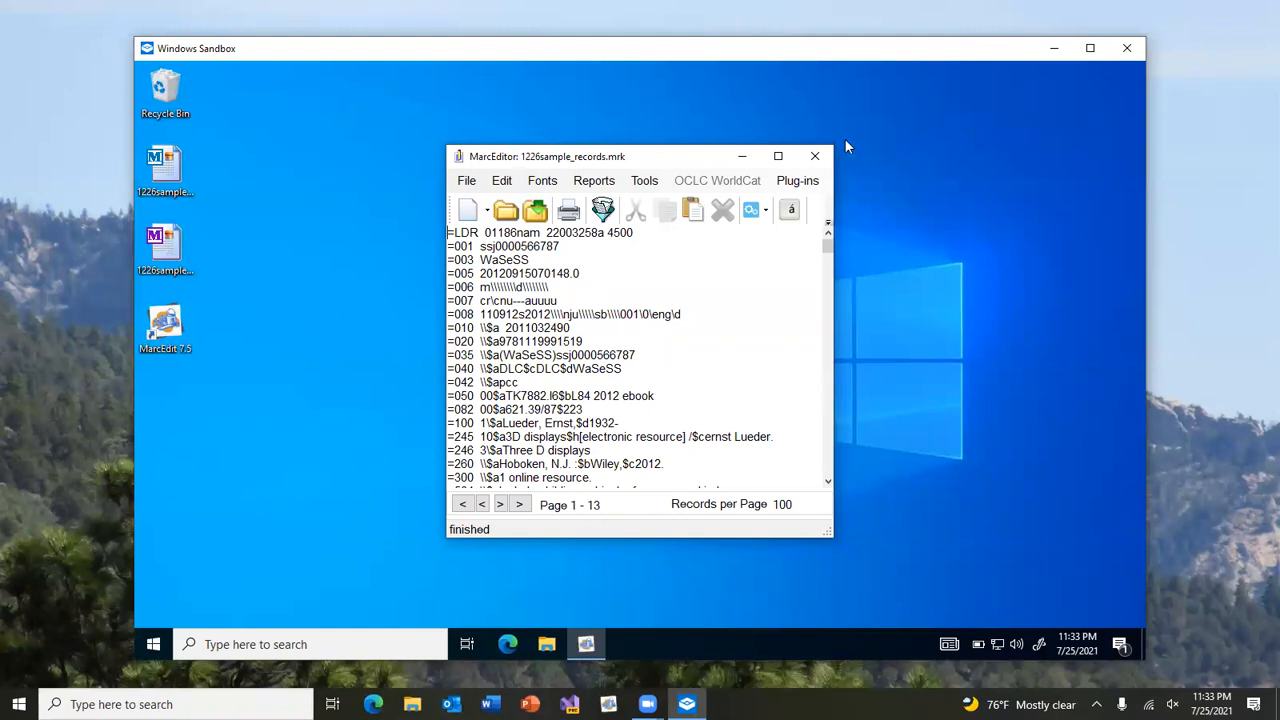
click(814, 156)
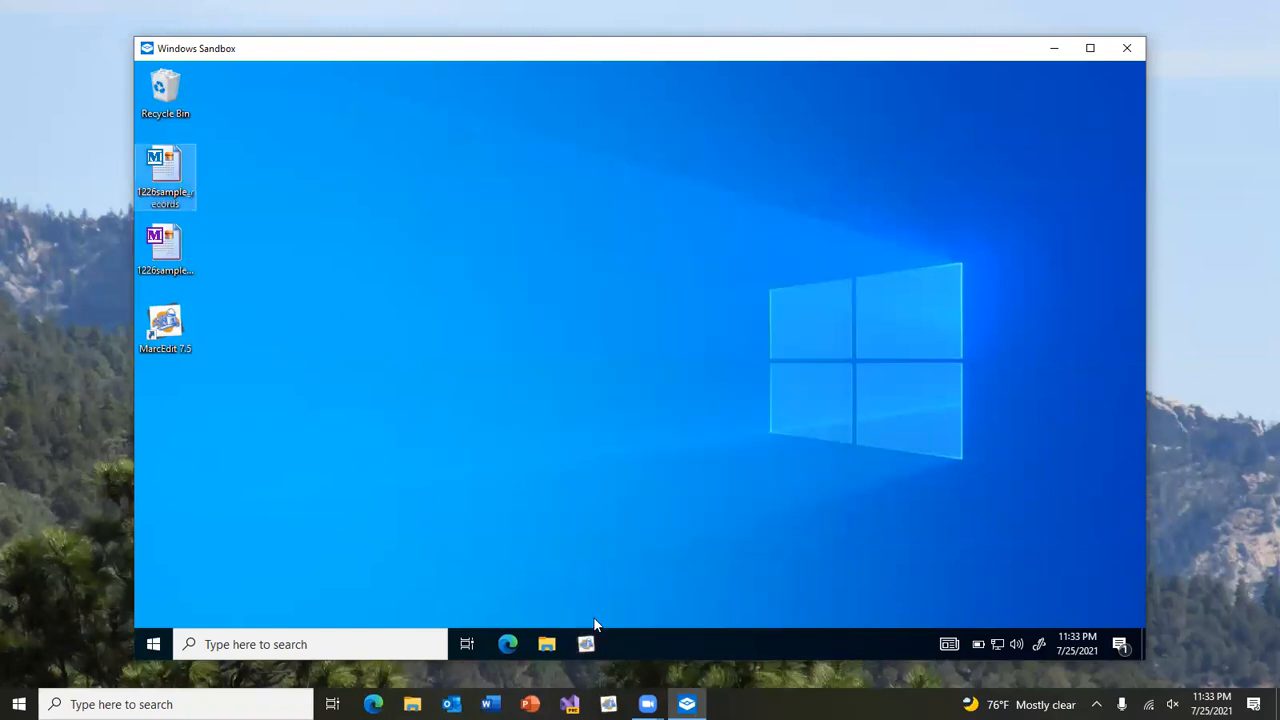
Show MarcEdit's taskbar Recent list to confirm the file appears, then dismiss it
right_click(586, 643)
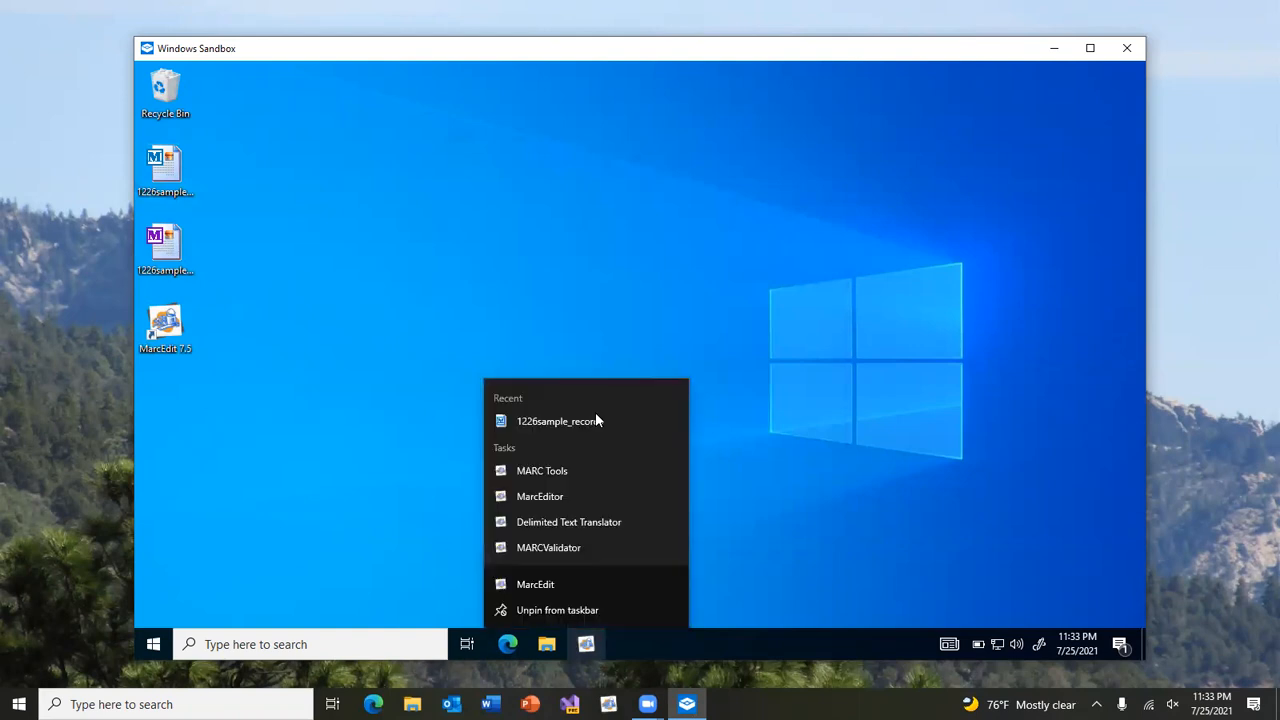
mouse_move(583, 432)
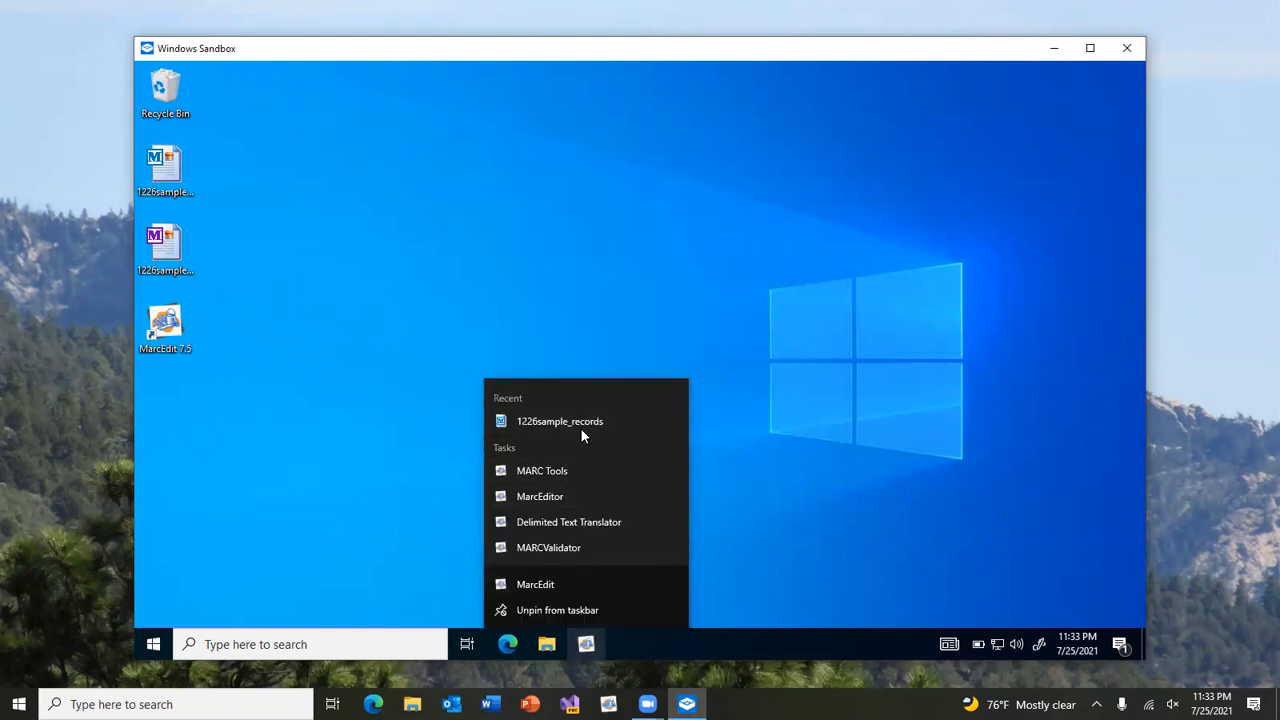
mouse_move(675, 421)
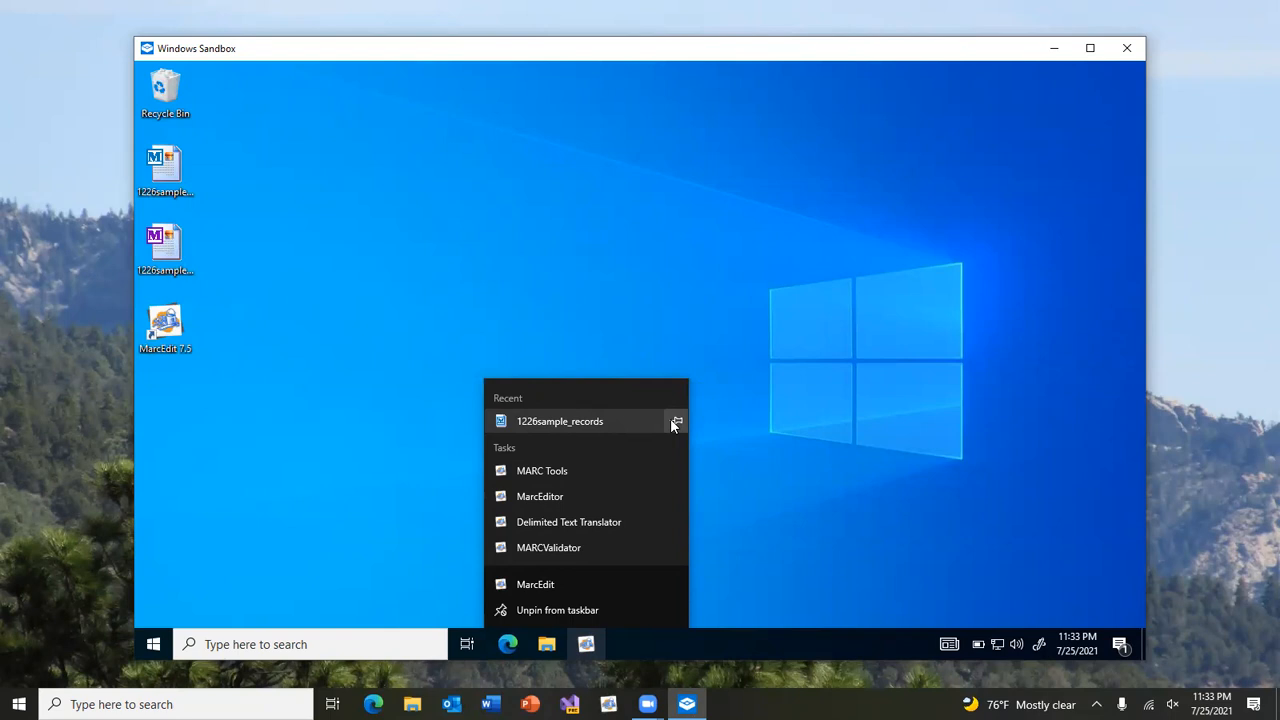
click(756, 406)
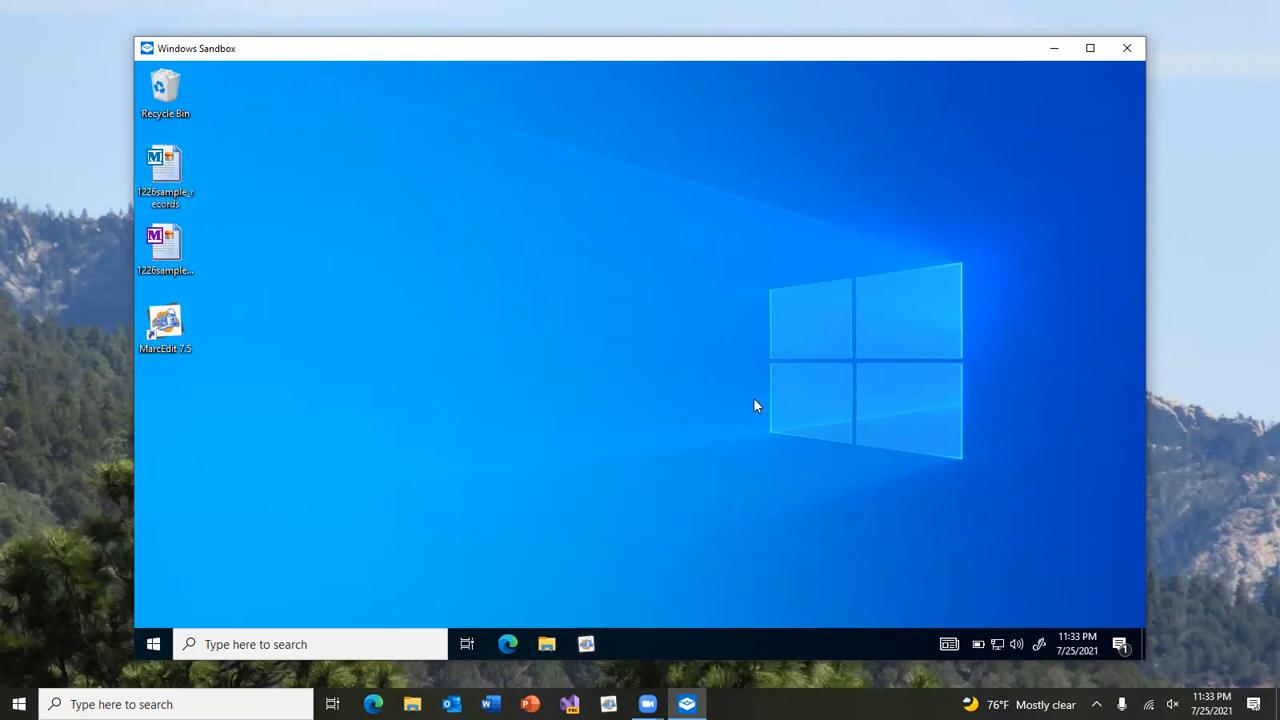
click(165, 320)
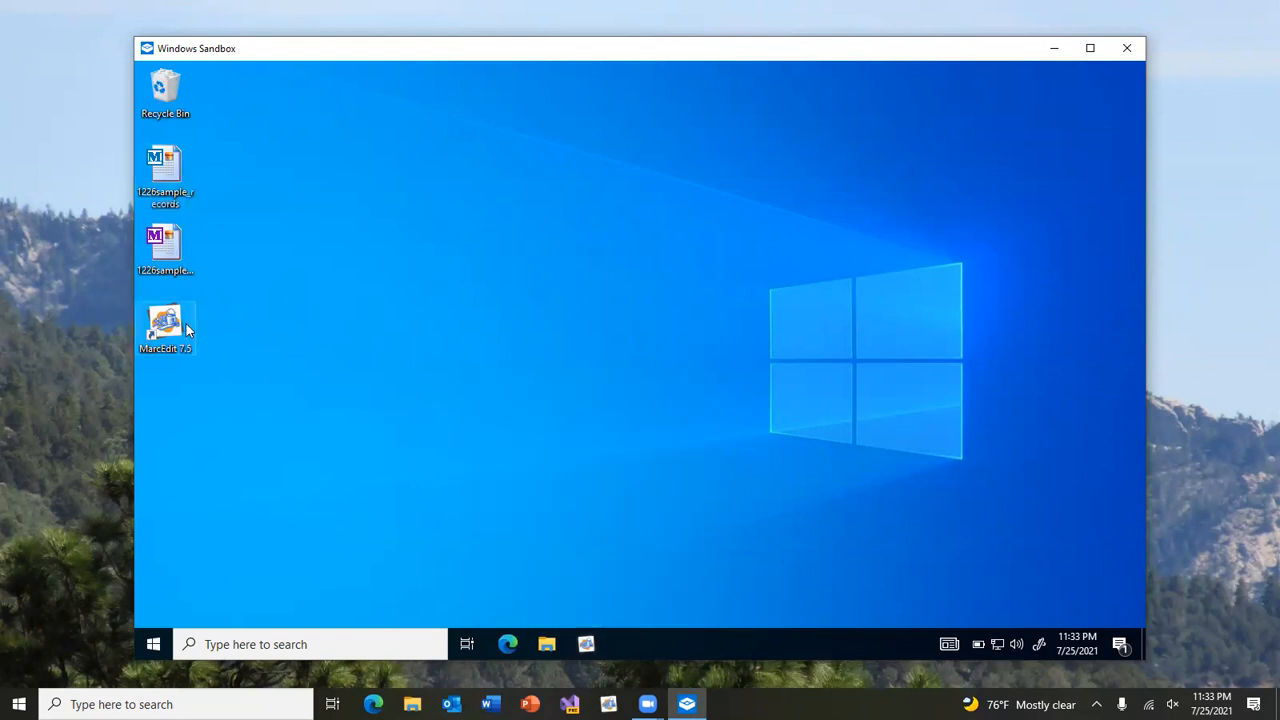
Launch MarcEdit and view the Ease of Use preferences with Enable Taskbar Shortcuts checked
double_click(165, 325)
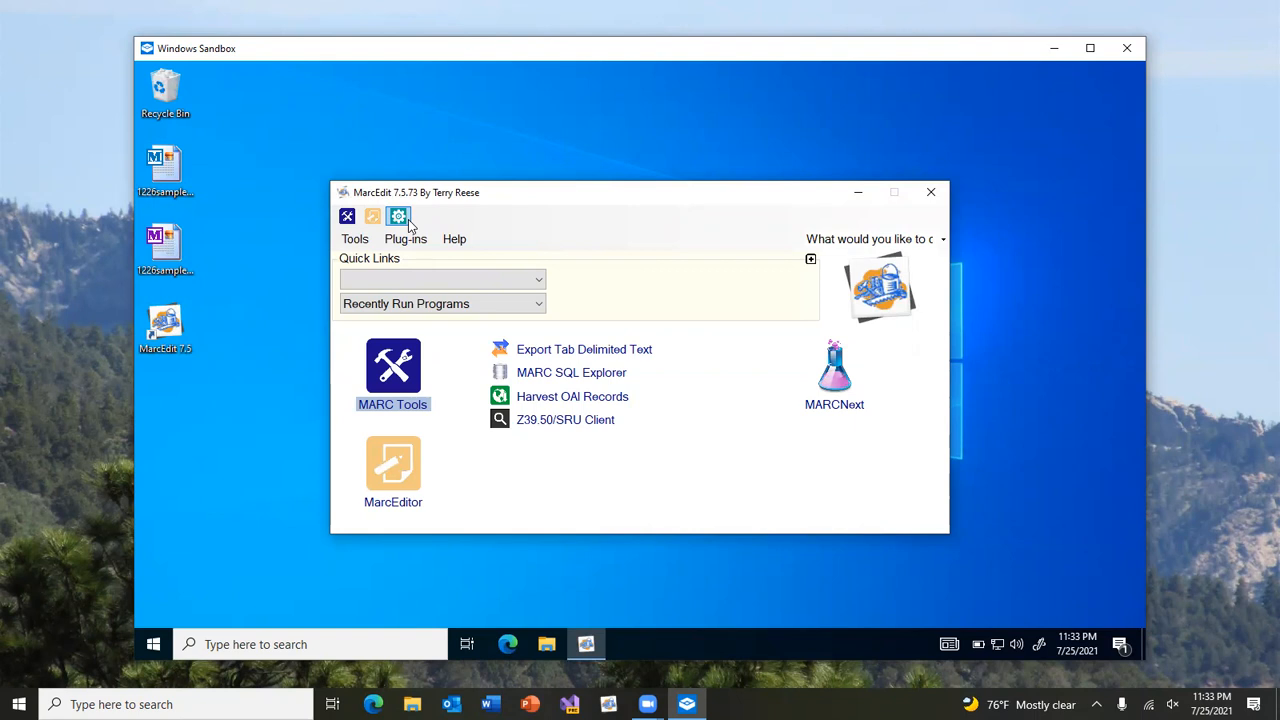
right_click(585, 644)
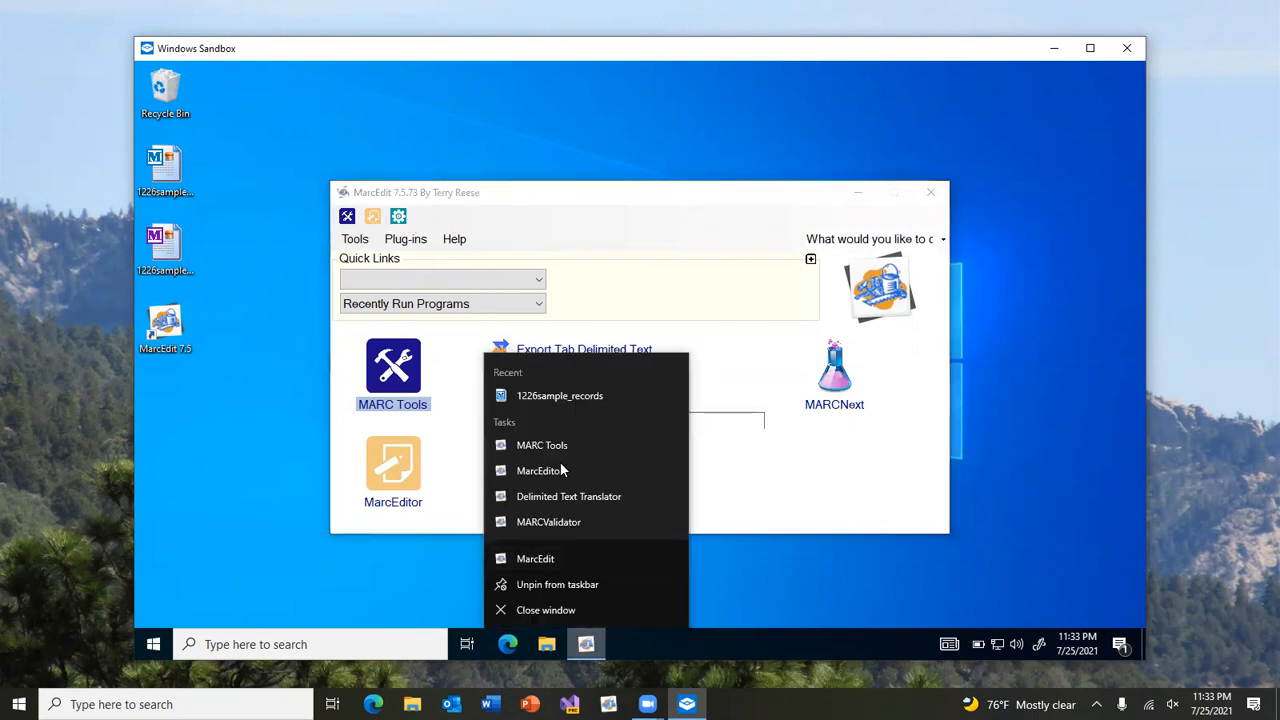
mouse_move(548, 521)
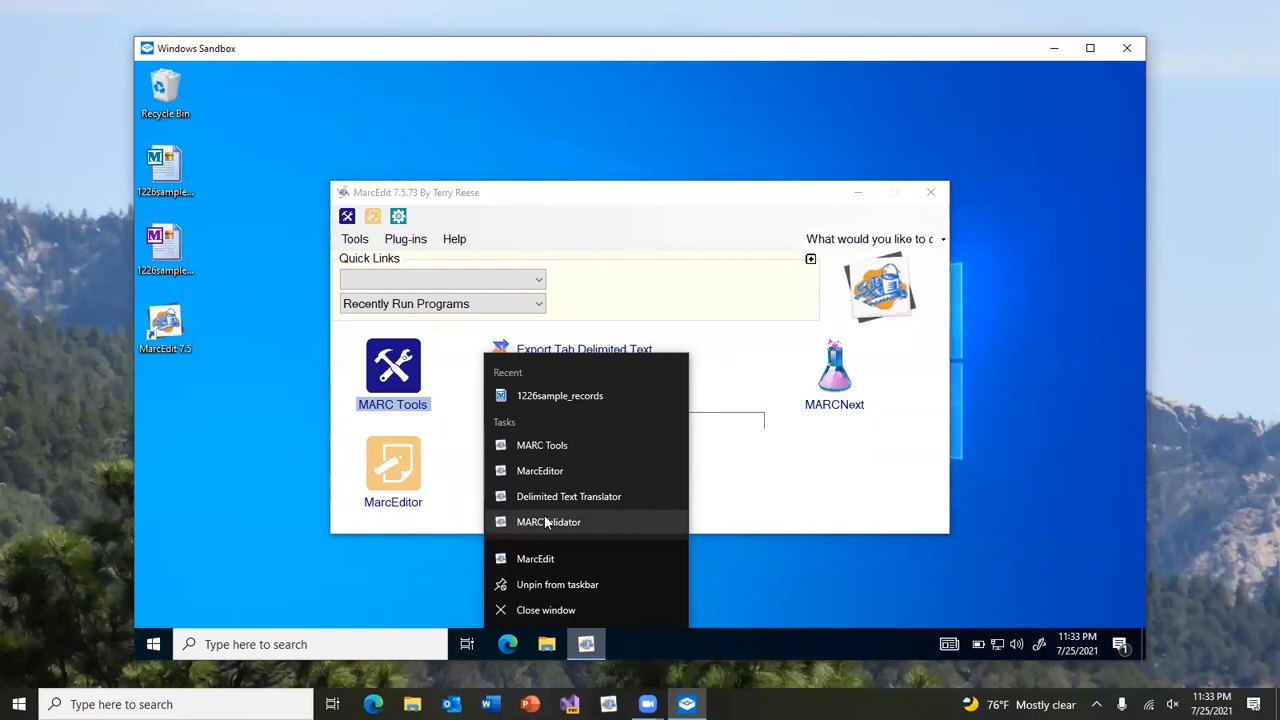
mouse_move(542, 445)
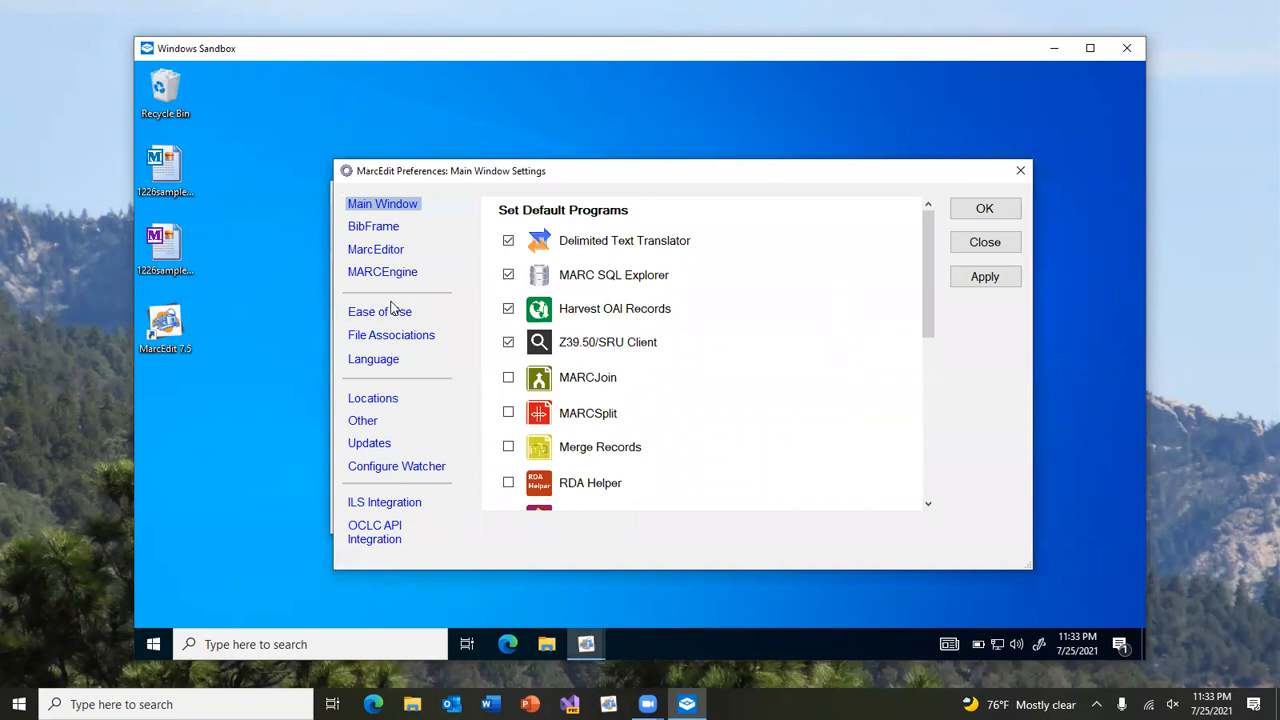
click(380, 311)
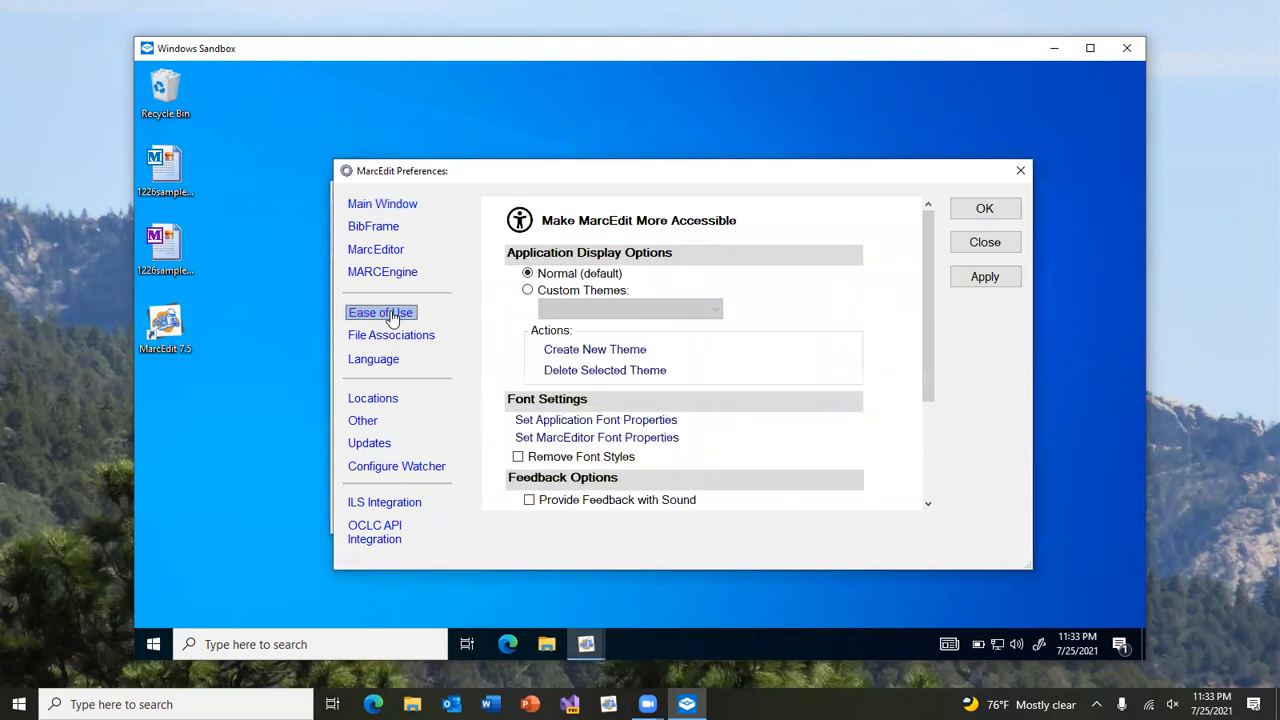
scroll(down, 3)
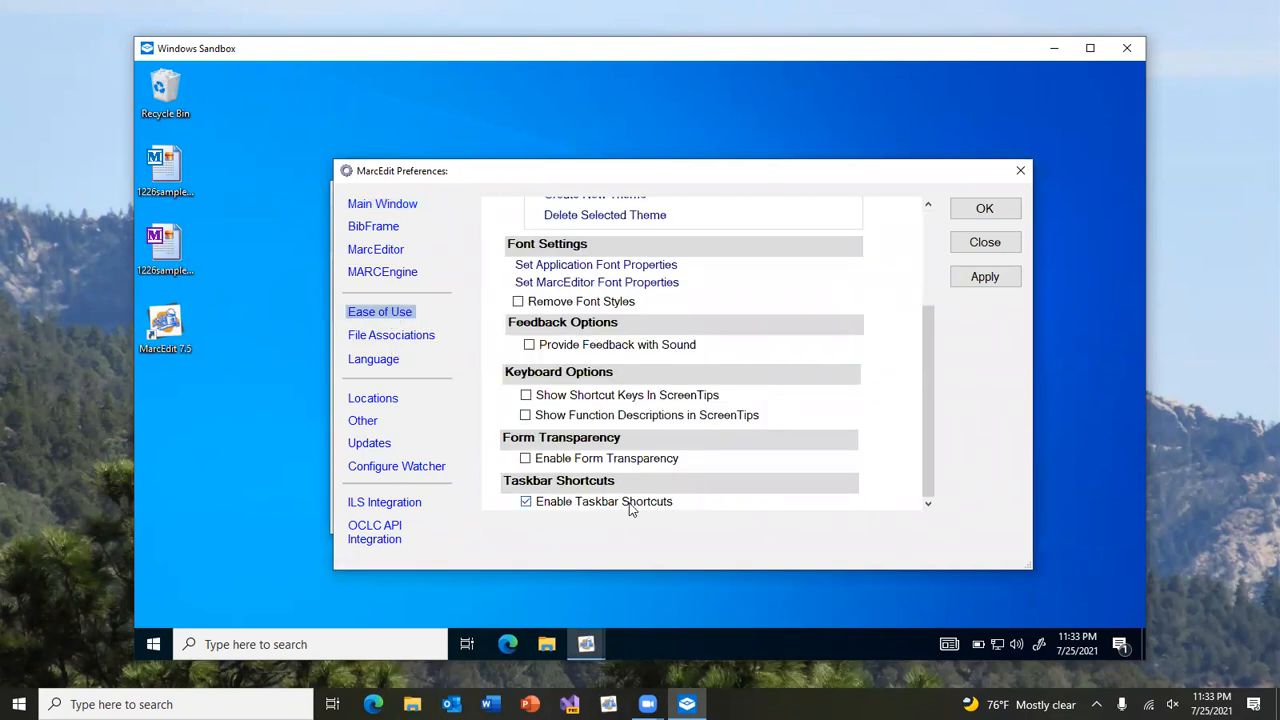
mouse_move(670, 513)
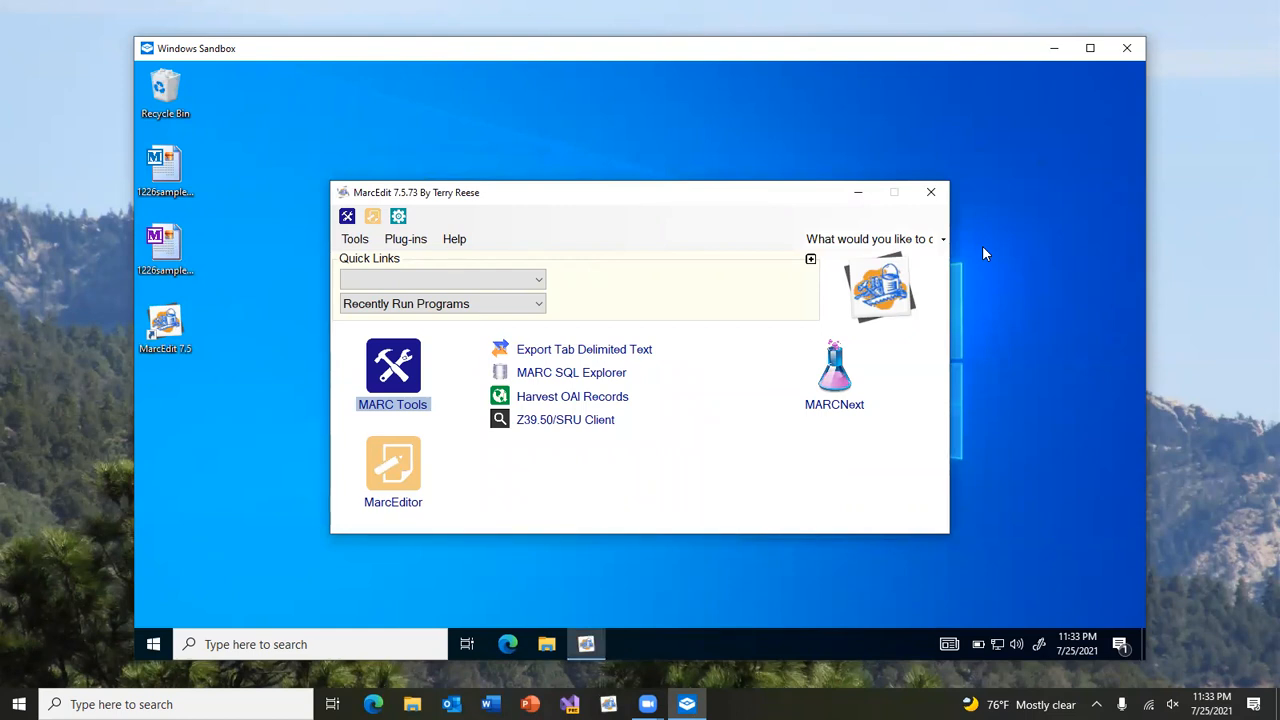
mouse_move(480, 448)
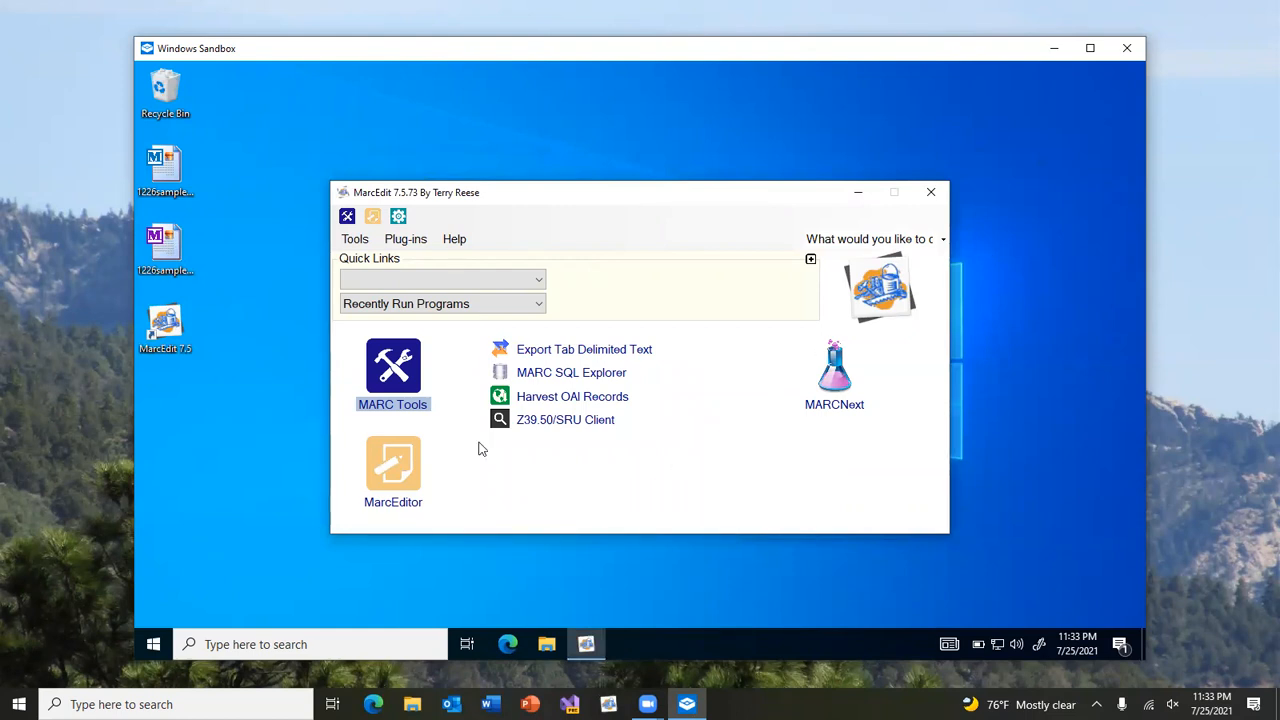
mouse_move(485, 505)
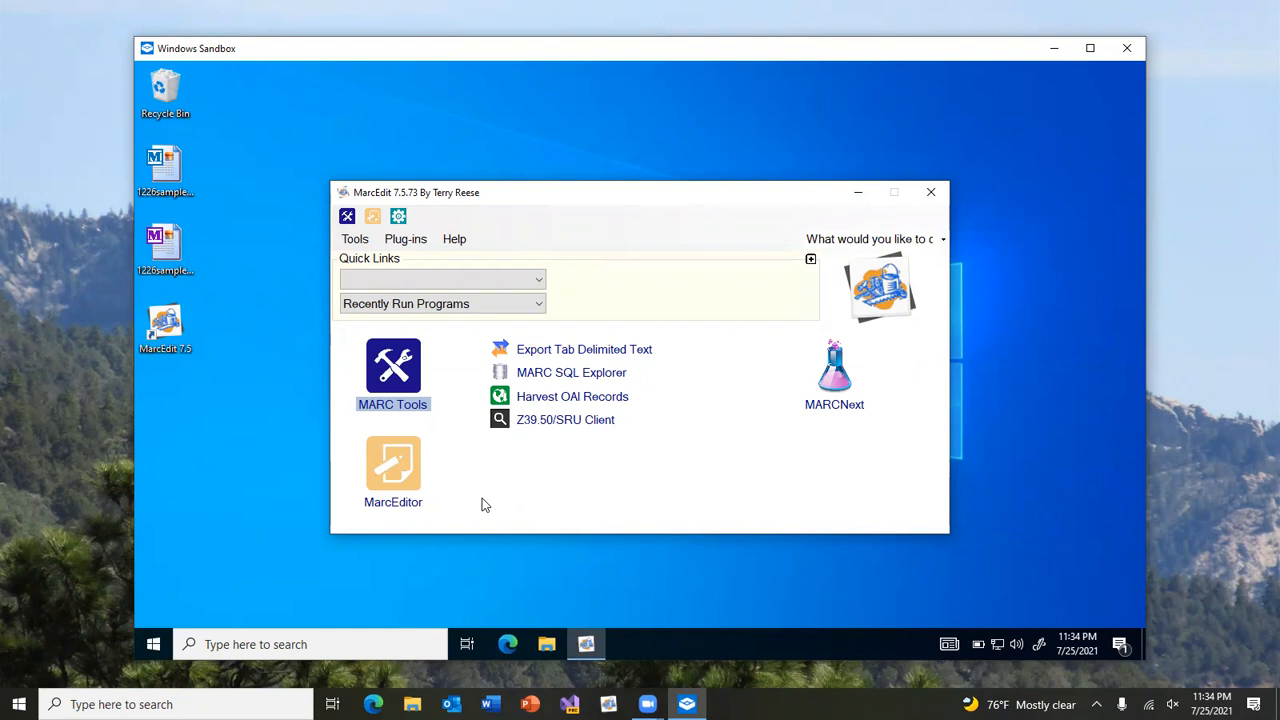
mouse_move(571, 372)
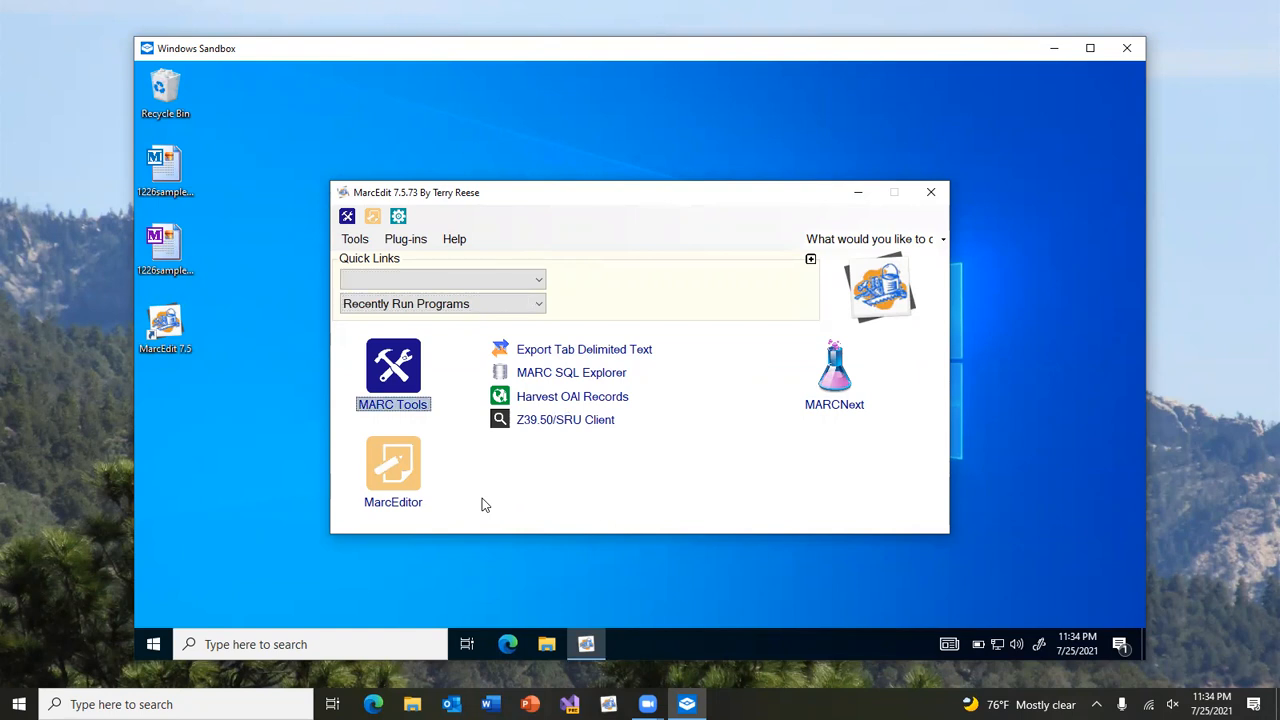
click(565, 419)
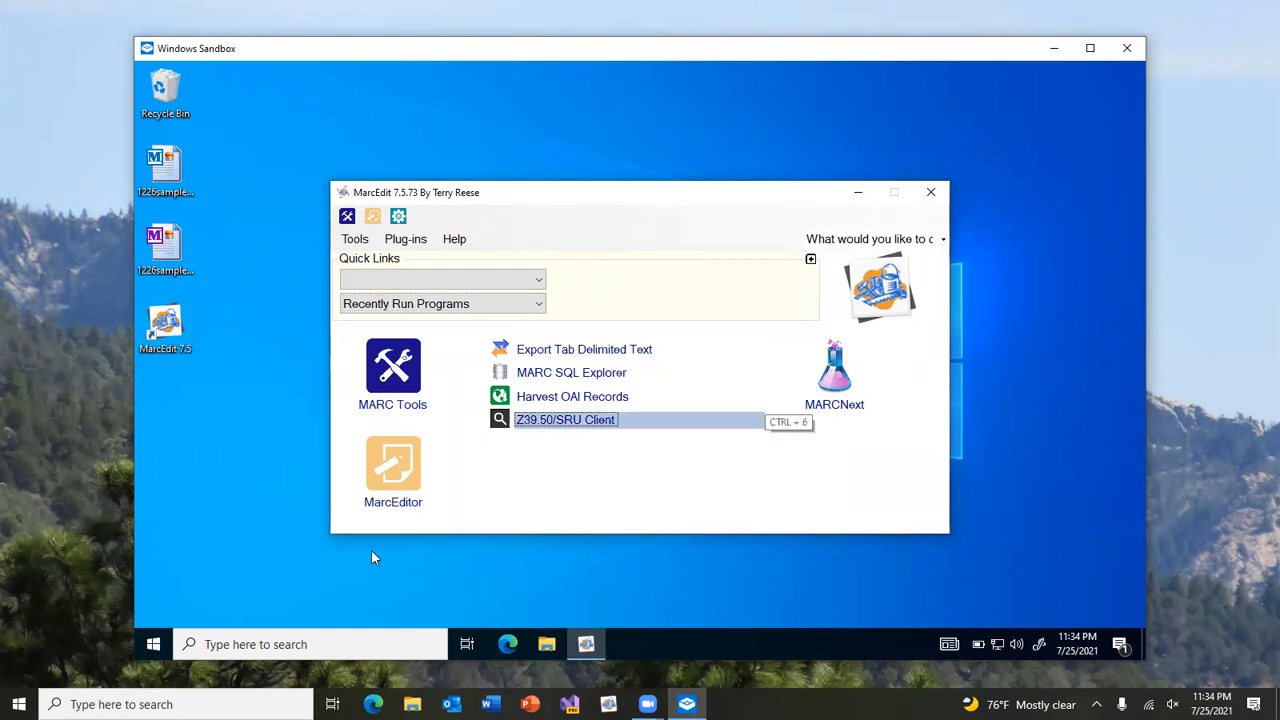
mouse_move(565, 427)
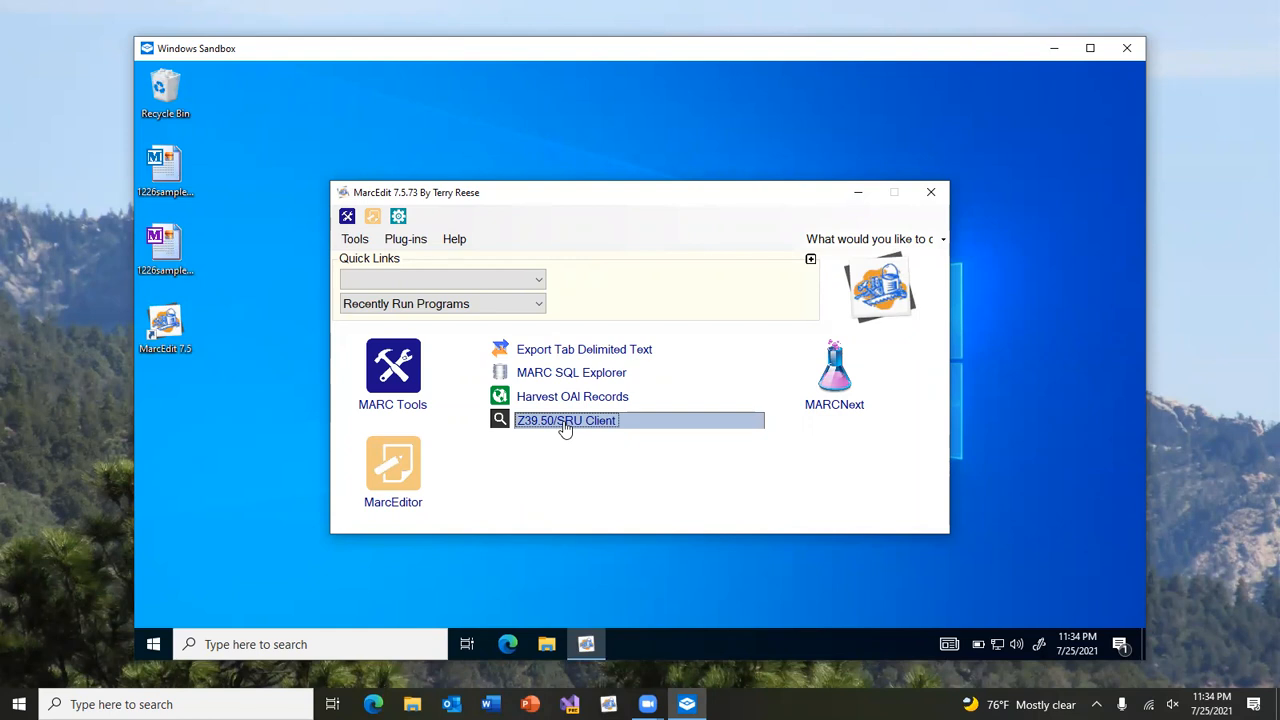
mouse_move(585, 373)
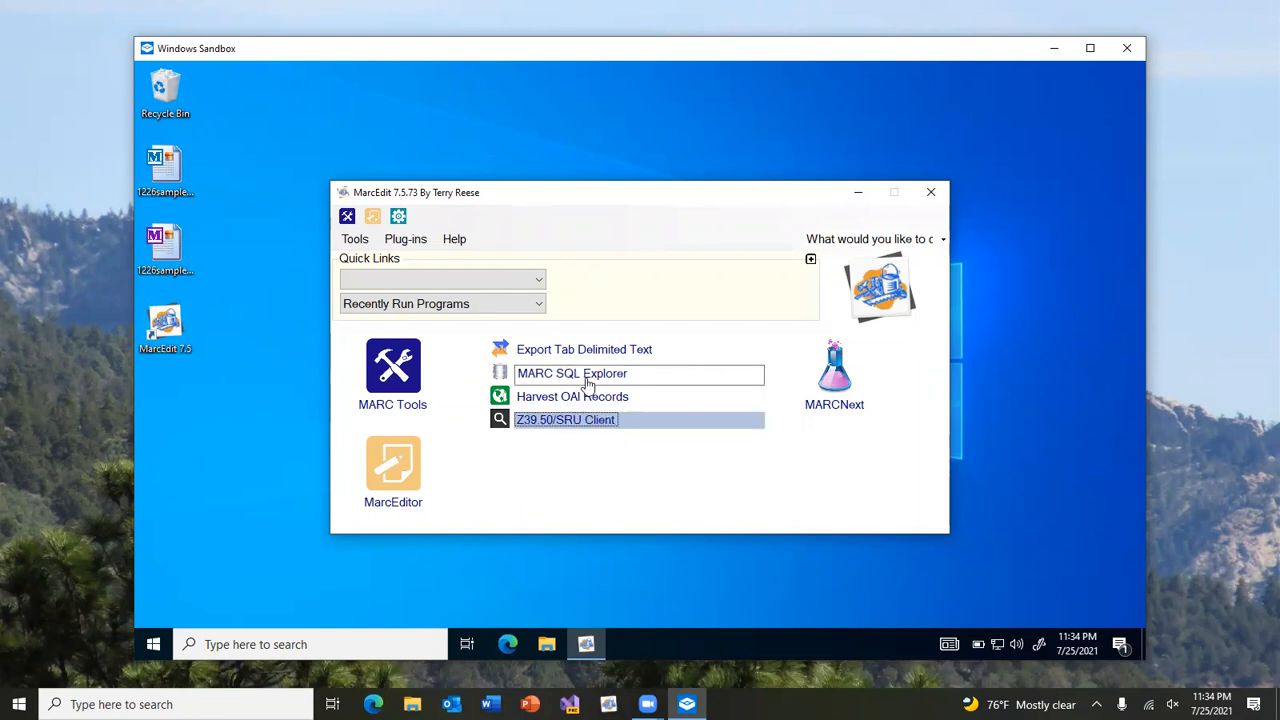
mouse_move(572, 396)
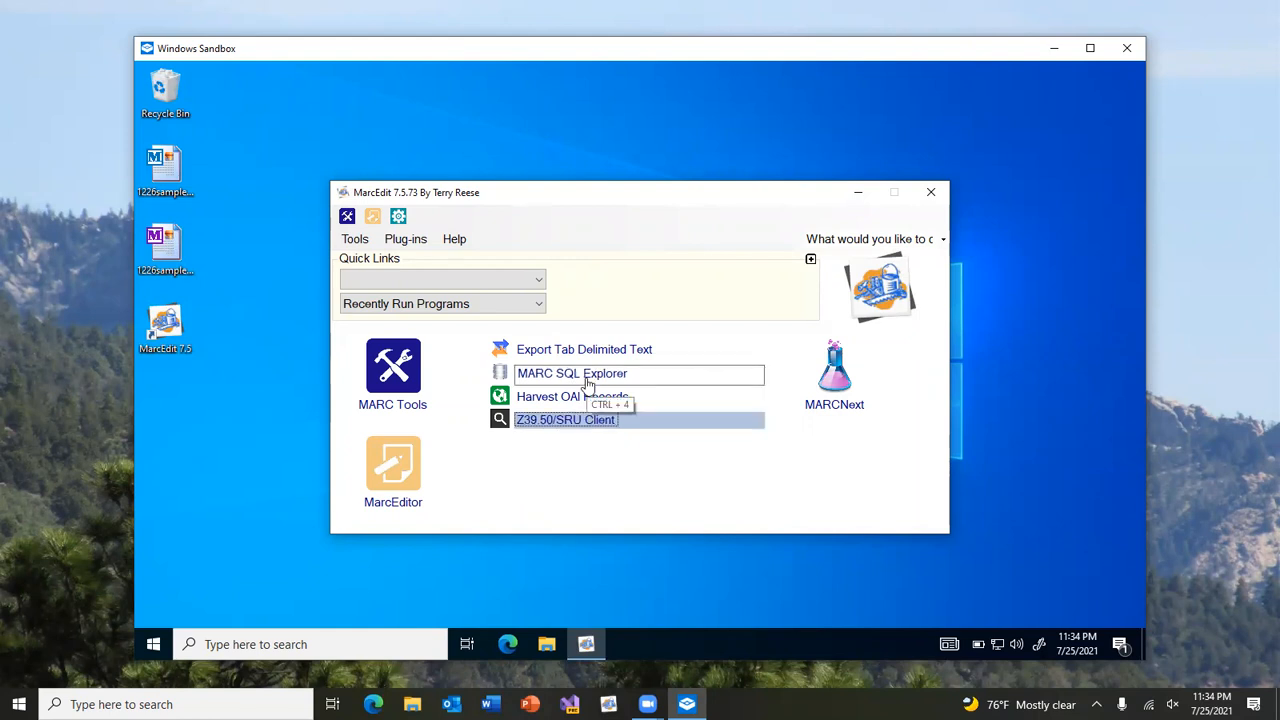
mouse_move(580, 388)
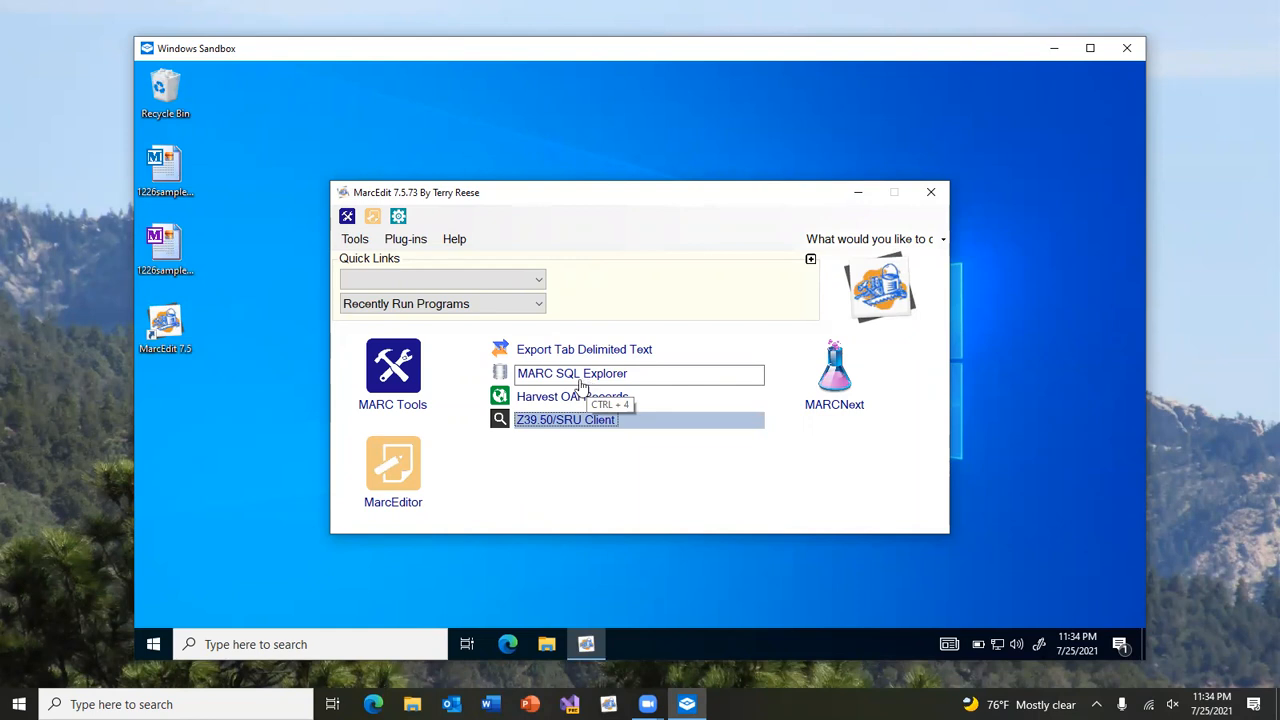
mouse_move(416, 455)
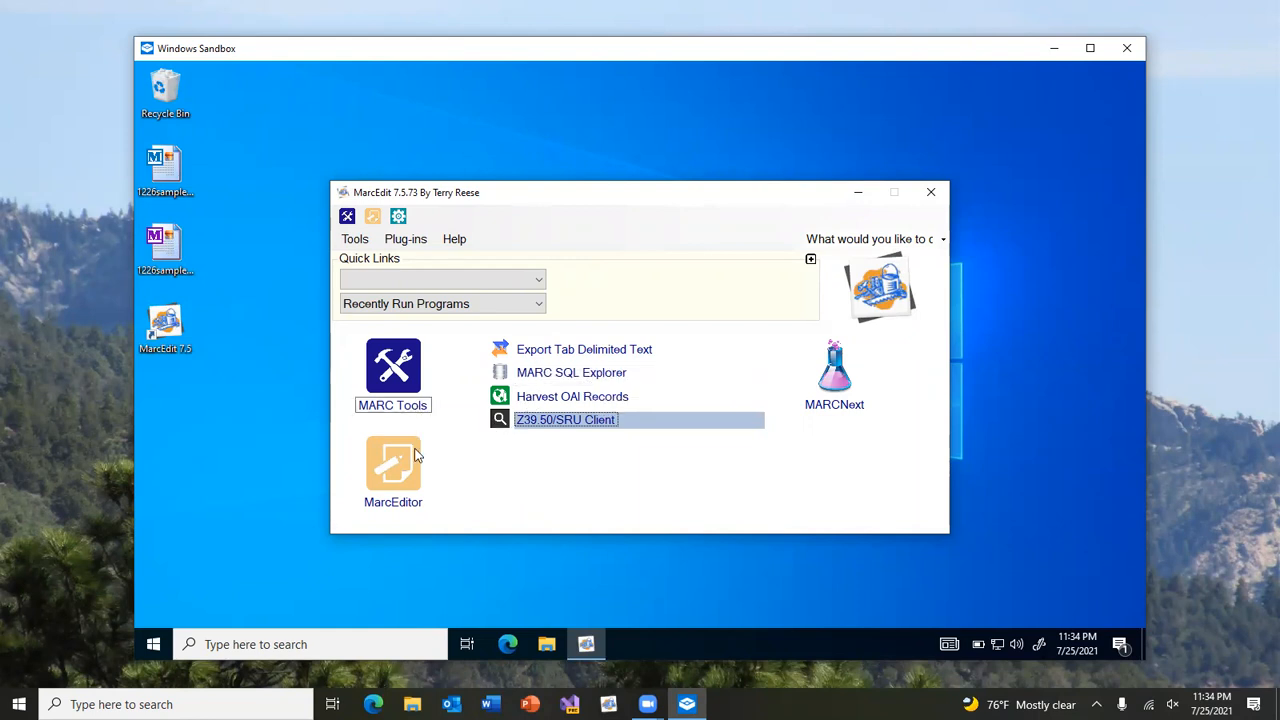
mouse_move(584, 350)
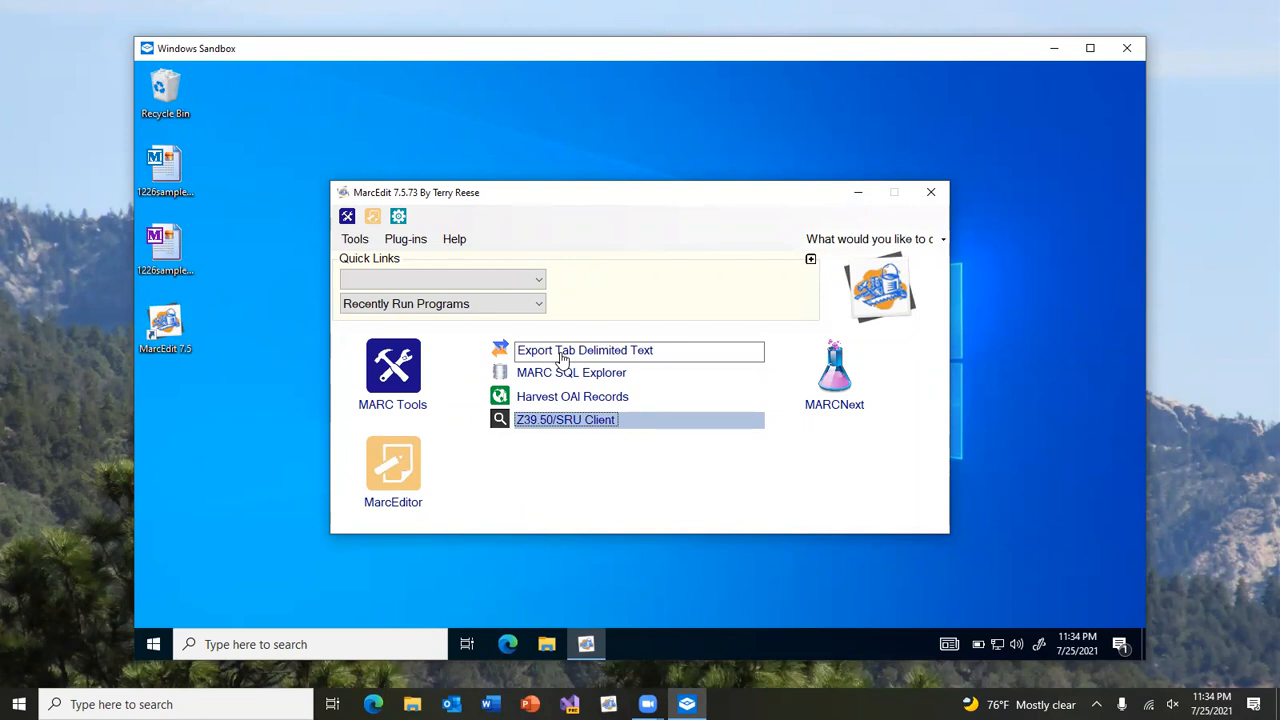
mouse_move(834, 404)
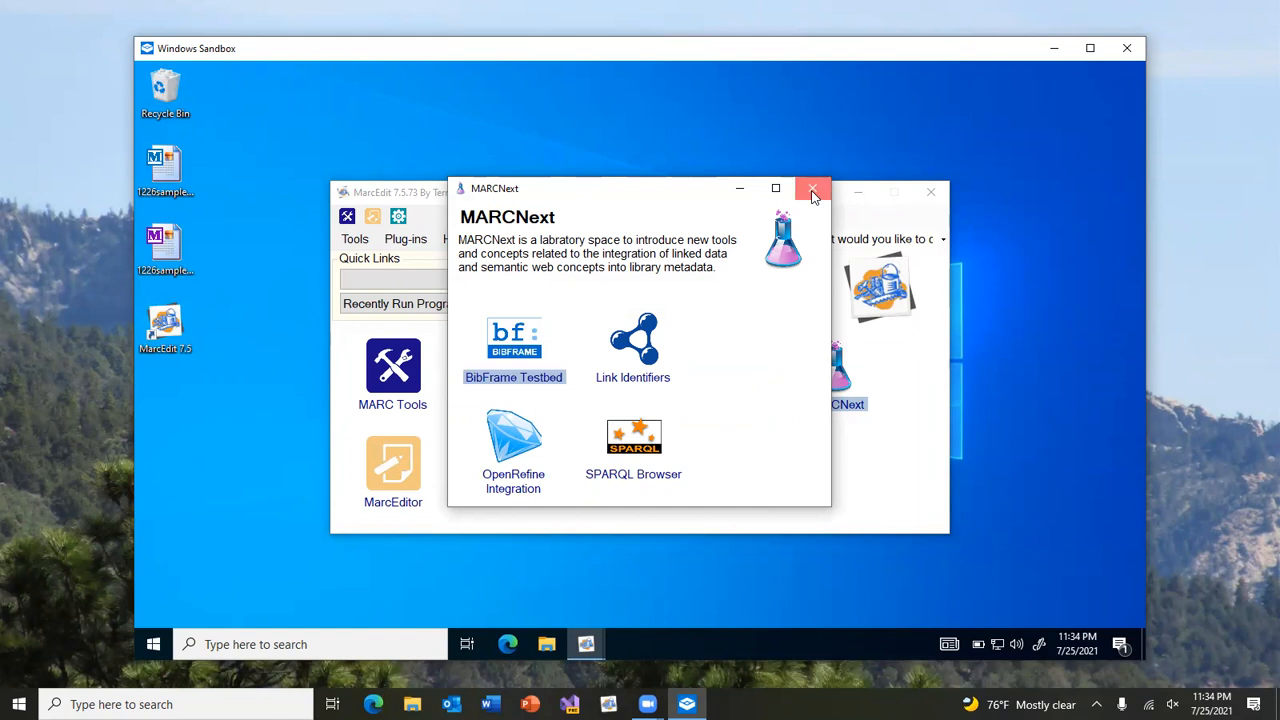
click(812, 189)
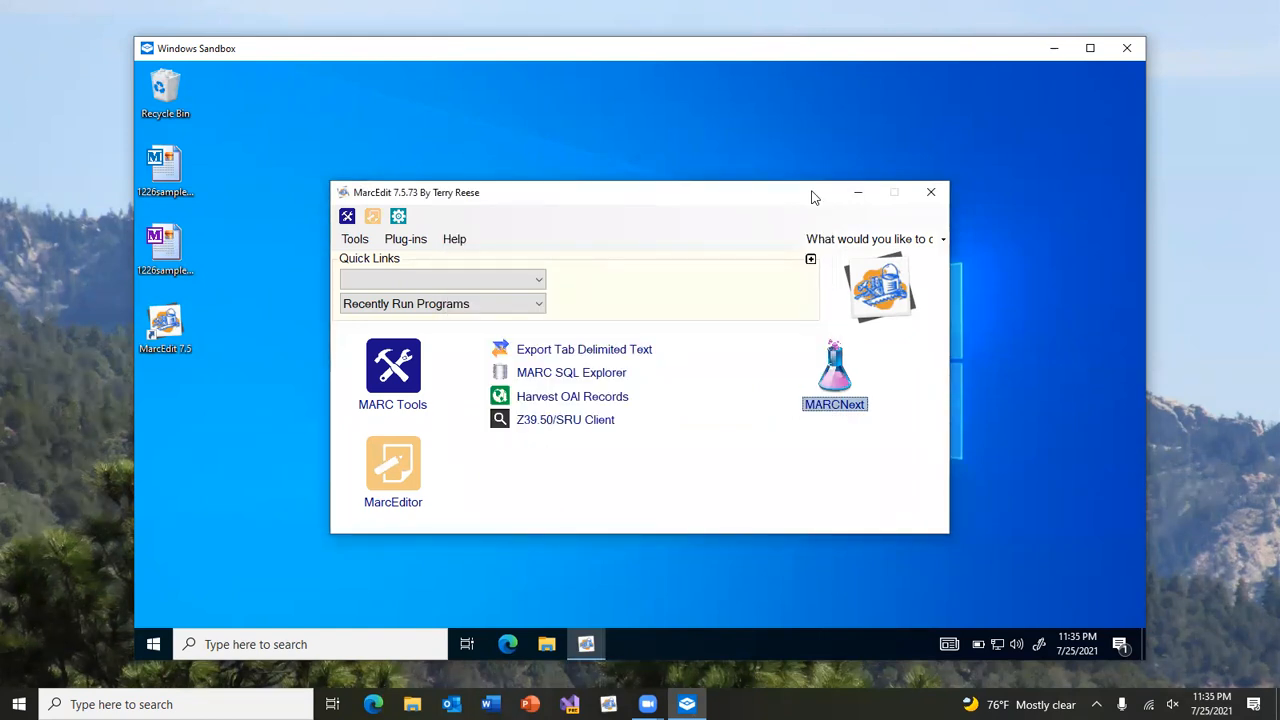
mouse_move(305, 391)
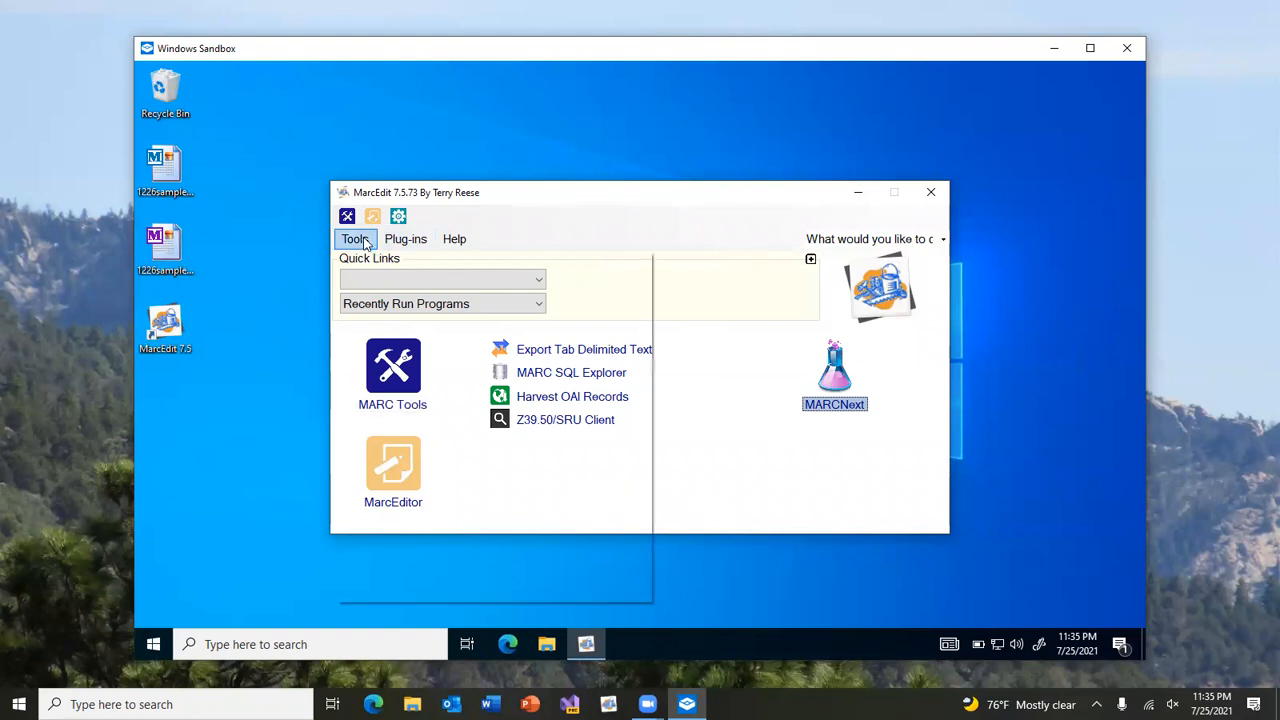
click(355, 239)
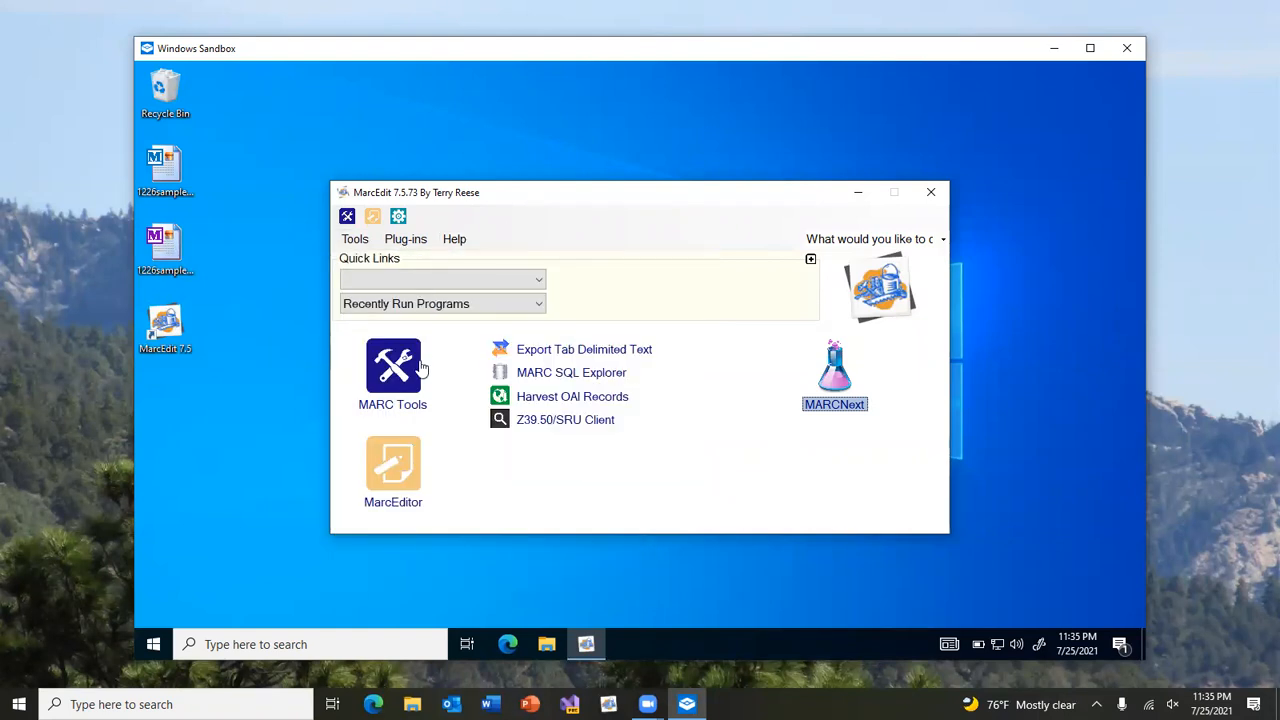
mouse_move(393, 375)
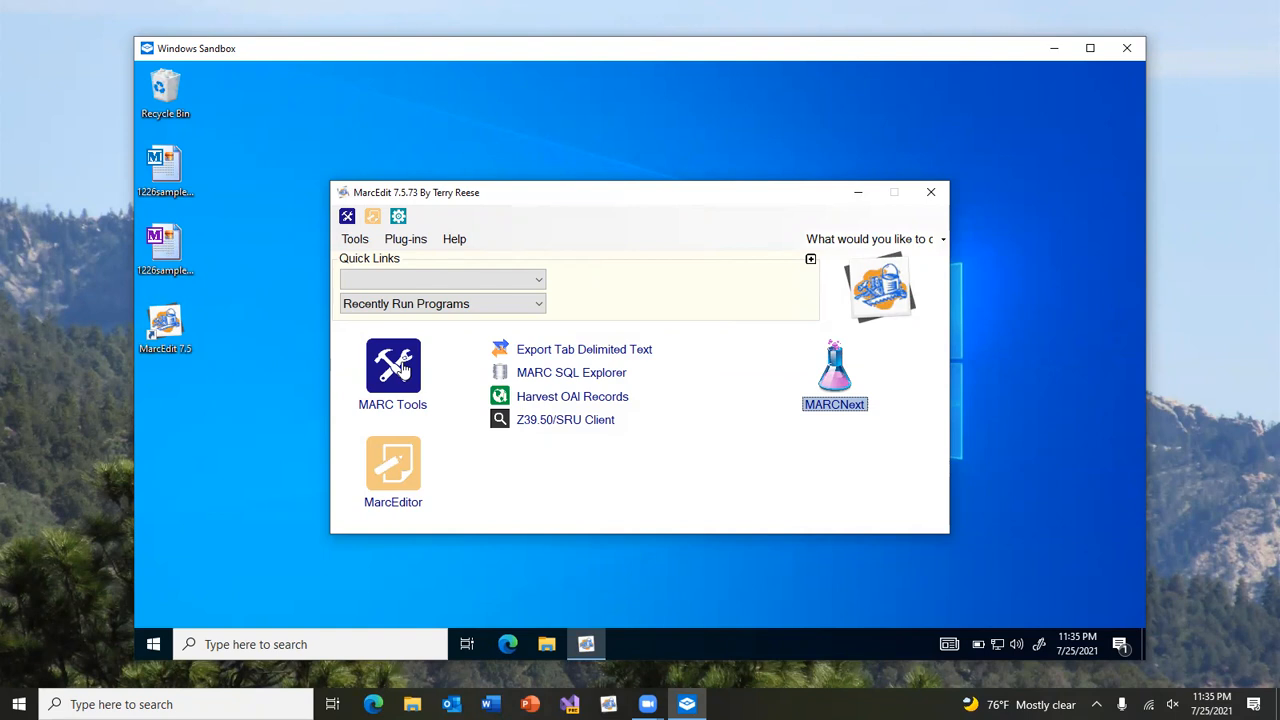
mouse_move(393, 375)
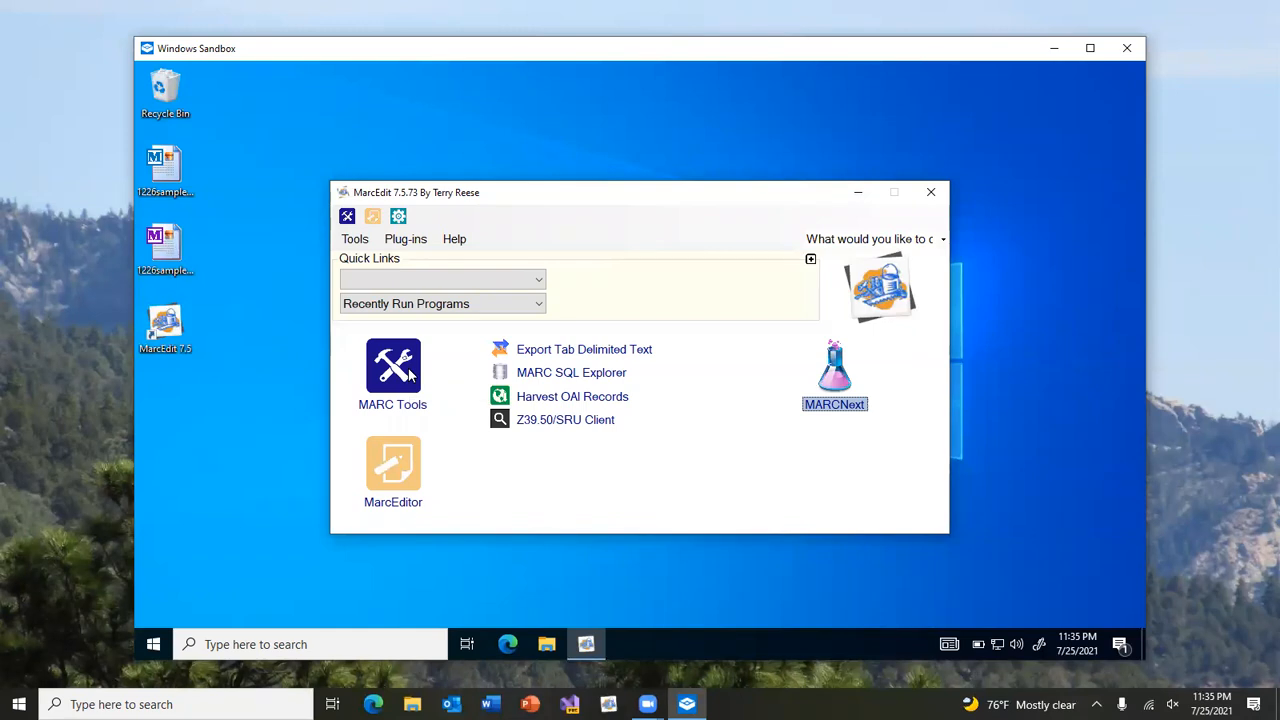
click(392, 366)
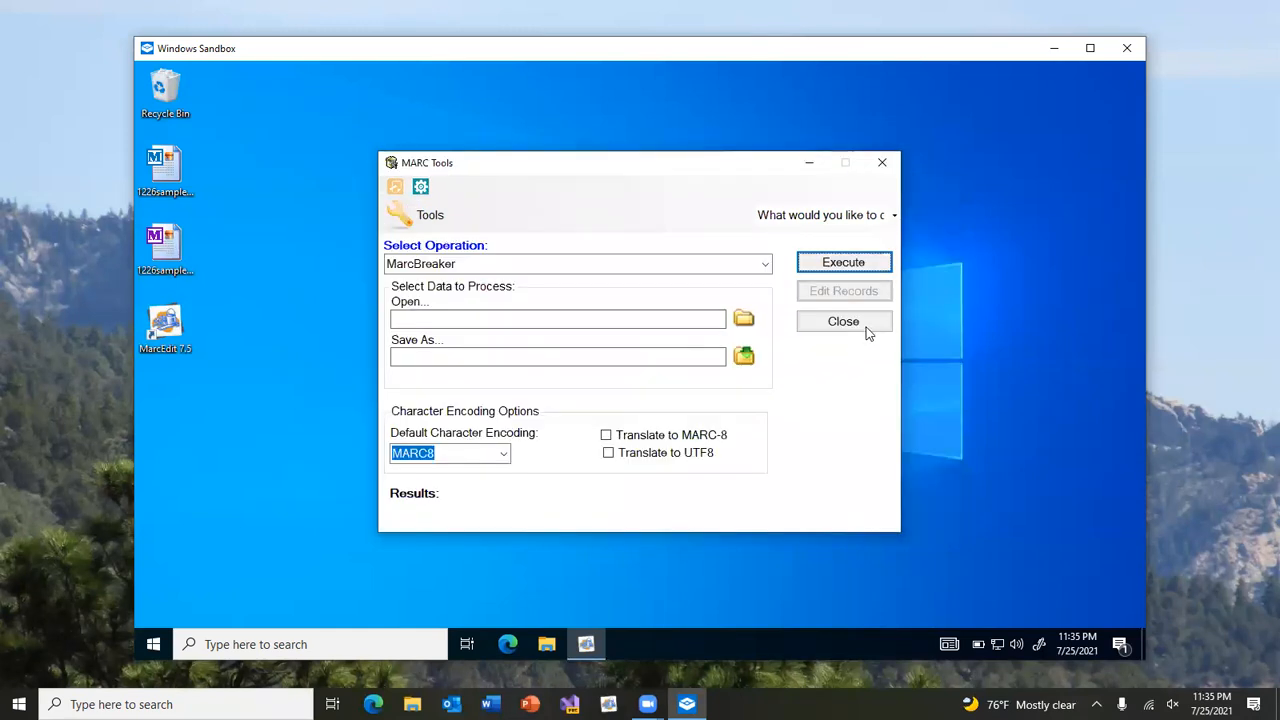
click(843, 321)
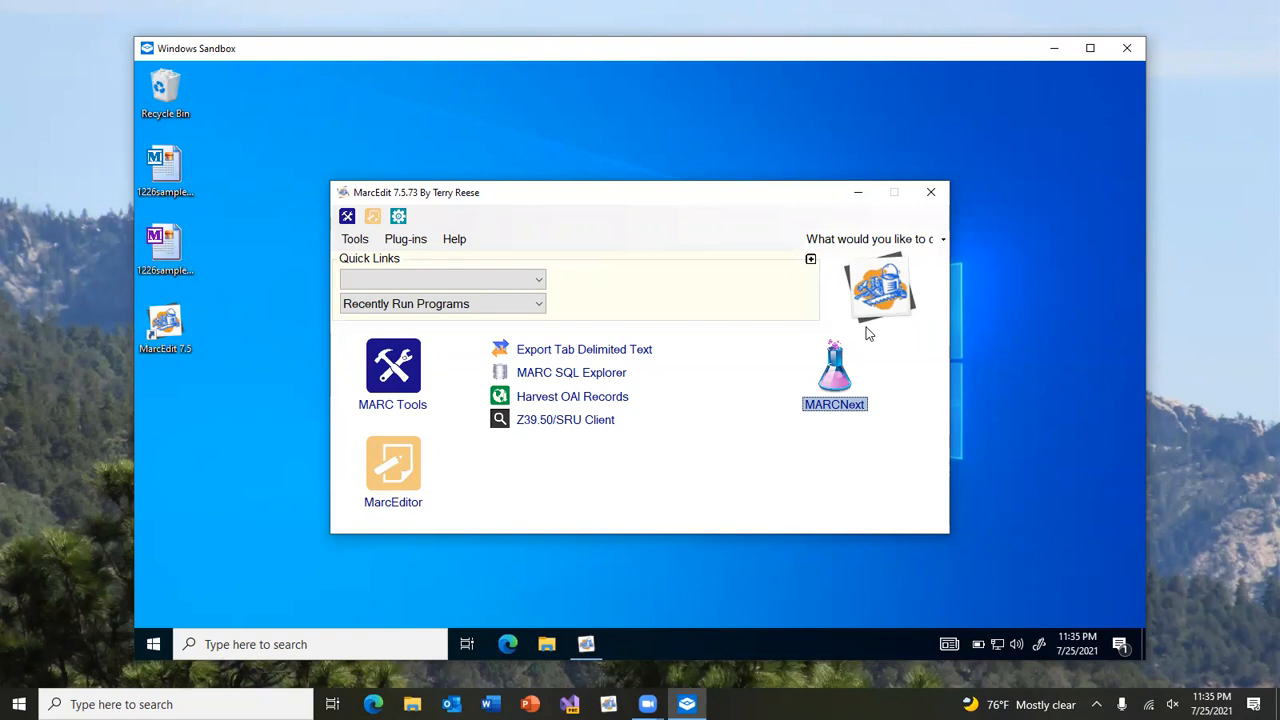
mouse_move(735, 473)
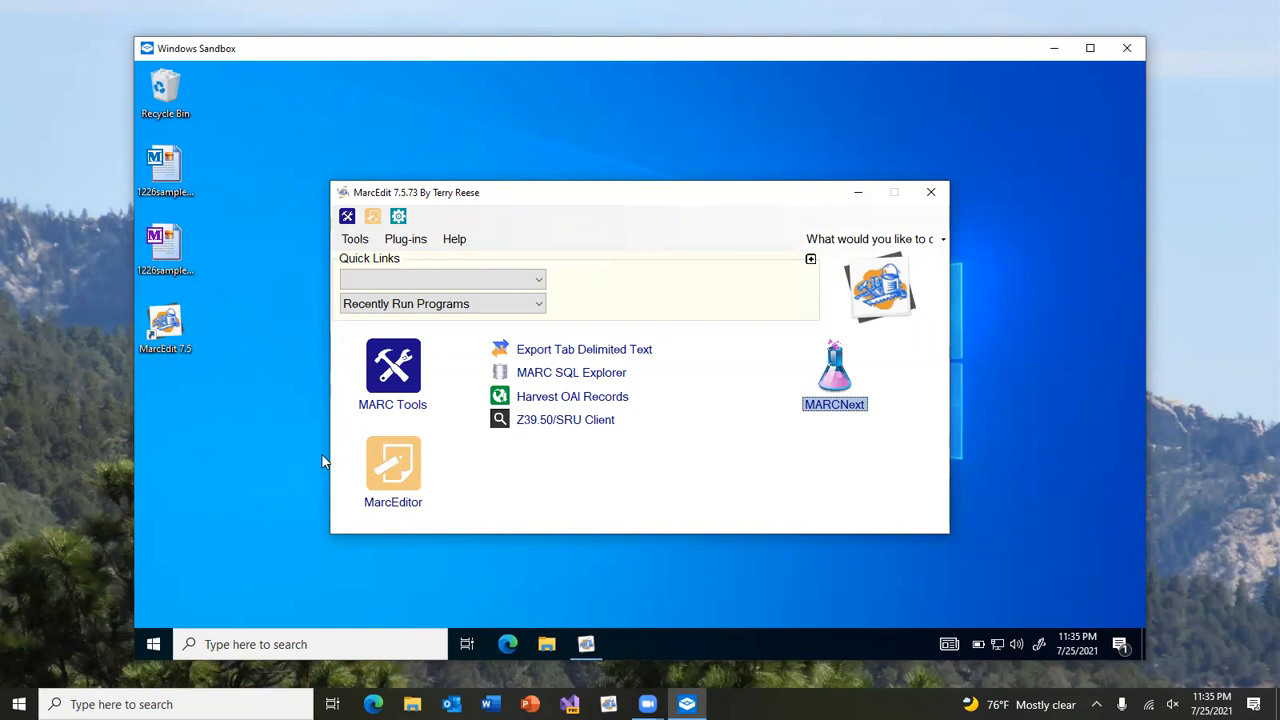
mouse_move(402, 360)
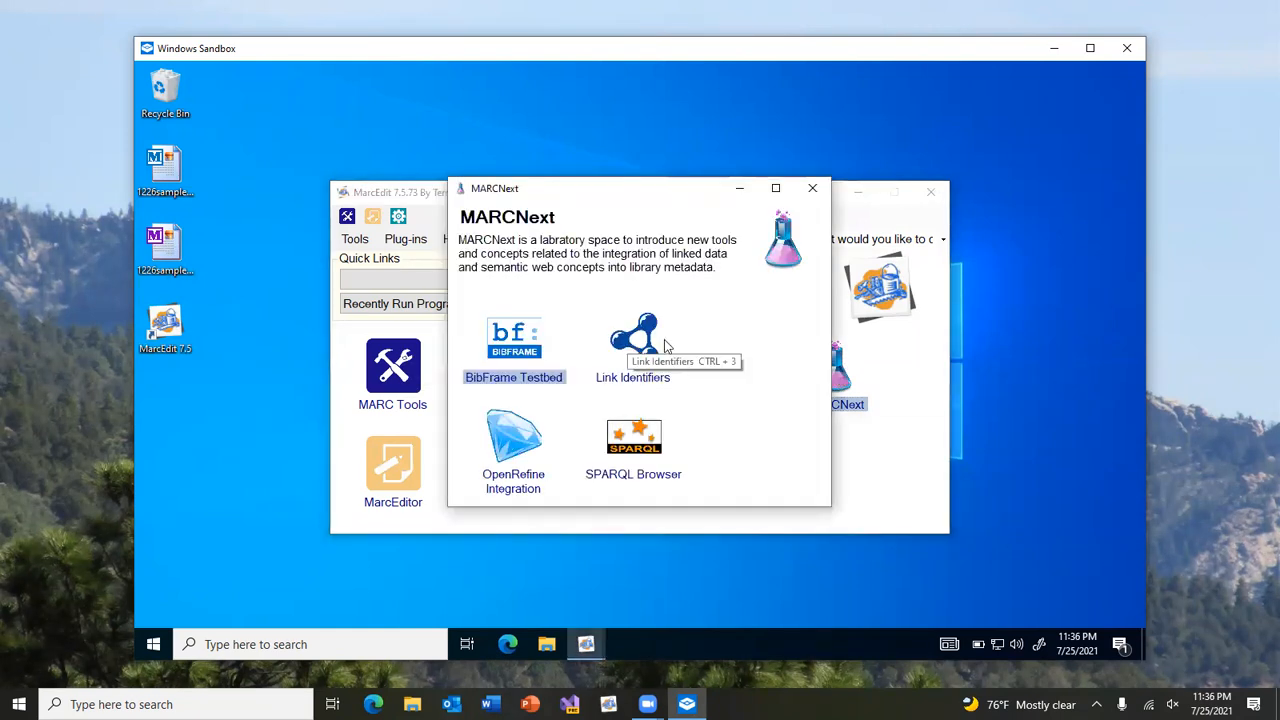
click(812, 188)
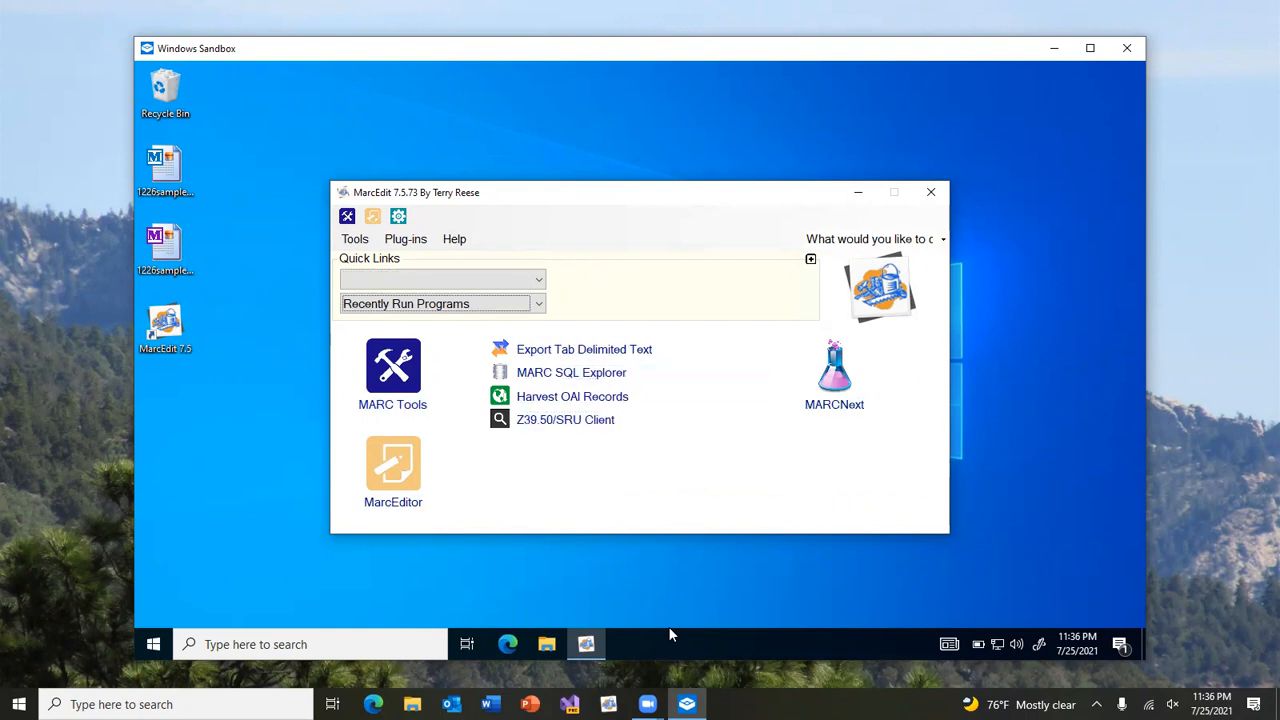
Review the Main Window preference settings listing default programs, then close Preferences
click(393, 463)
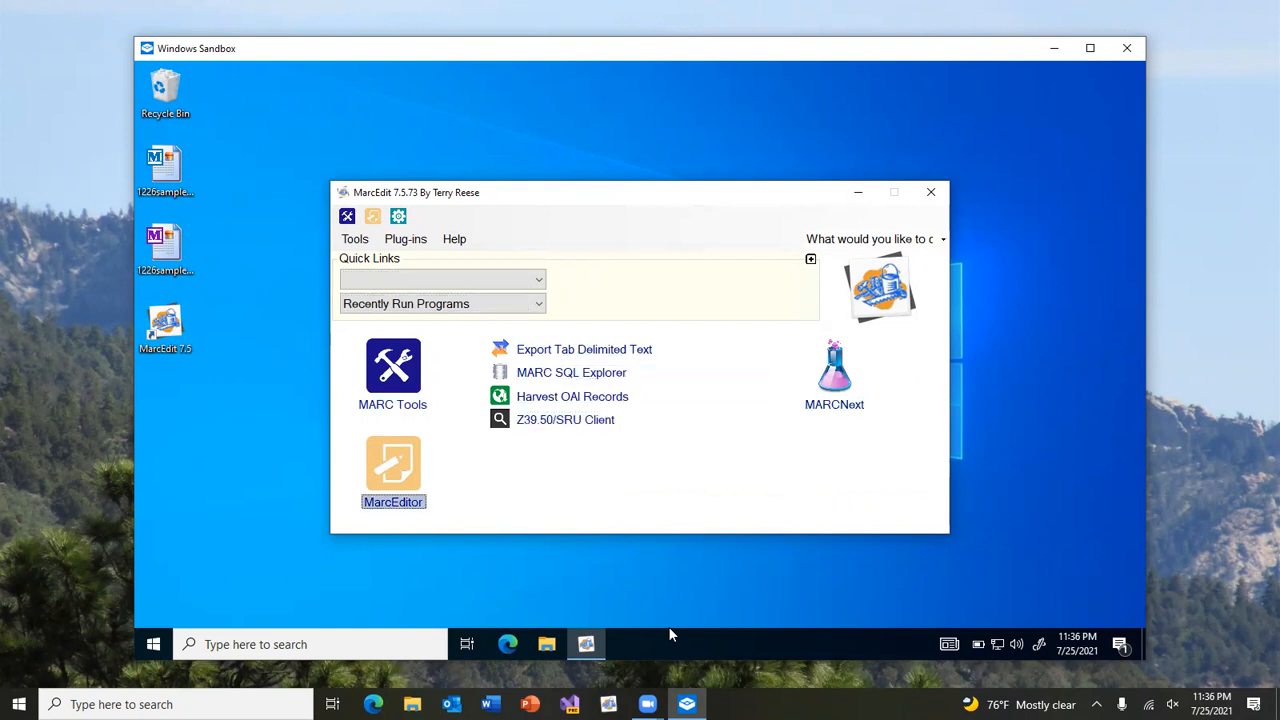
mouse_move(393, 462)
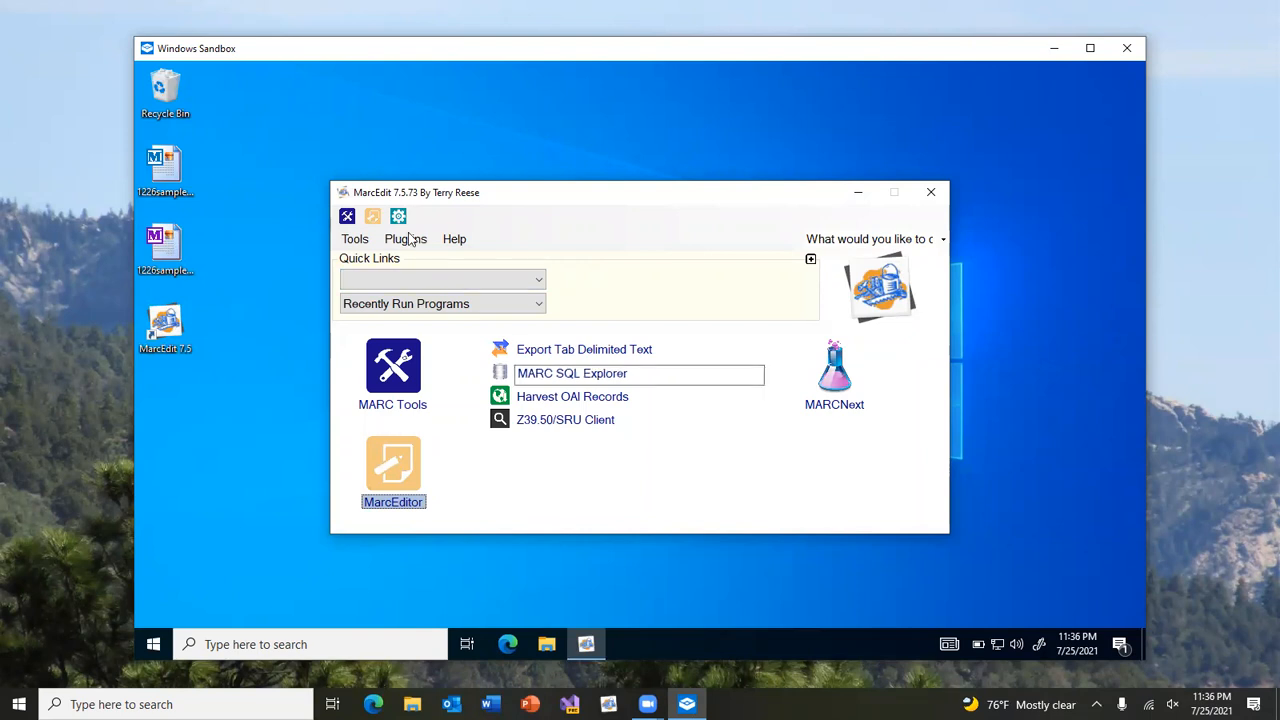
click(398, 216)
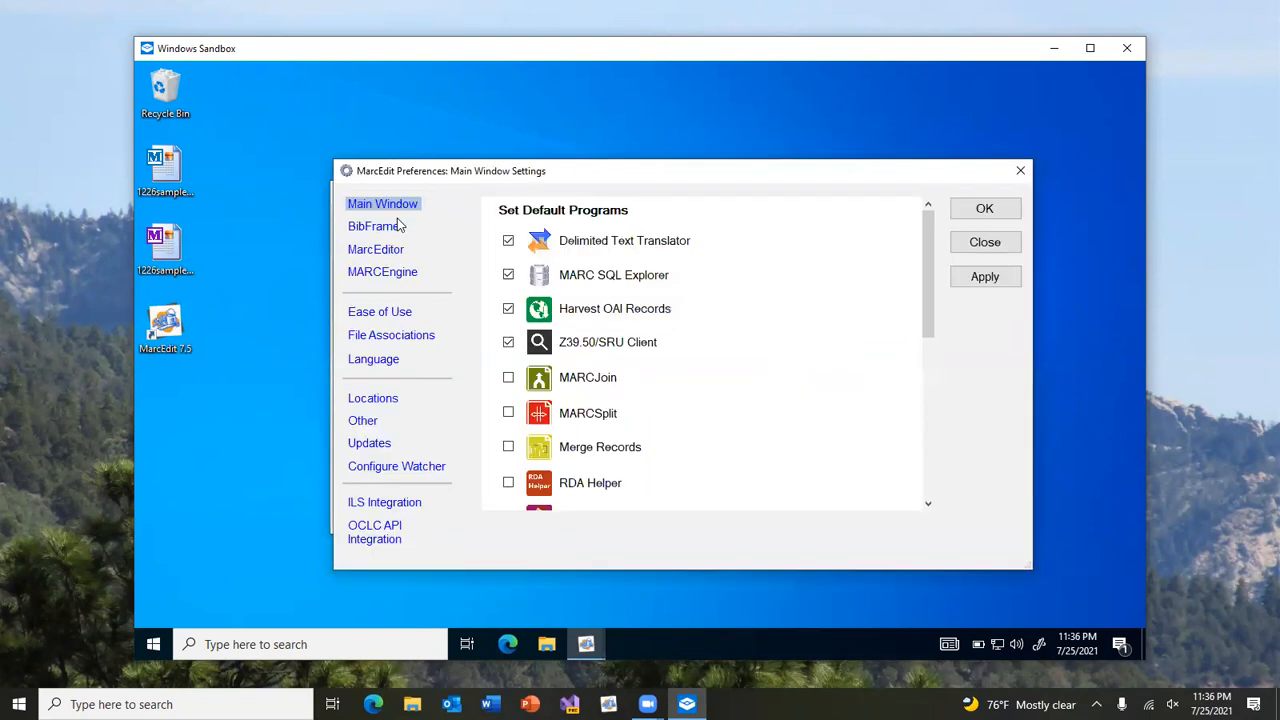
click(374, 225)
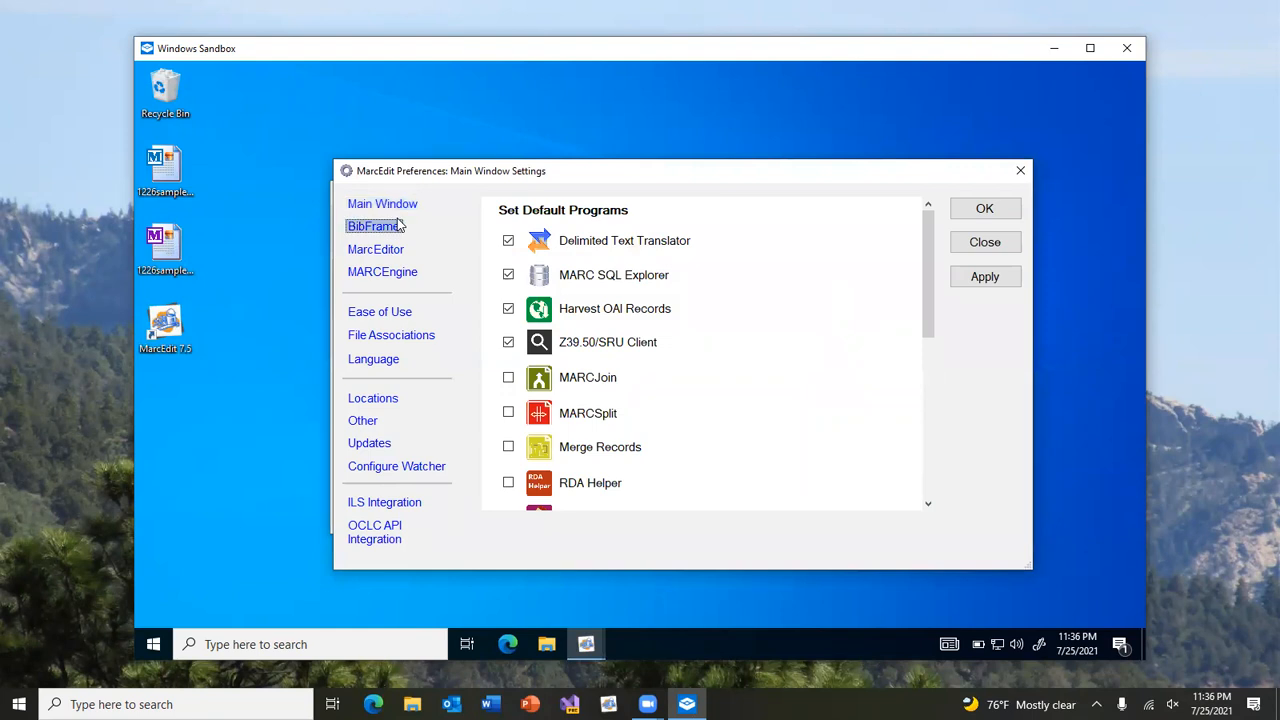
click(373, 358)
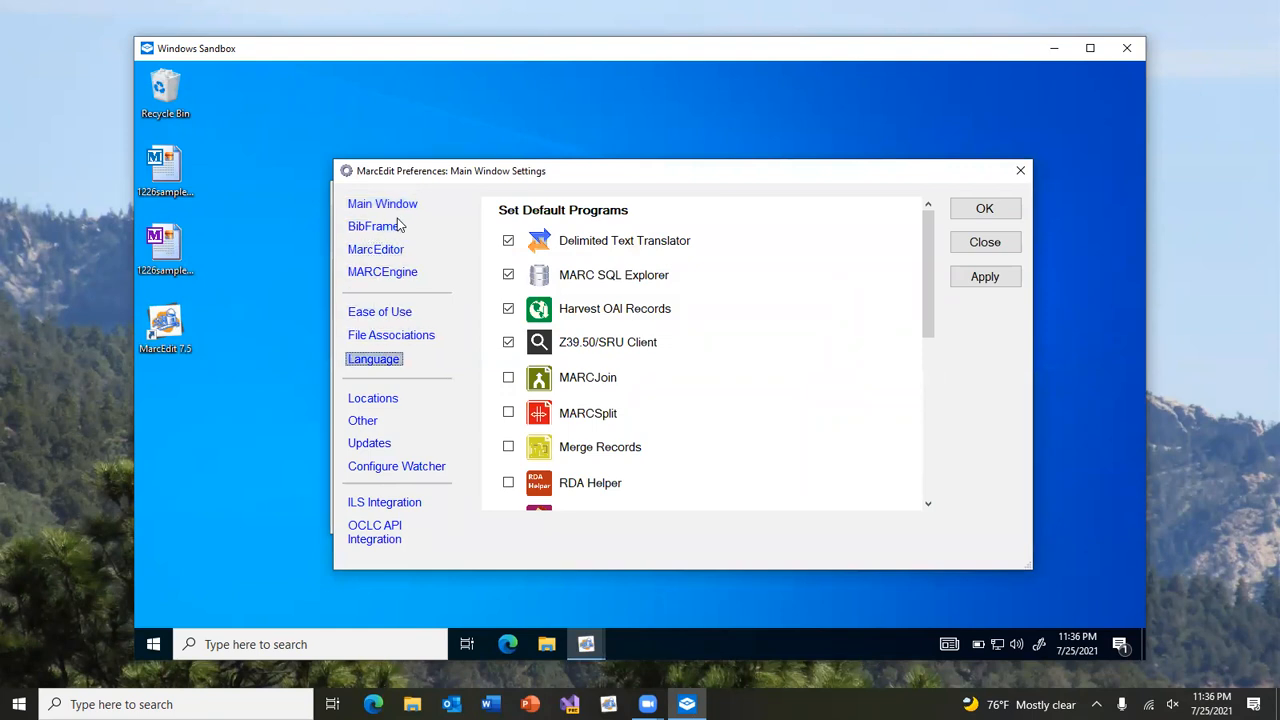
click(384, 502)
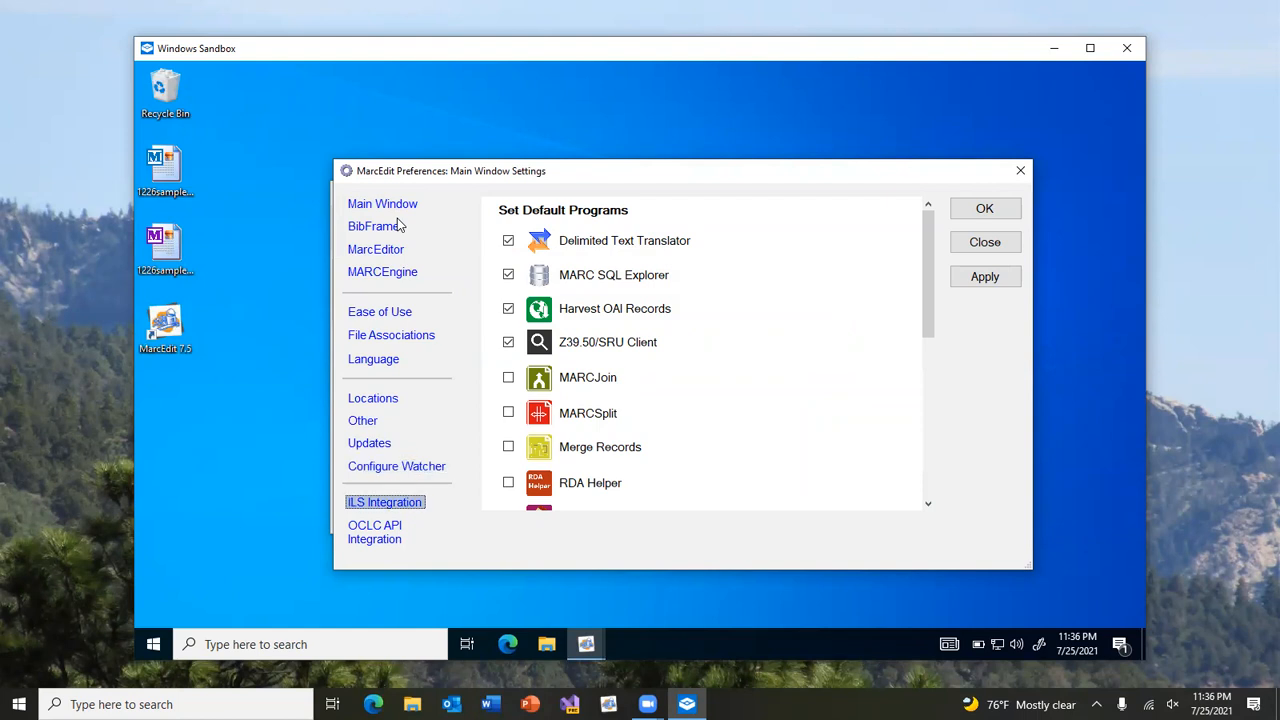
click(374, 531)
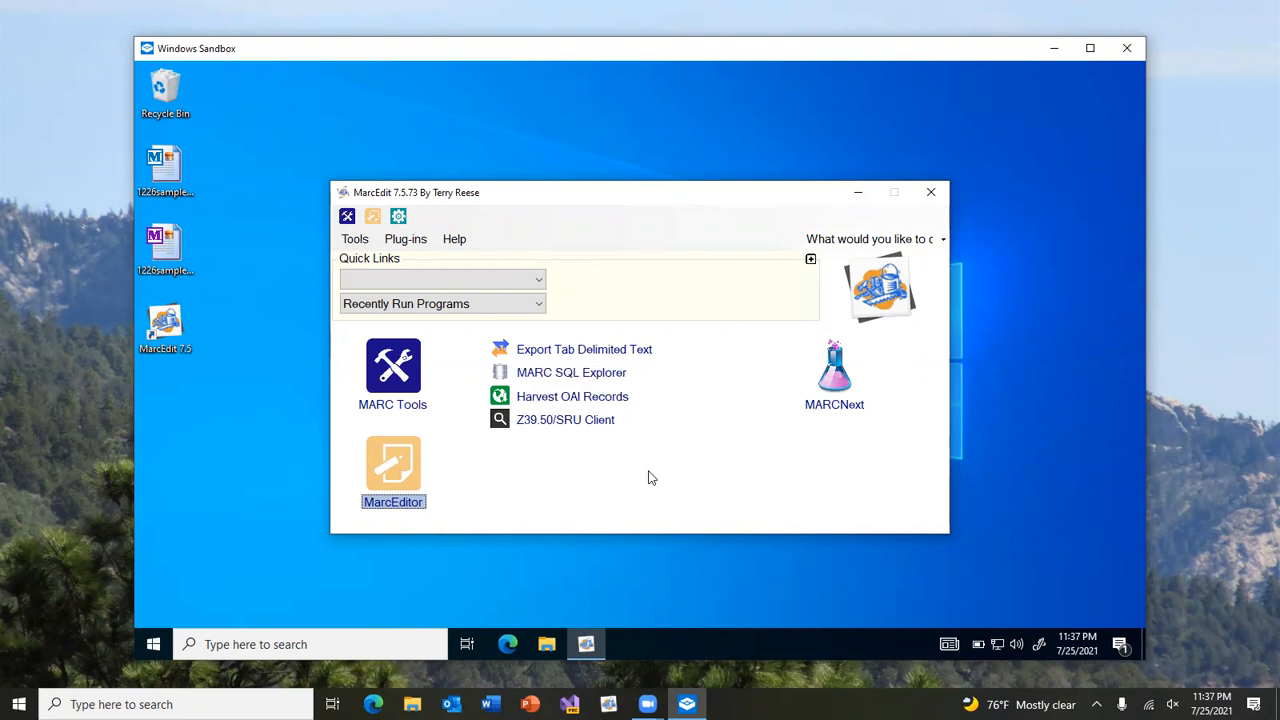
mouse_move(575, 564)
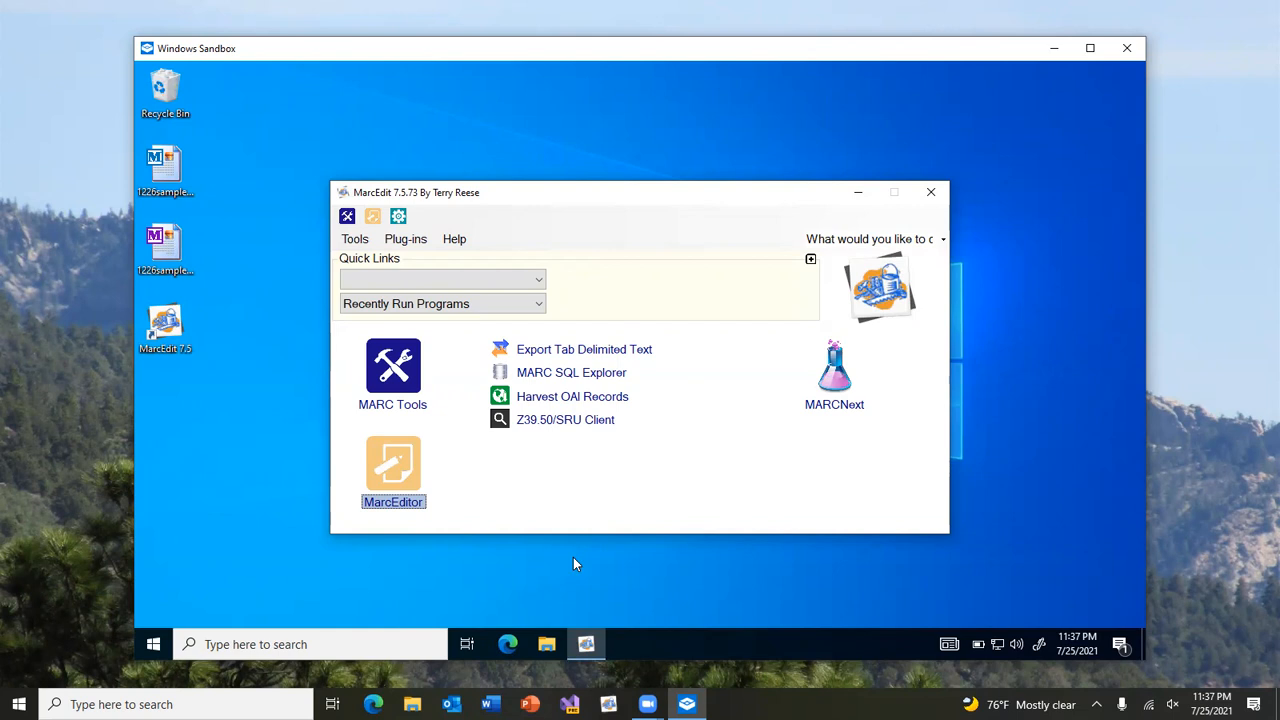
mouse_move(463, 485)
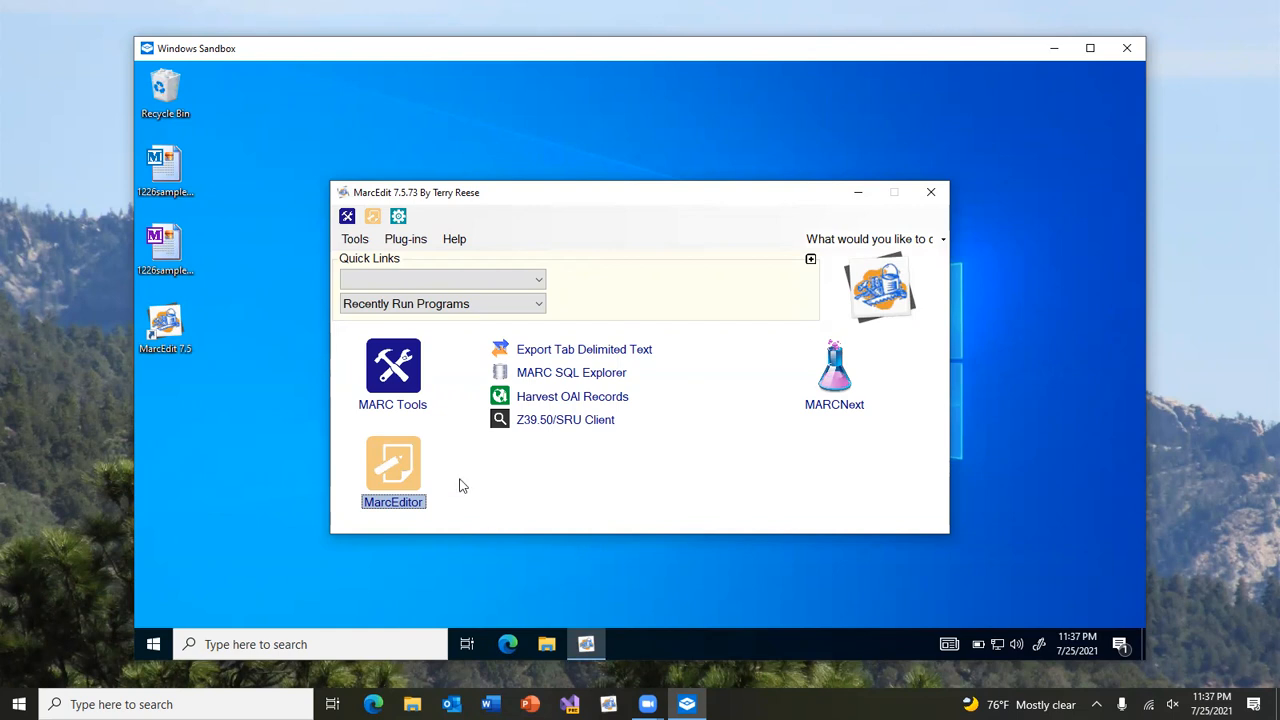
mouse_move(480, 498)
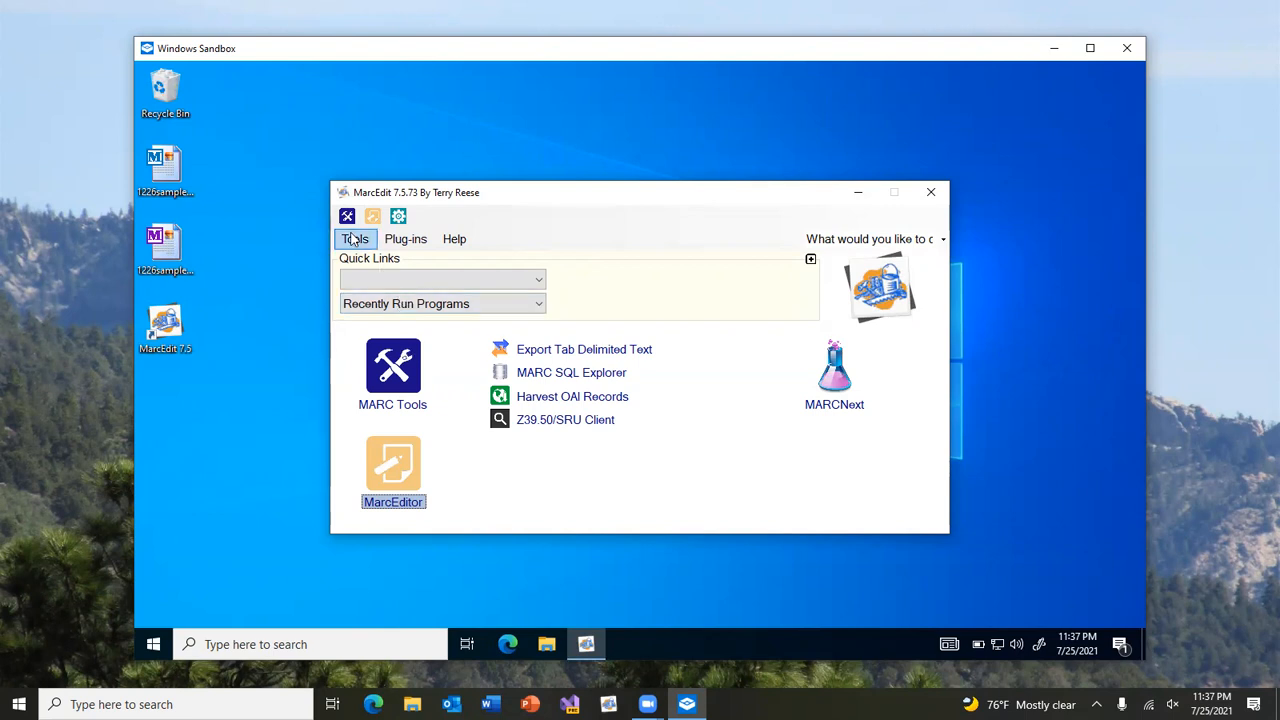
click(355, 238)
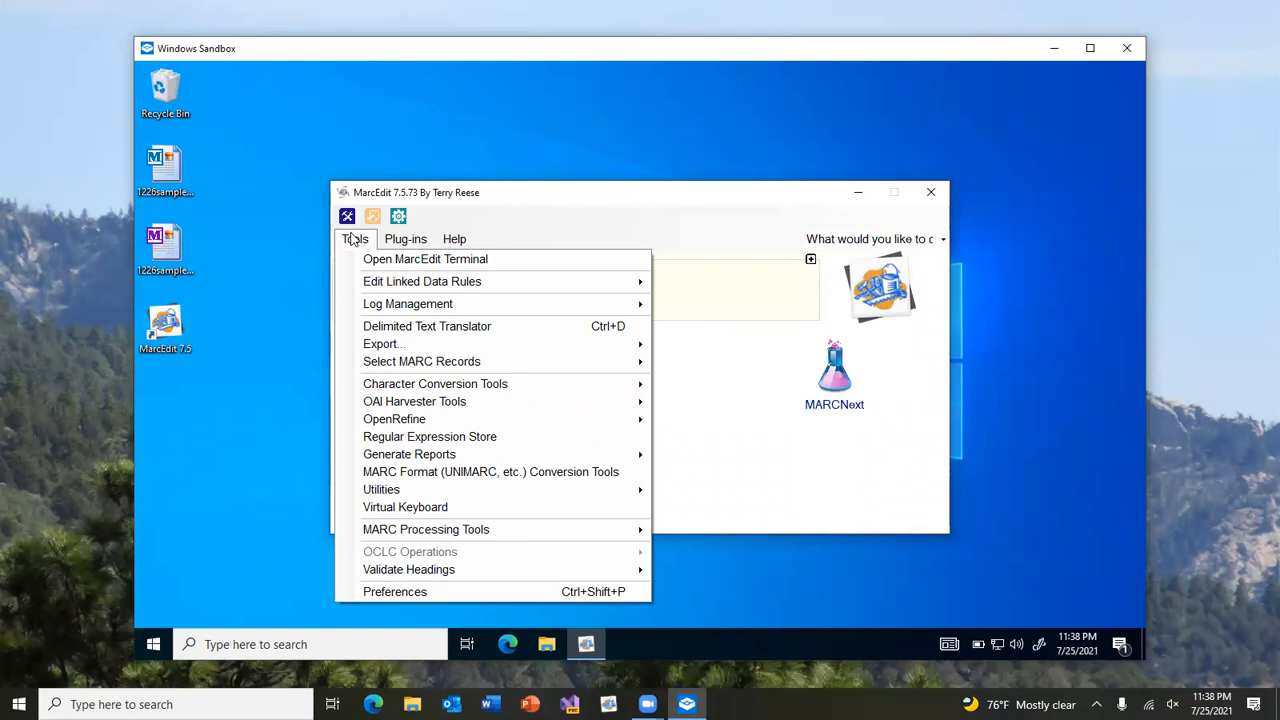
mouse_move(295, 300)
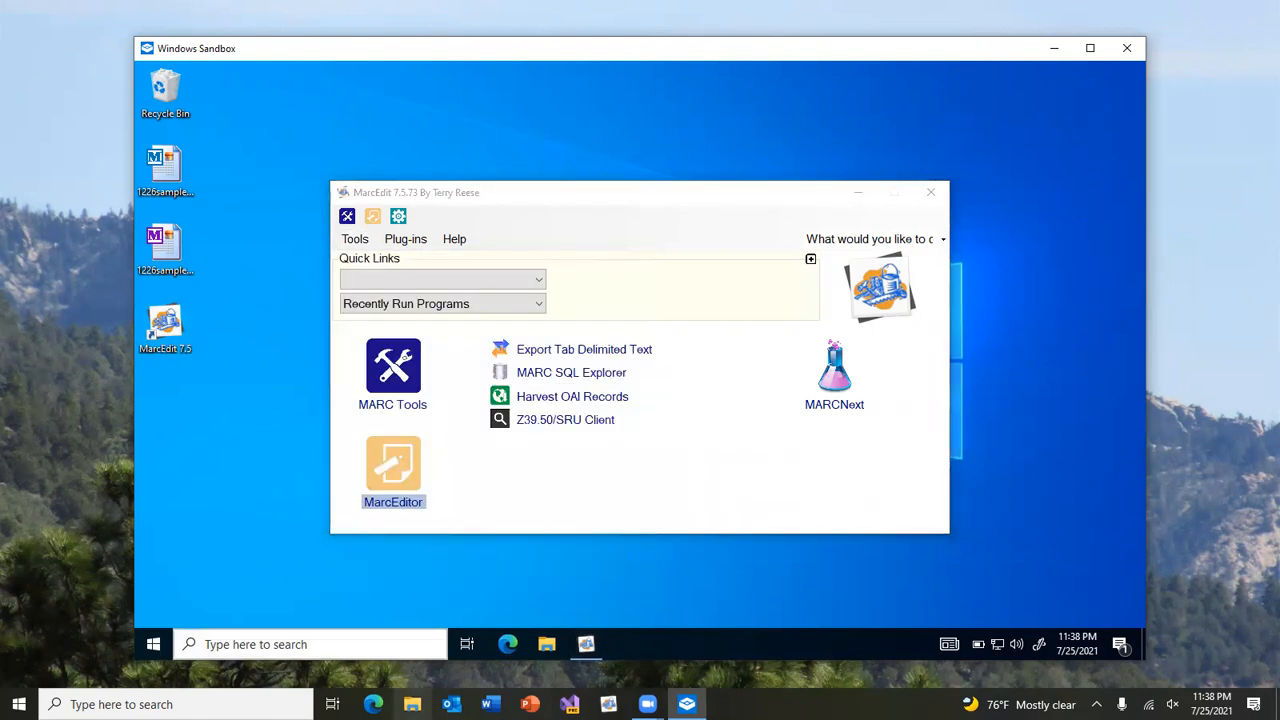
click(412, 704)
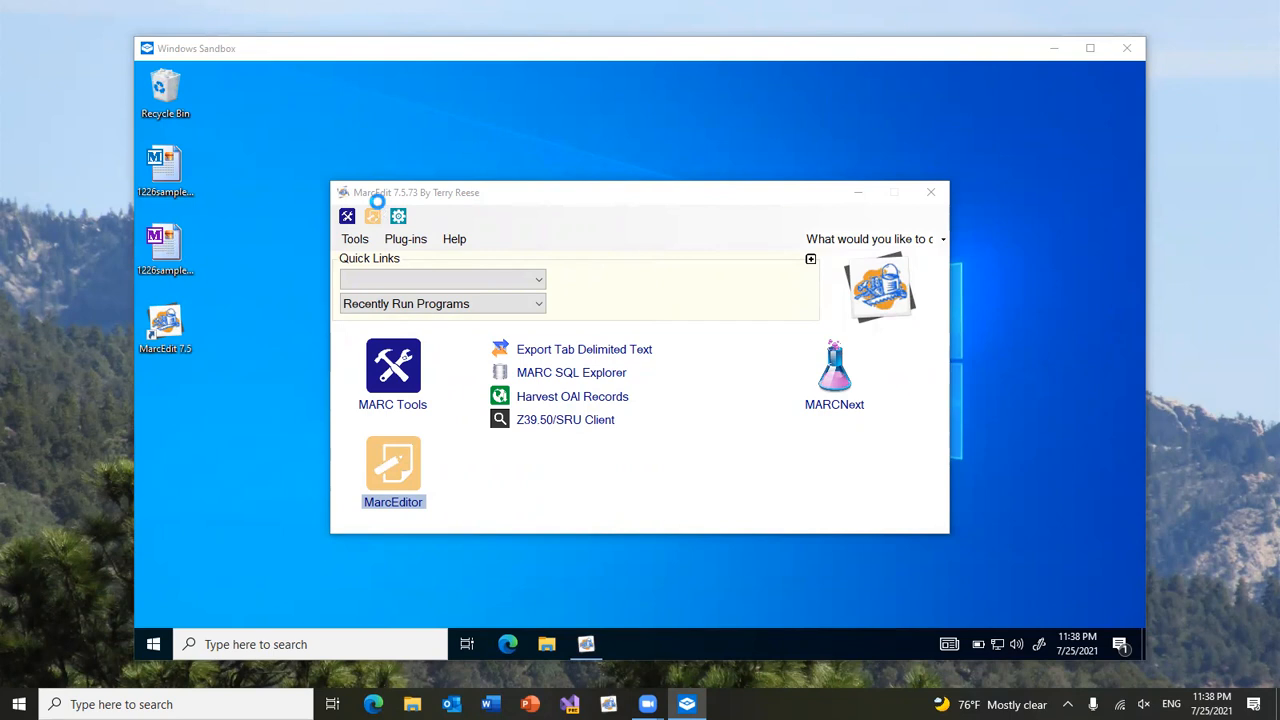
From Help > Share Configuration Settings, choose Integration Settings with Export OCLC Options ticked and start the export
click(282, 153)
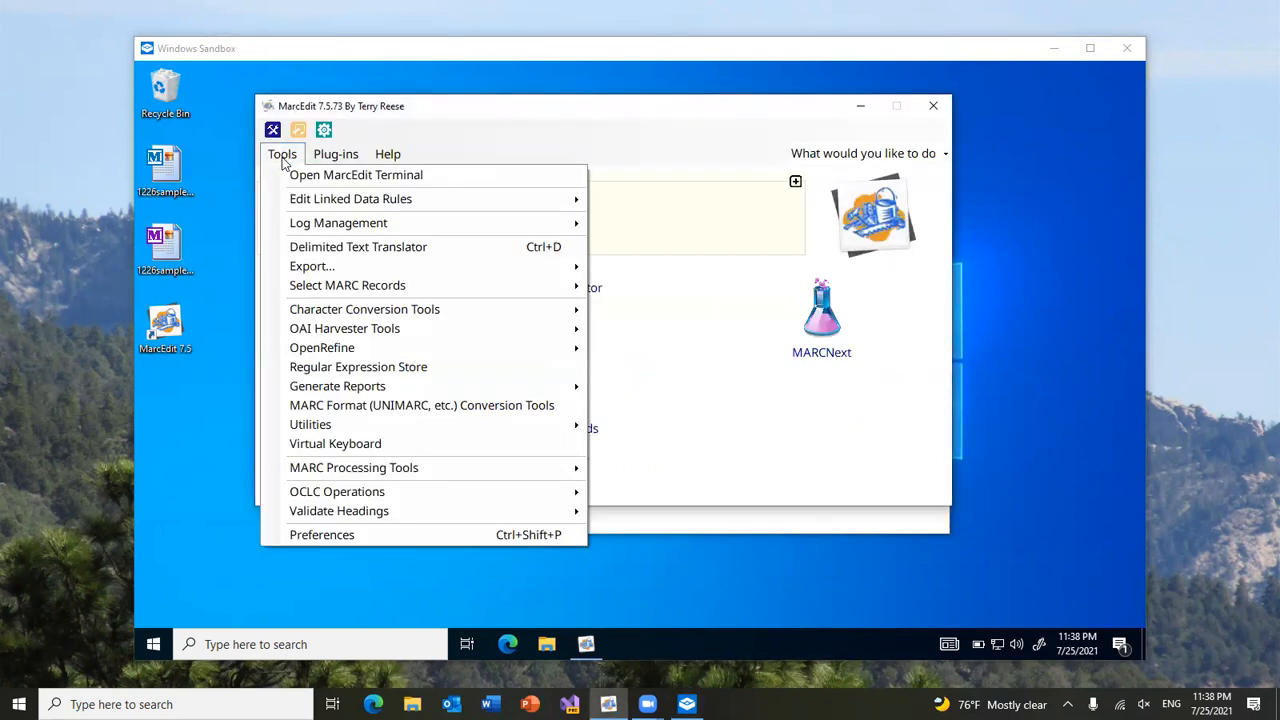
click(387, 153)
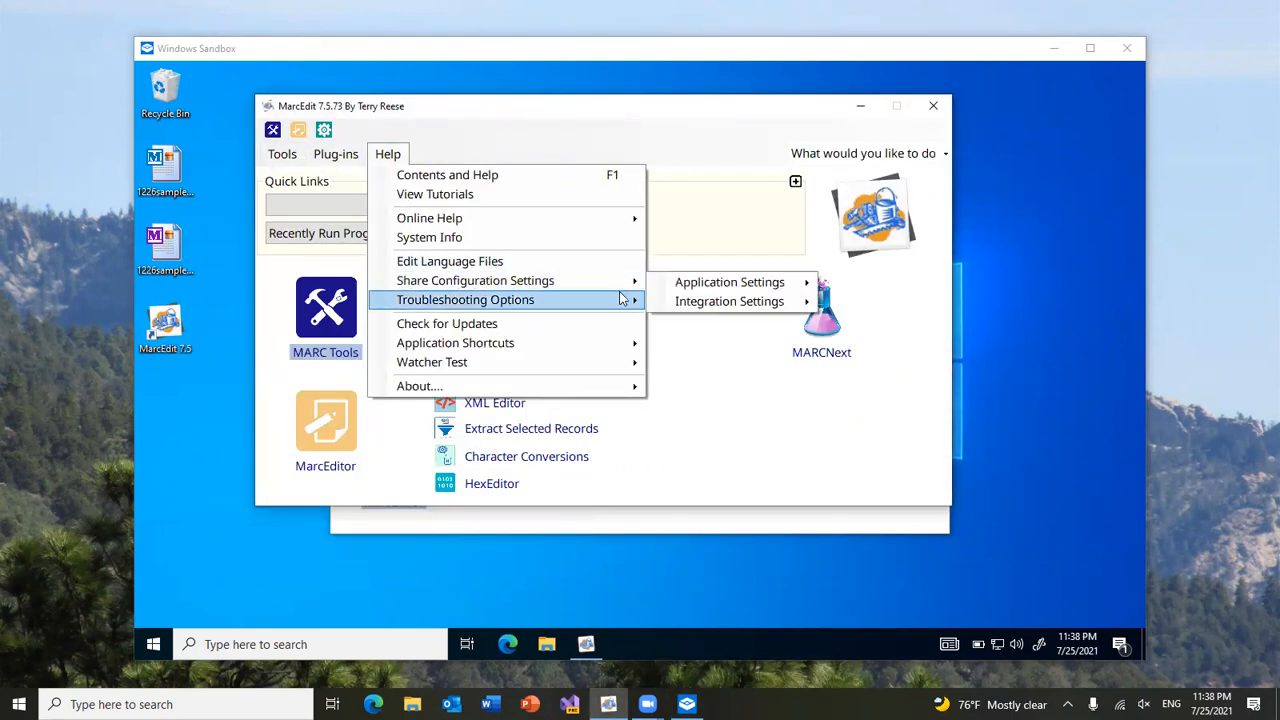
mouse_move(475, 280)
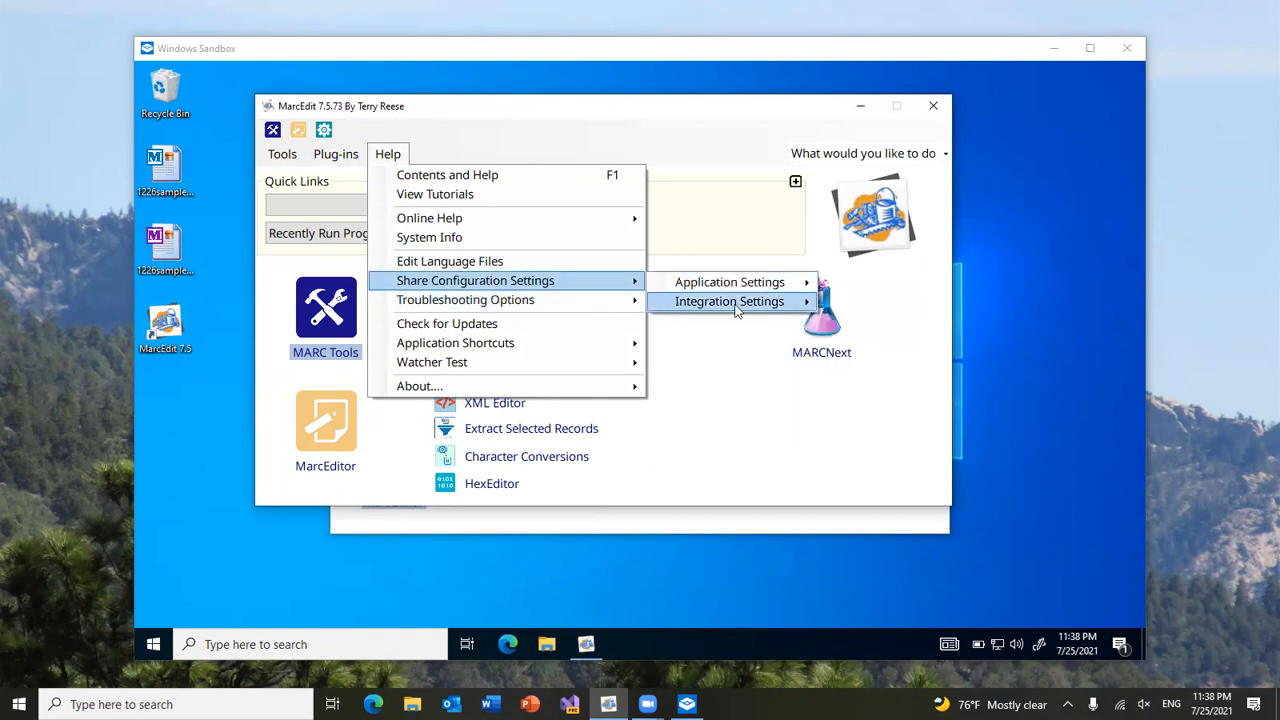
click(729, 301)
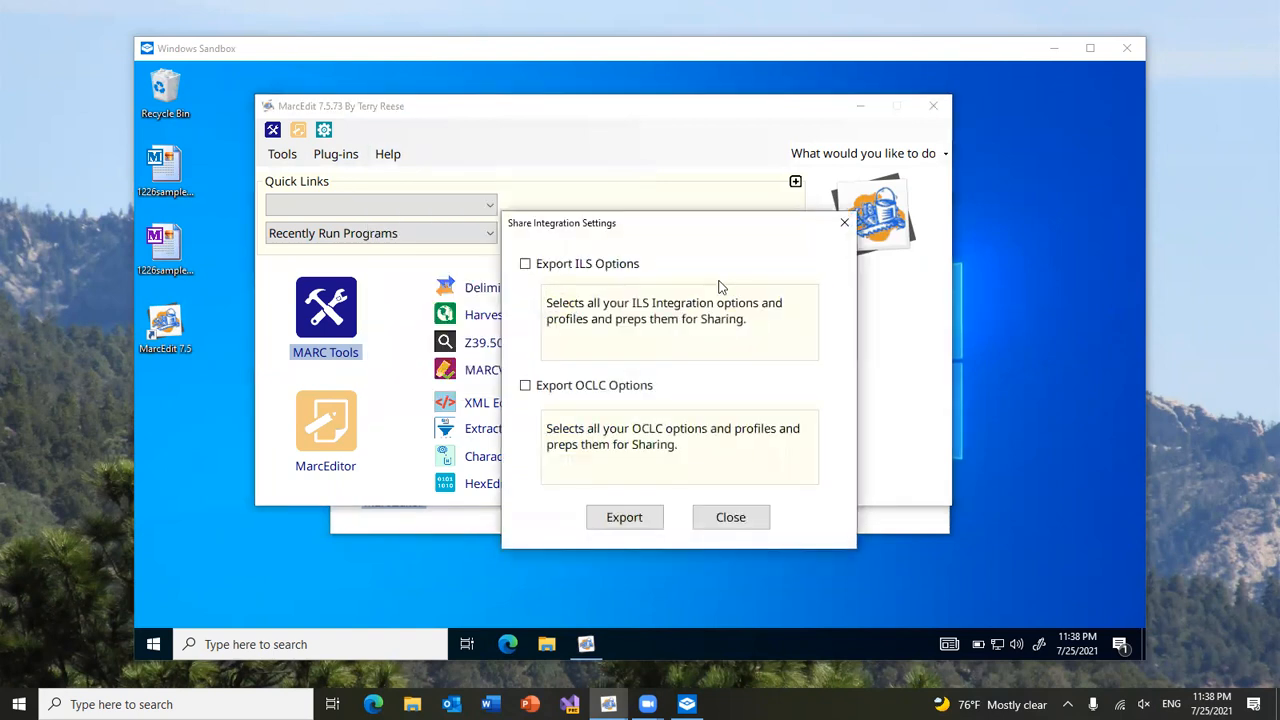
click(525, 385)
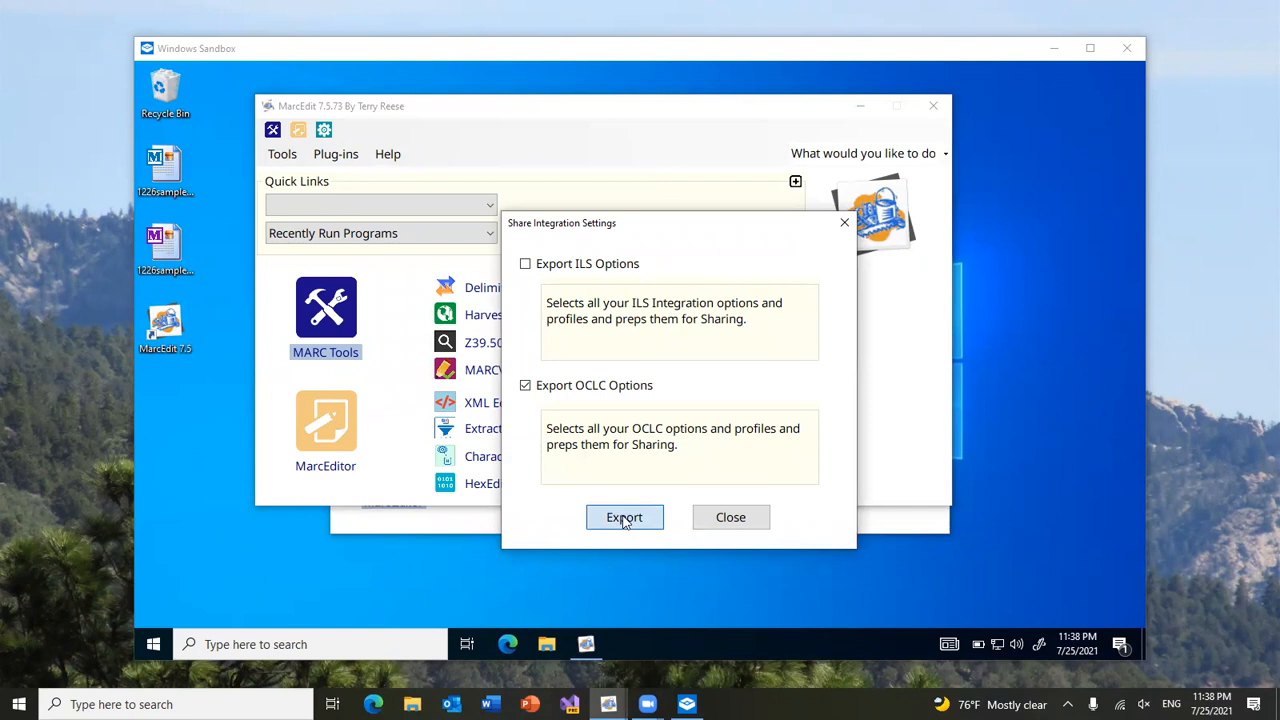
click(624, 517)
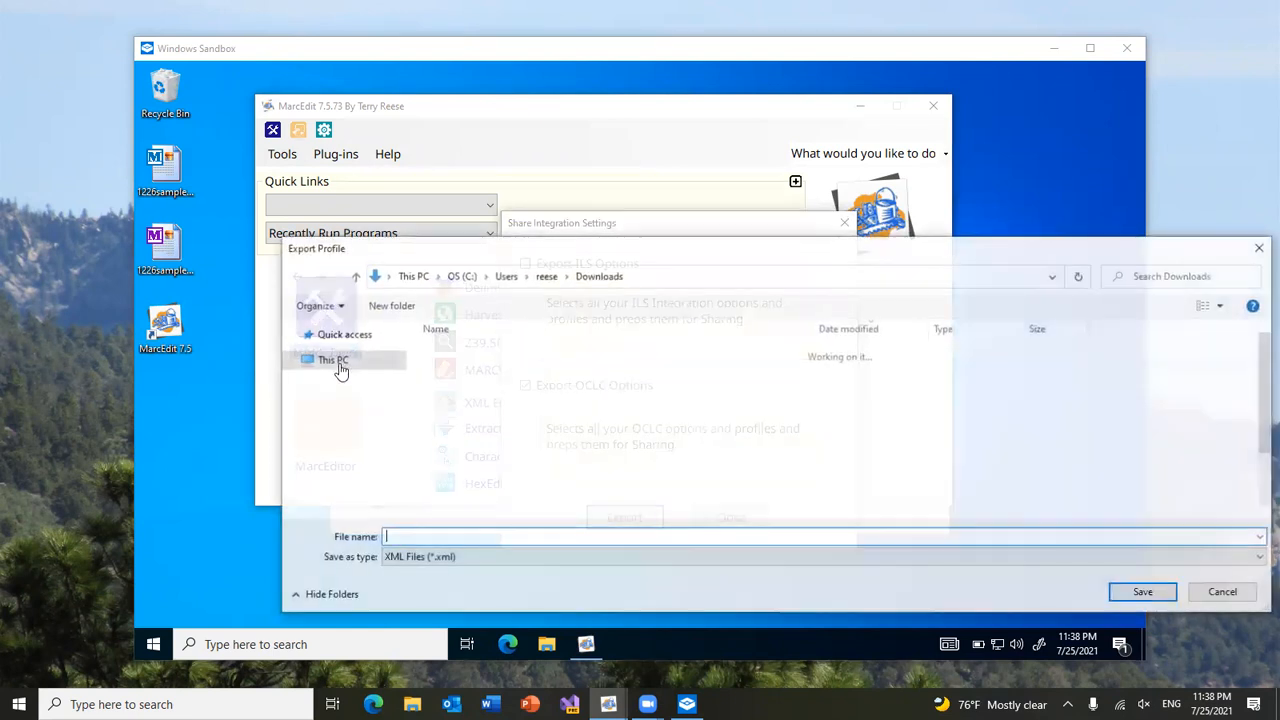
Save the export as oclc_integration.xml on the Desktop, confirm and close the sharing window
click(338, 372)
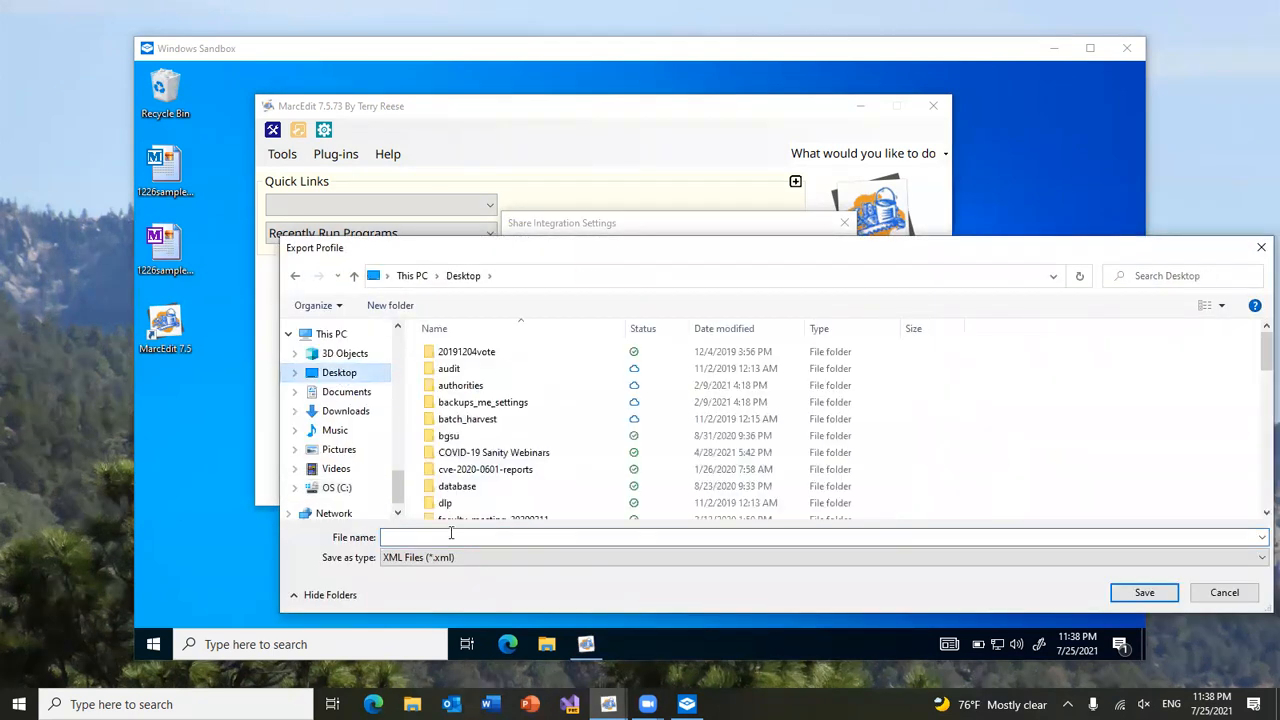
text(oco)
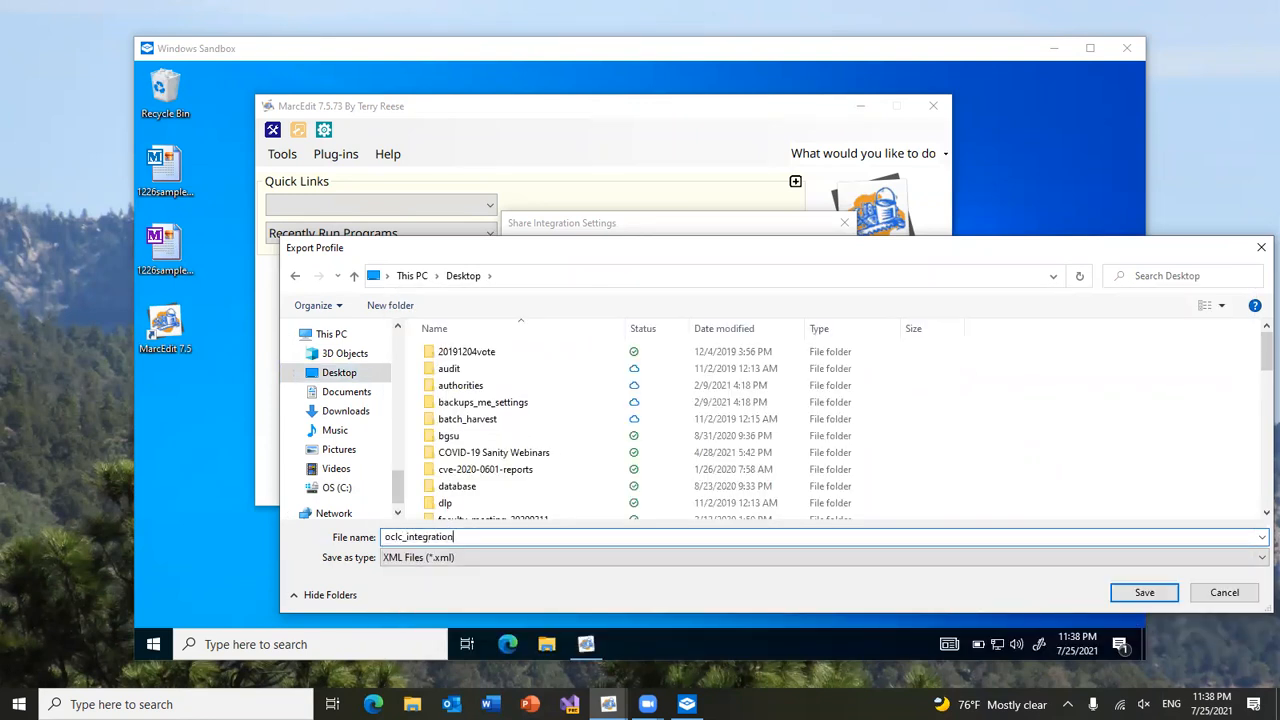
click(1144, 592)
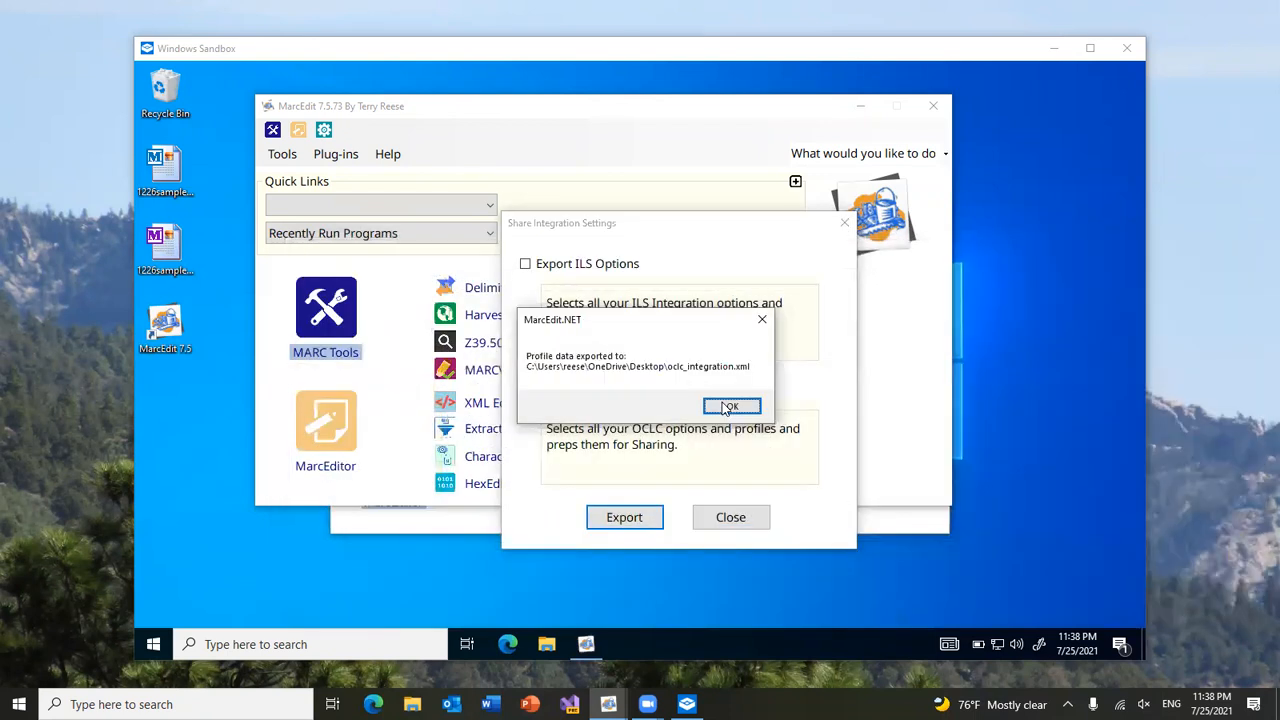
click(730, 406)
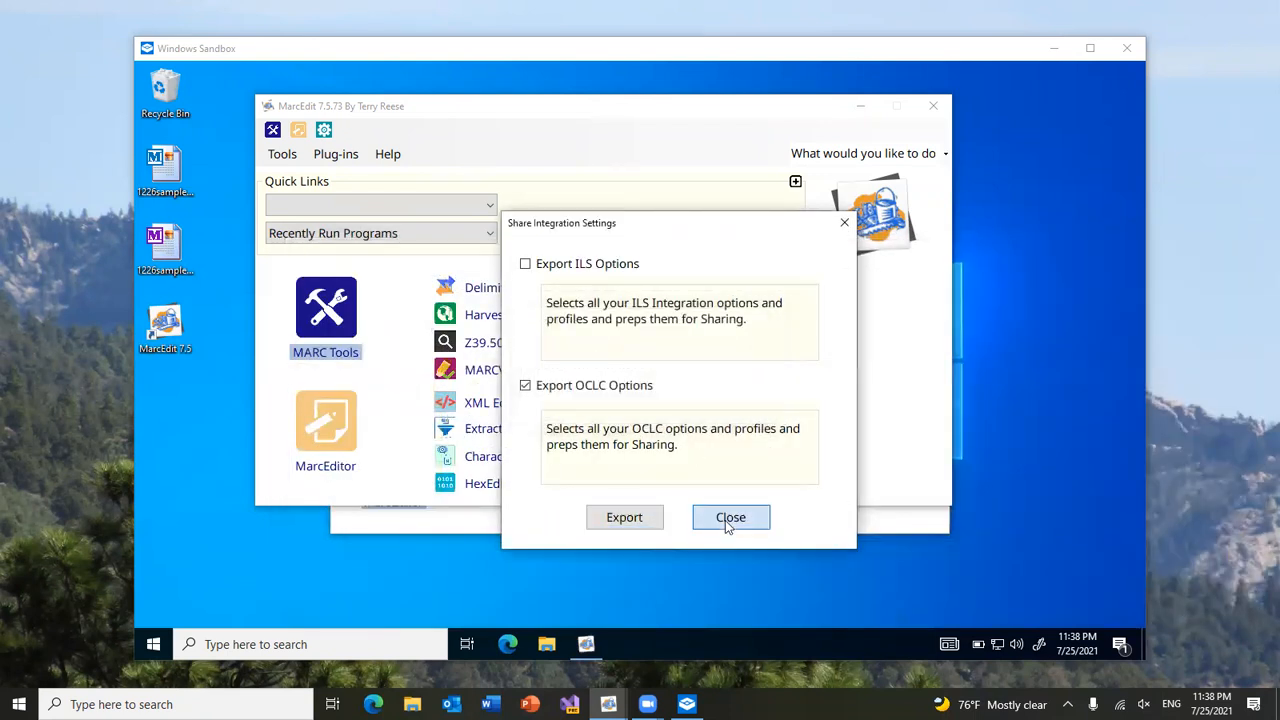
click(730, 517)
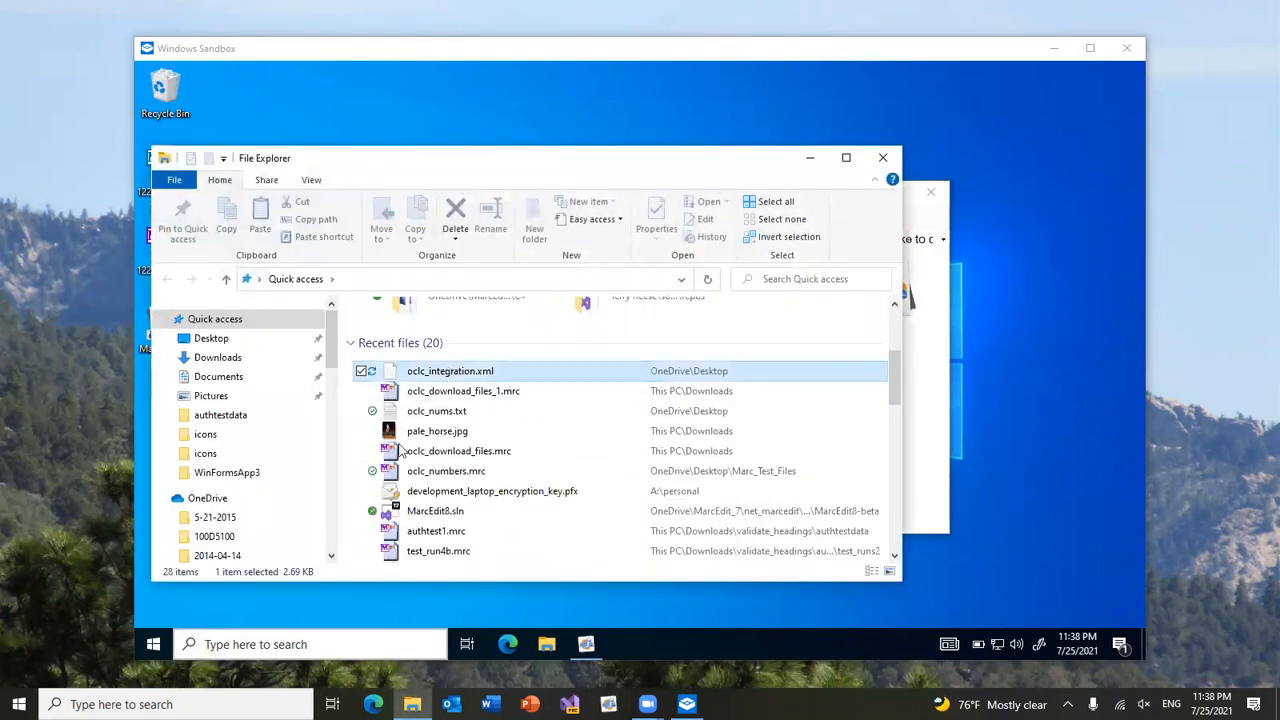
Locate oclc_integration.xml in its Desktop folder and copy it
right_click(449, 370)
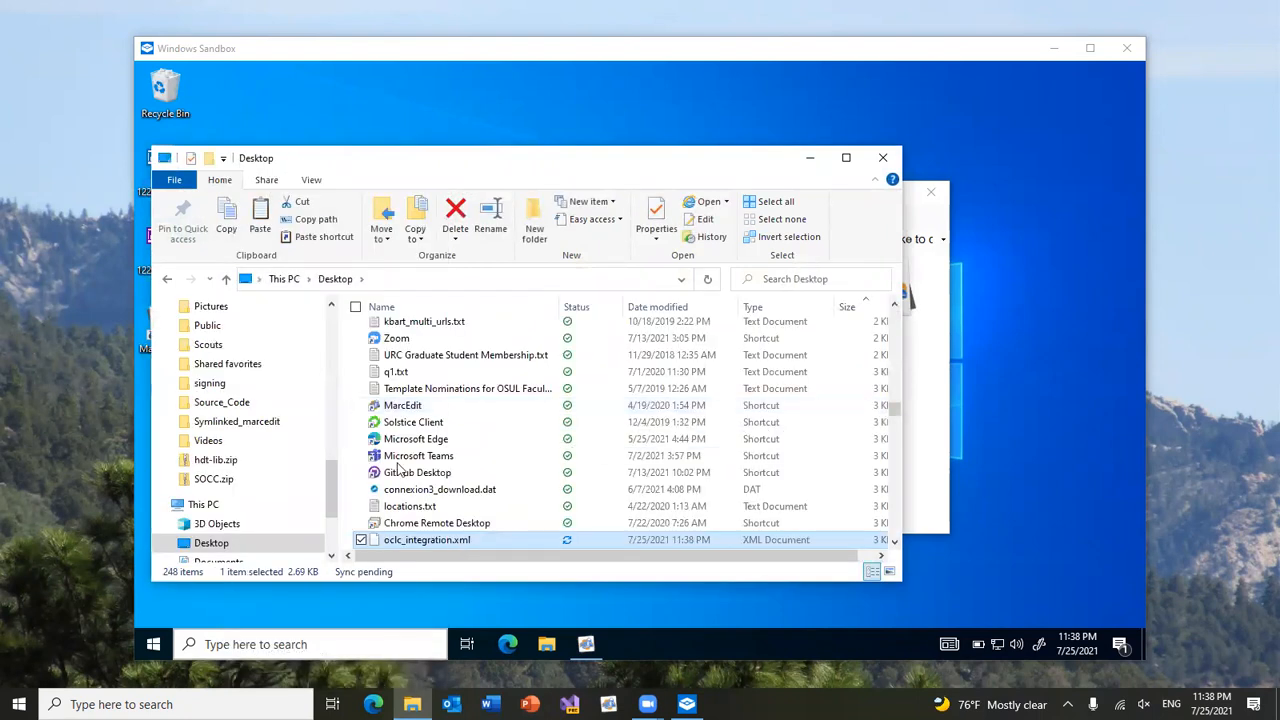
right_click(427, 539)
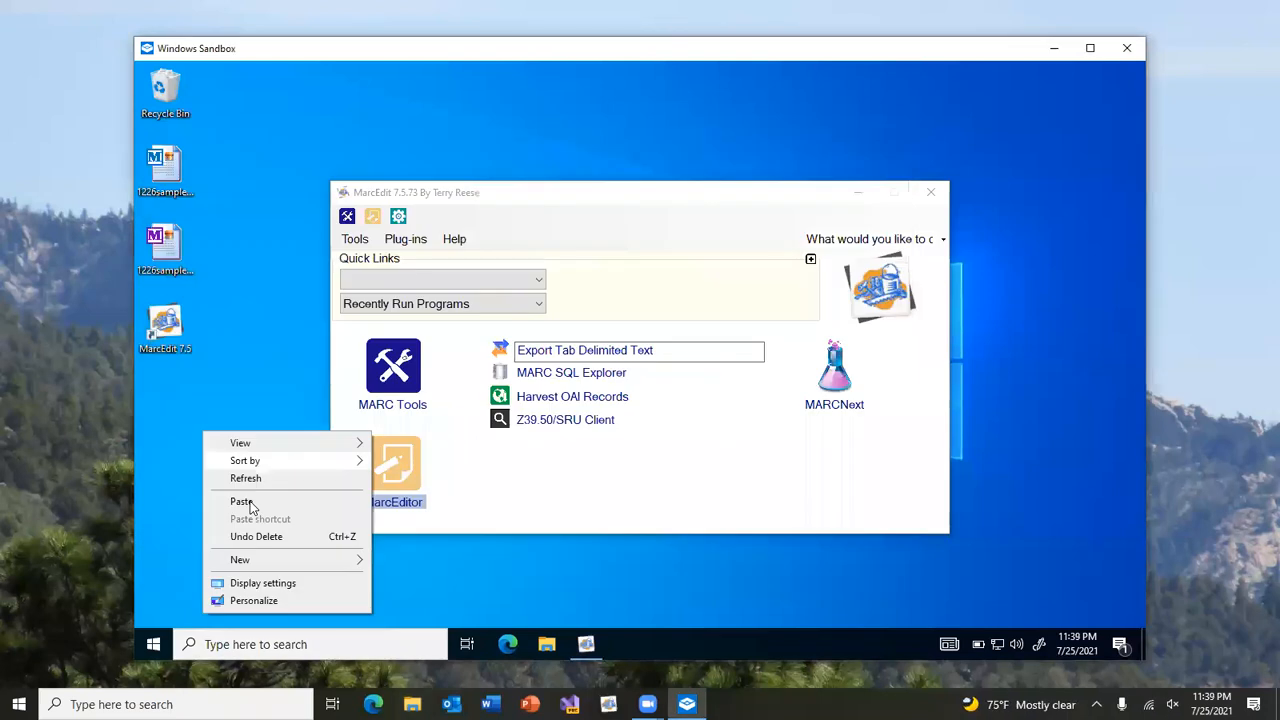
Paste oclc_integration.xml onto the sandbox desktop and import it as an integration profile package via Help
click(241, 501)
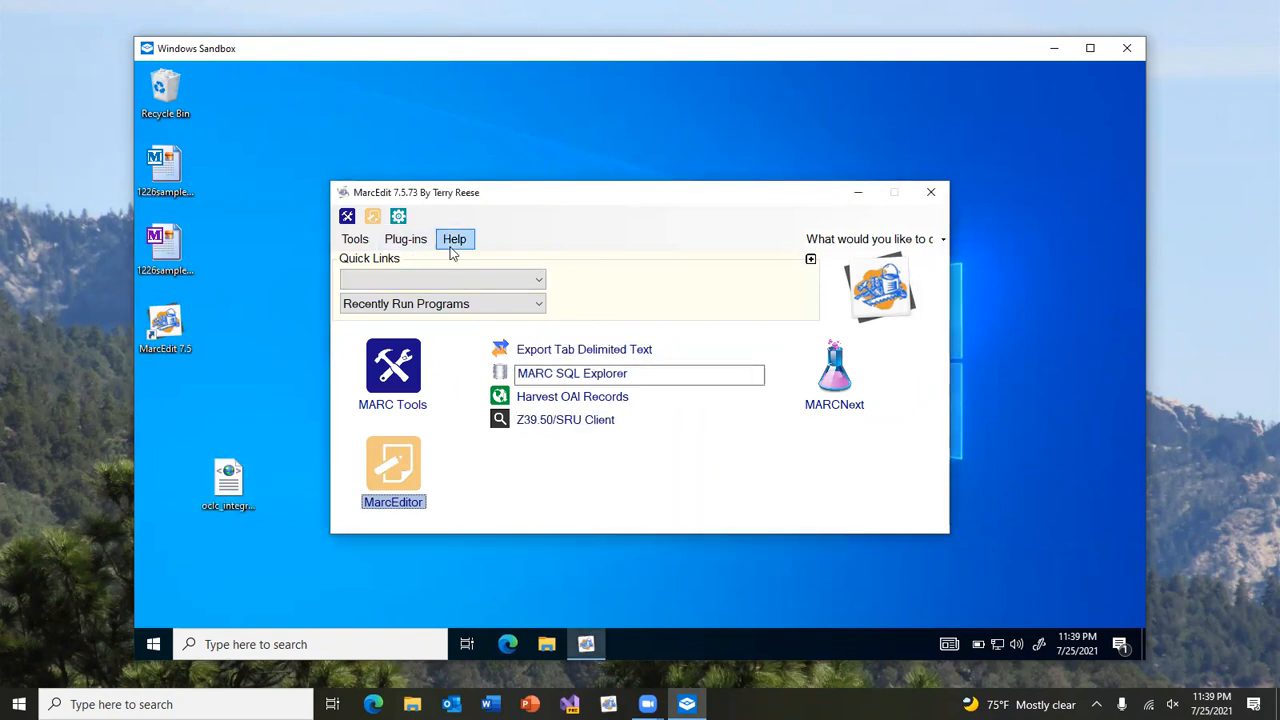
click(454, 239)
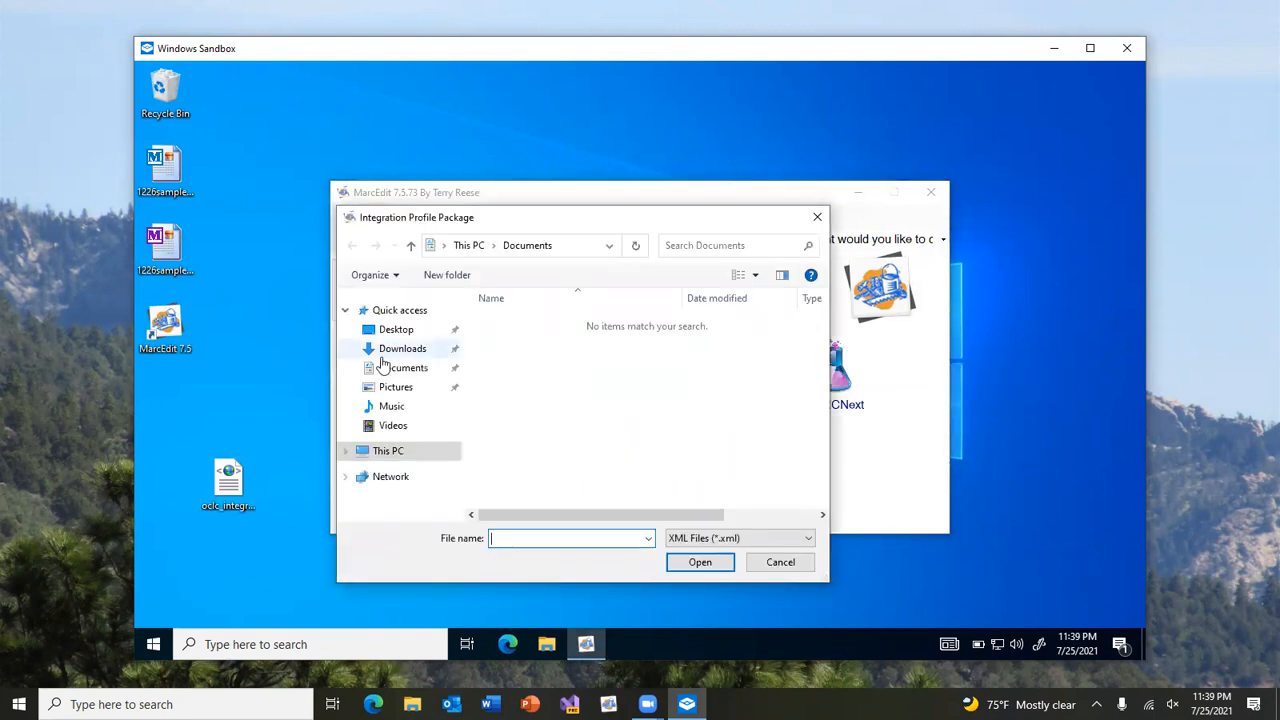
click(396, 329)
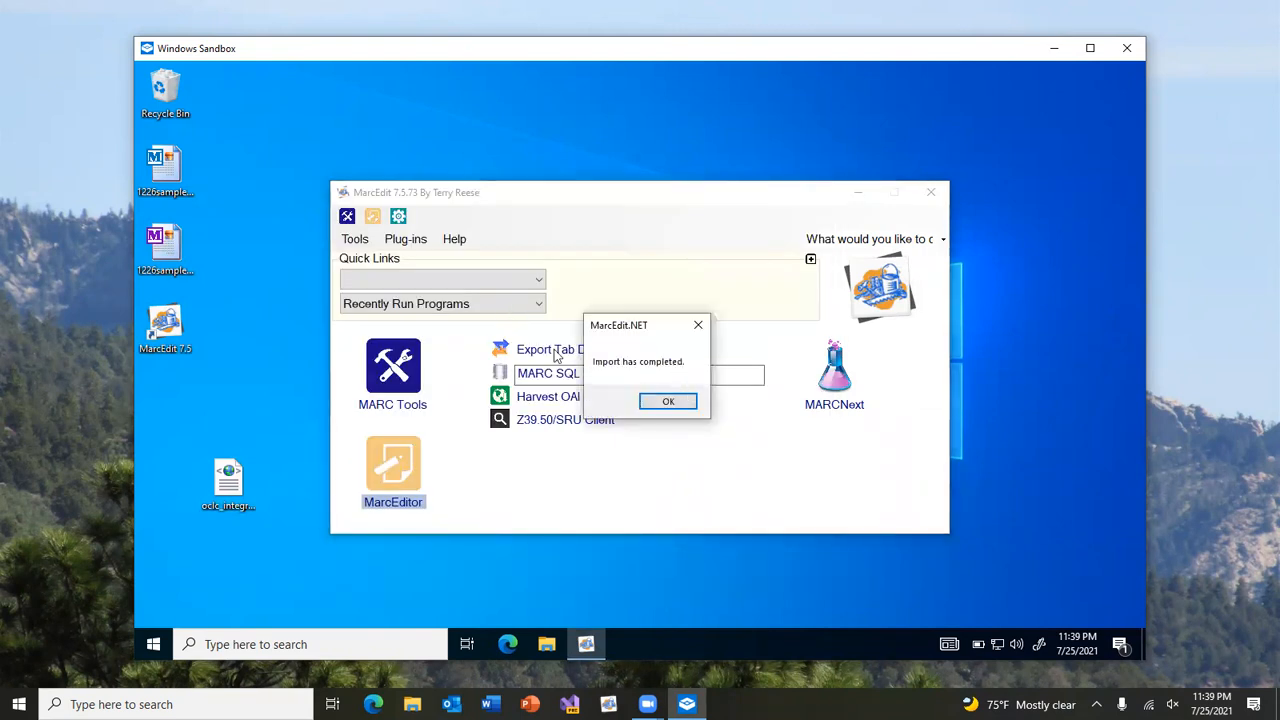
click(668, 401)
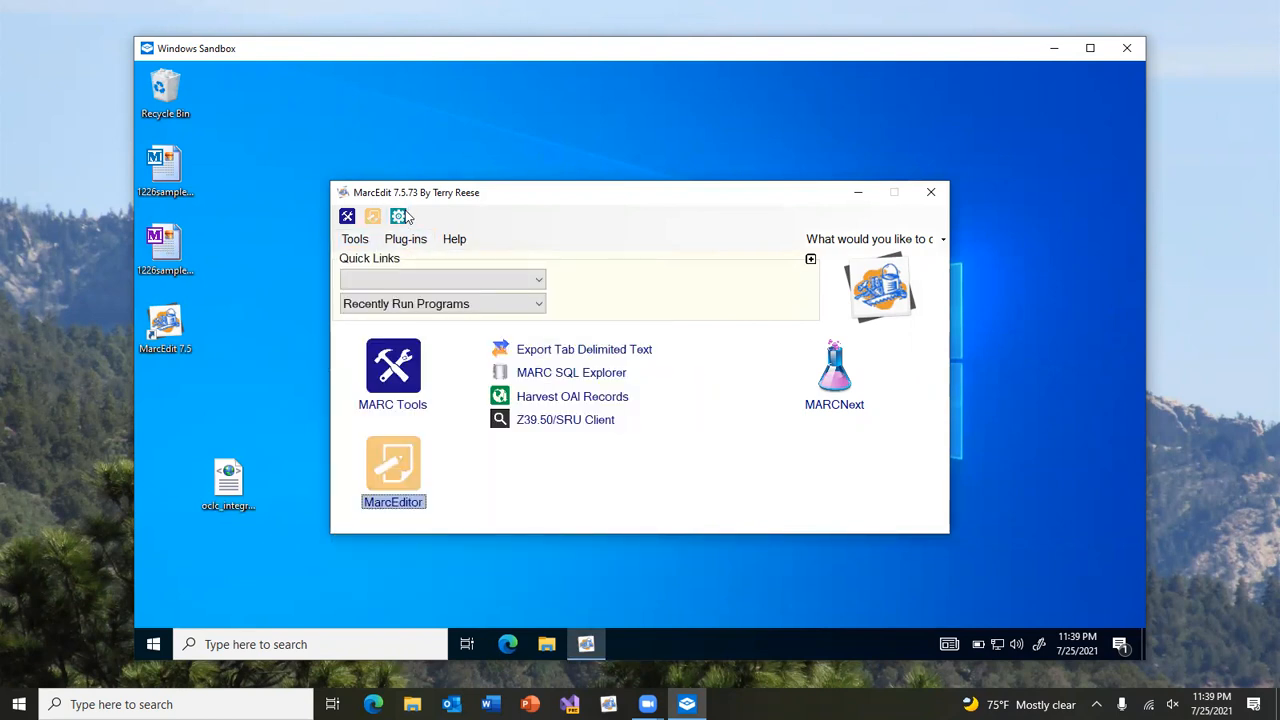
Validate the imported OCLC profile keys in the OCLC API integration preferences, confirming Registry API access
click(372, 216)
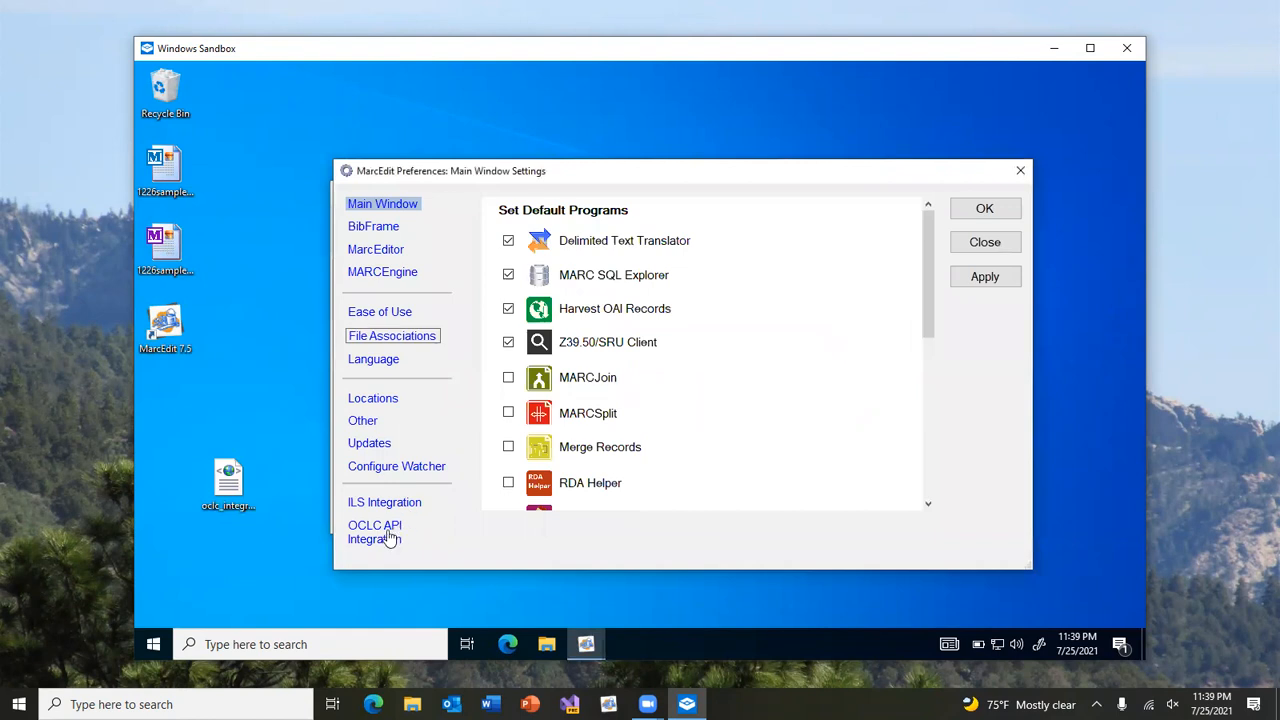
click(375, 532)
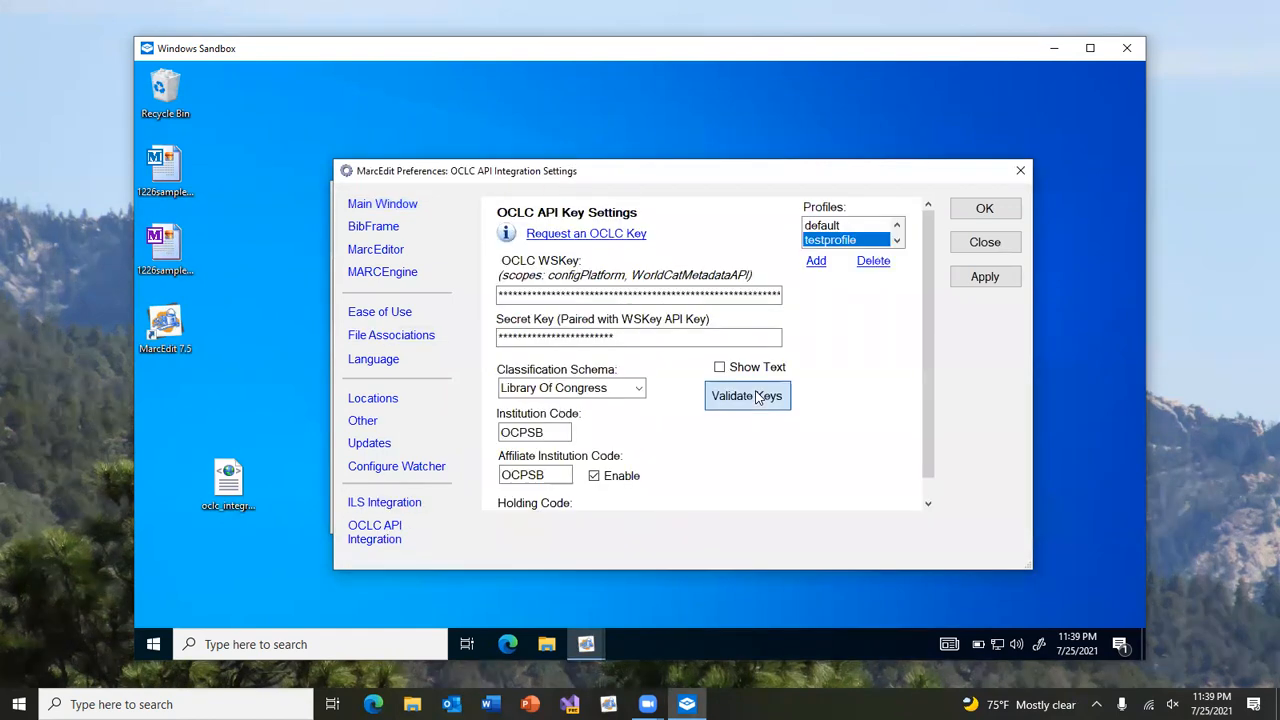
click(747, 395)
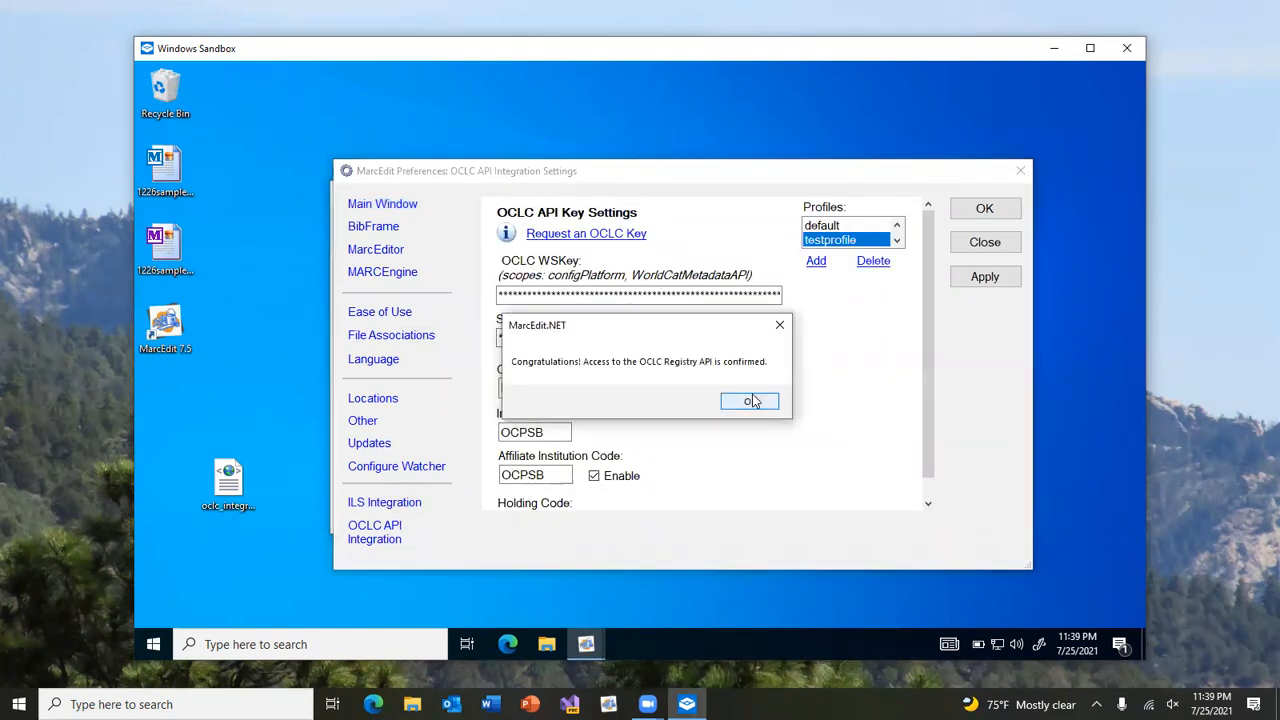
click(750, 401)
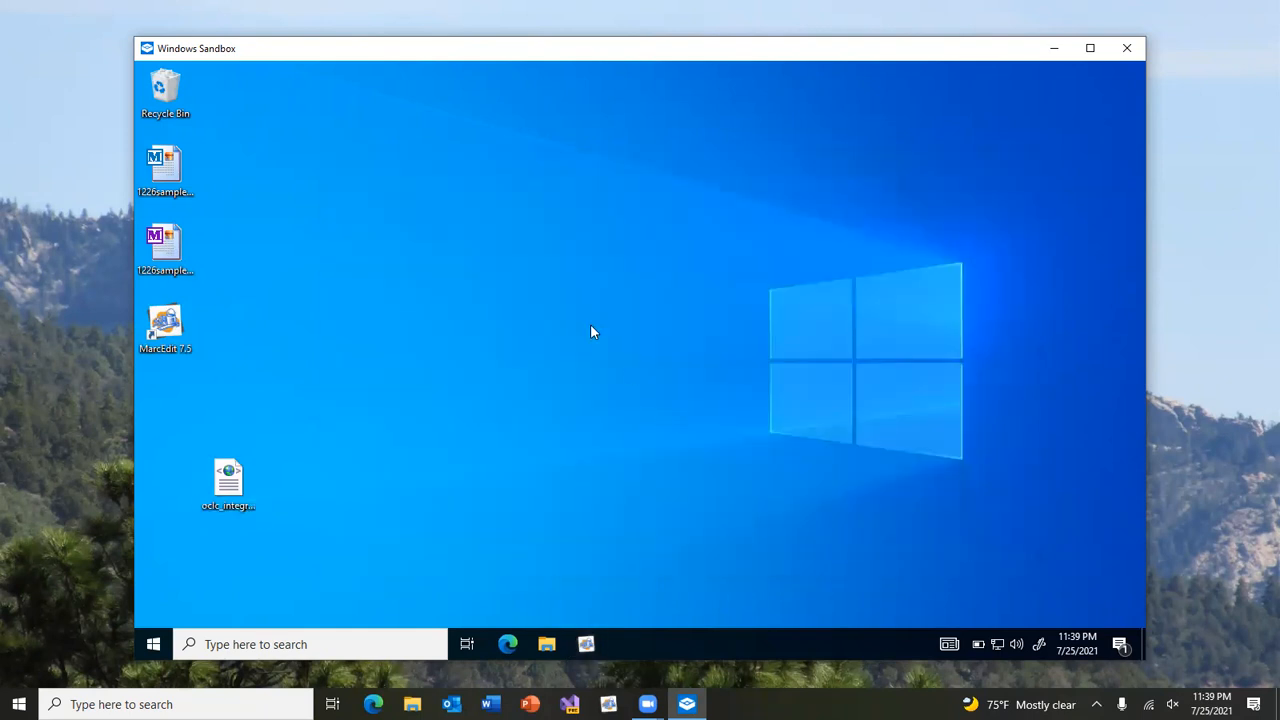
Start MarcEdit and reach the OCLC Integration Hub from Tools and from MarcEditor's OCLC WorldCat menu
double_click(165, 325)
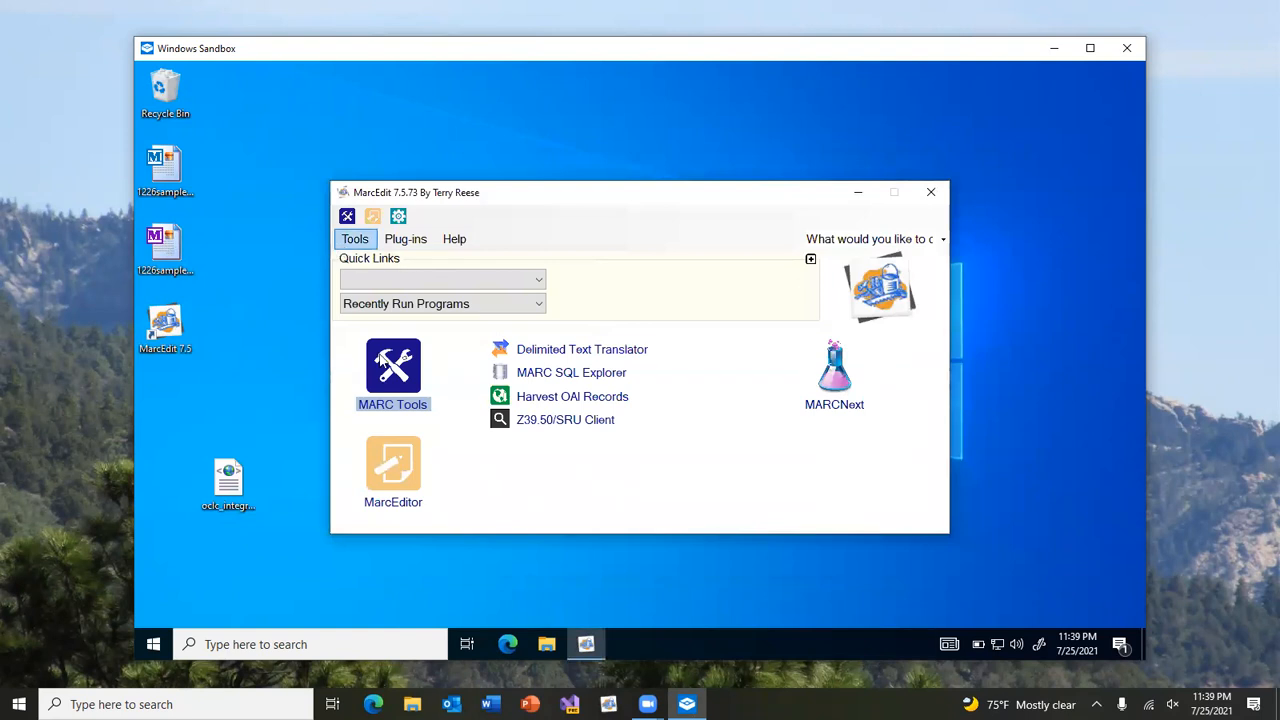
click(355, 238)
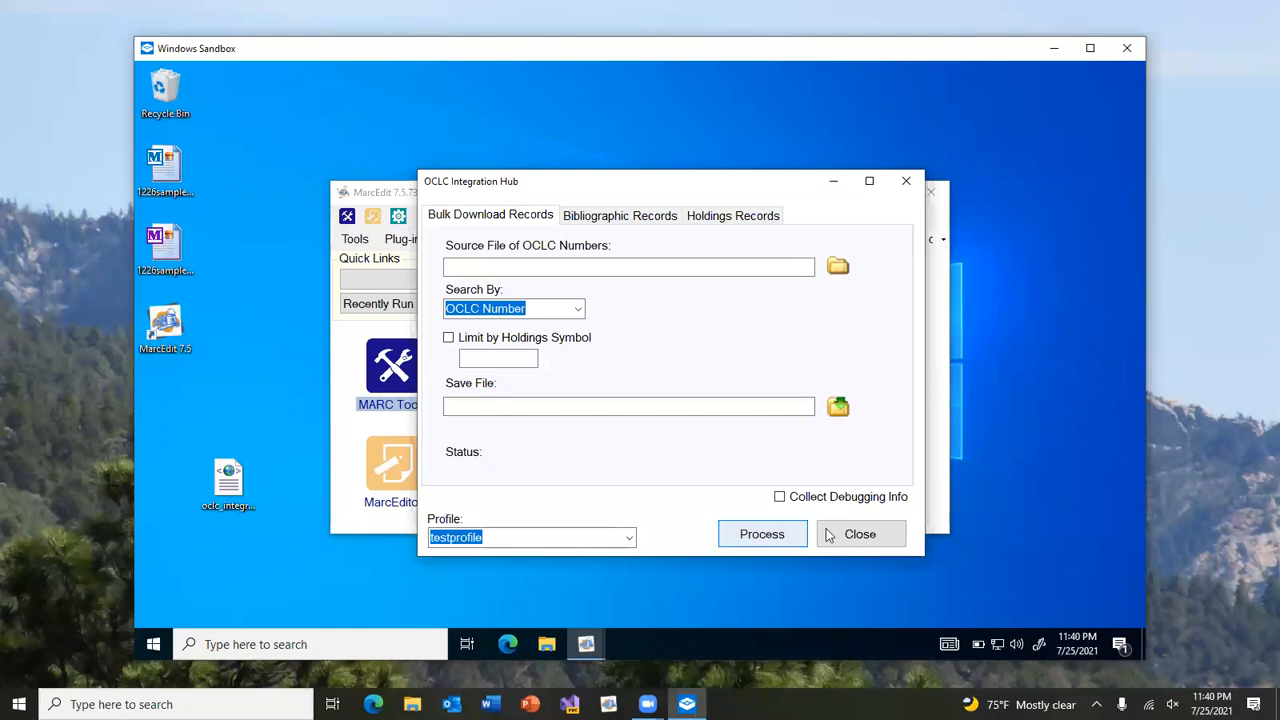
click(859, 533)
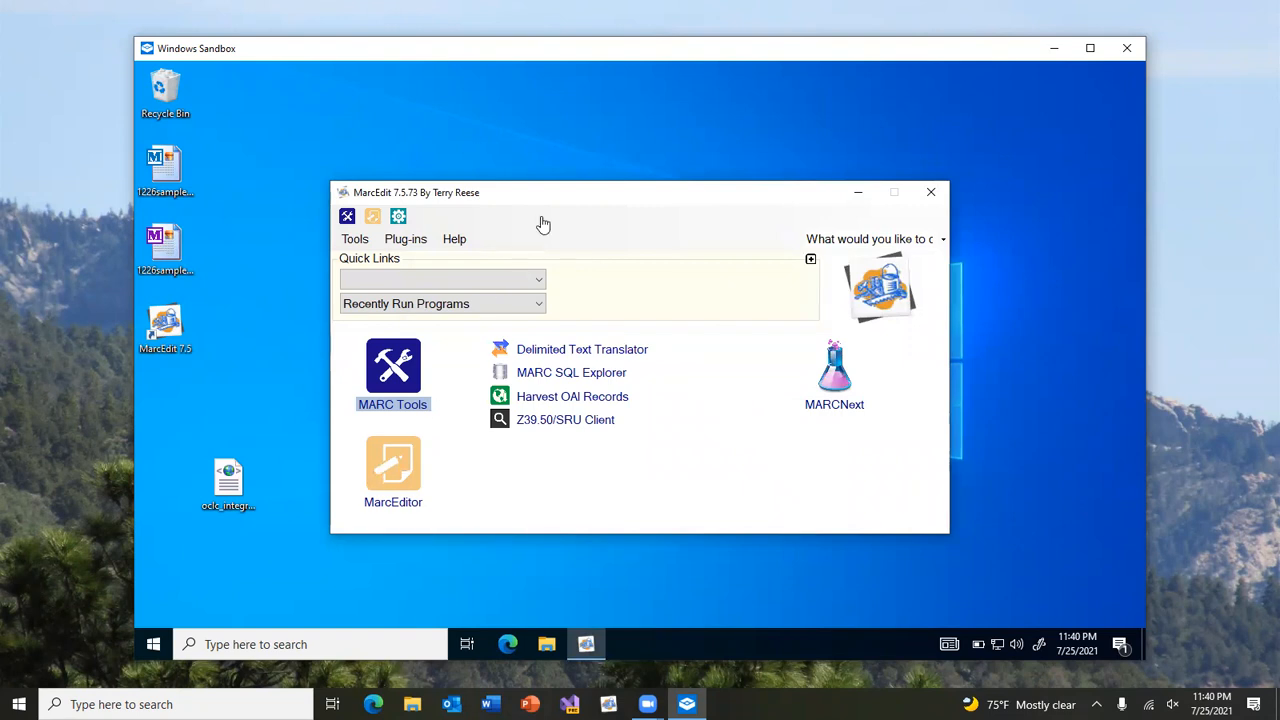
click(393, 462)
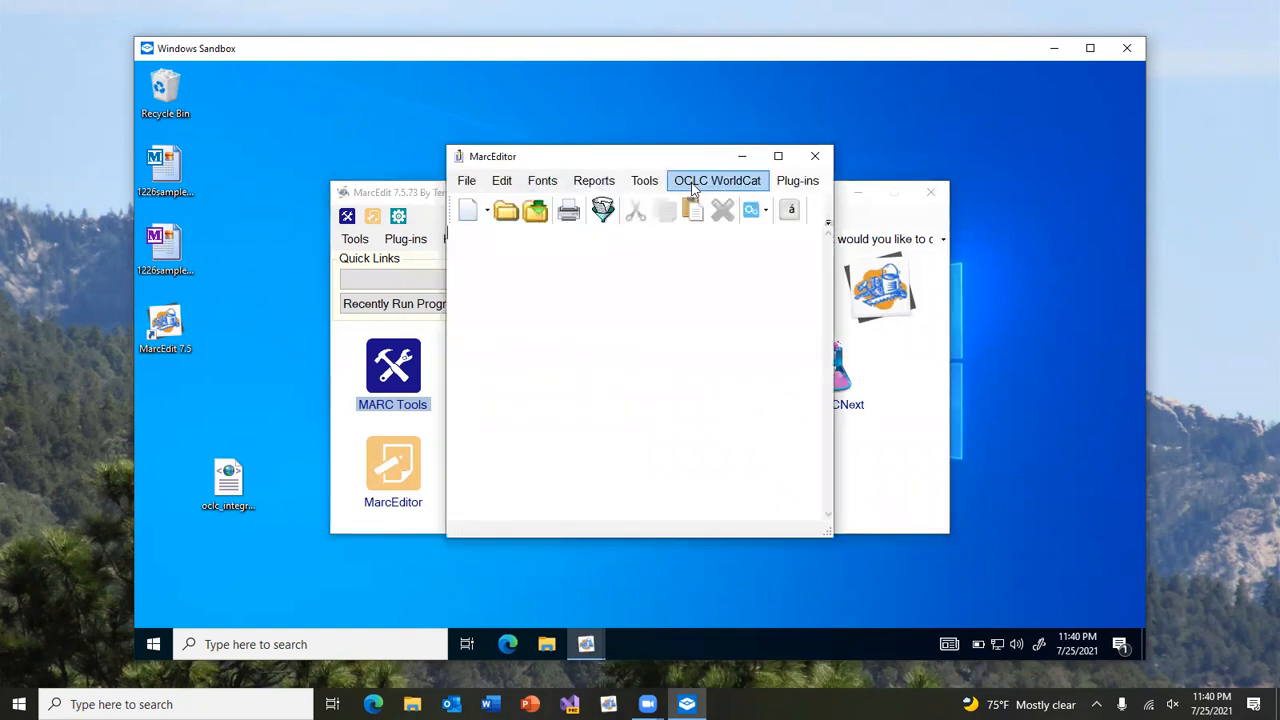
click(716, 181)
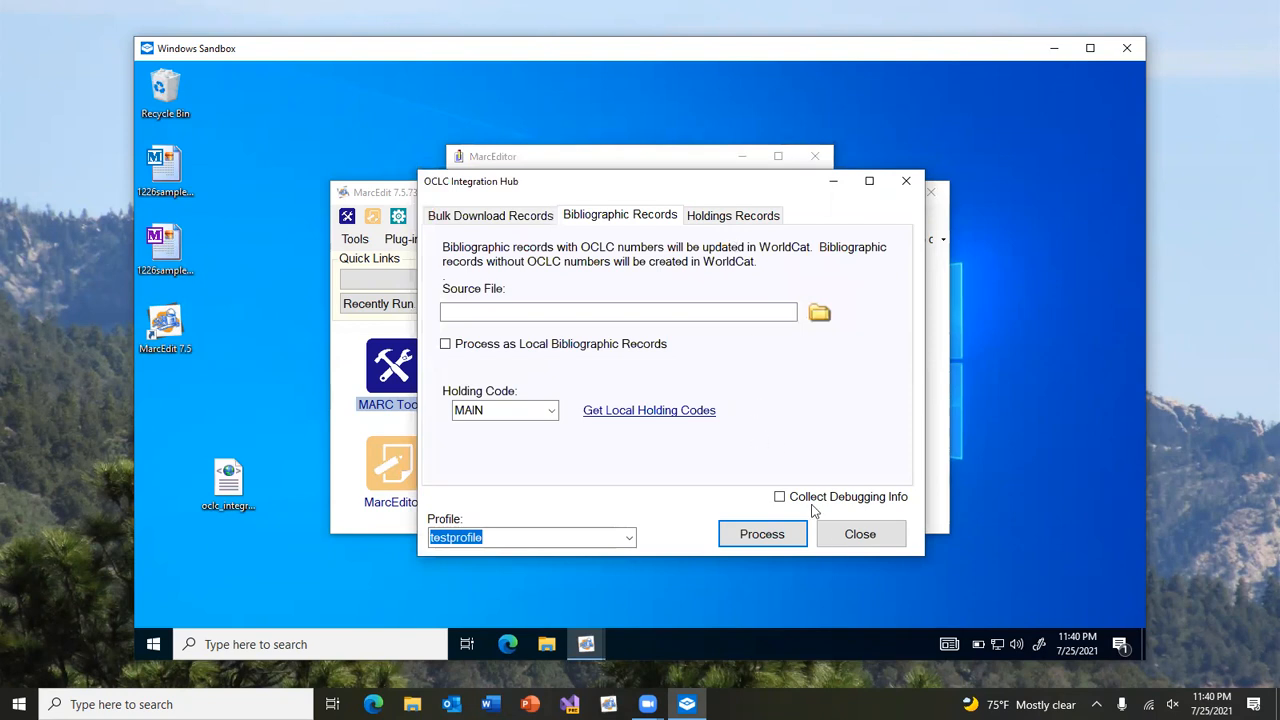
click(859, 533)
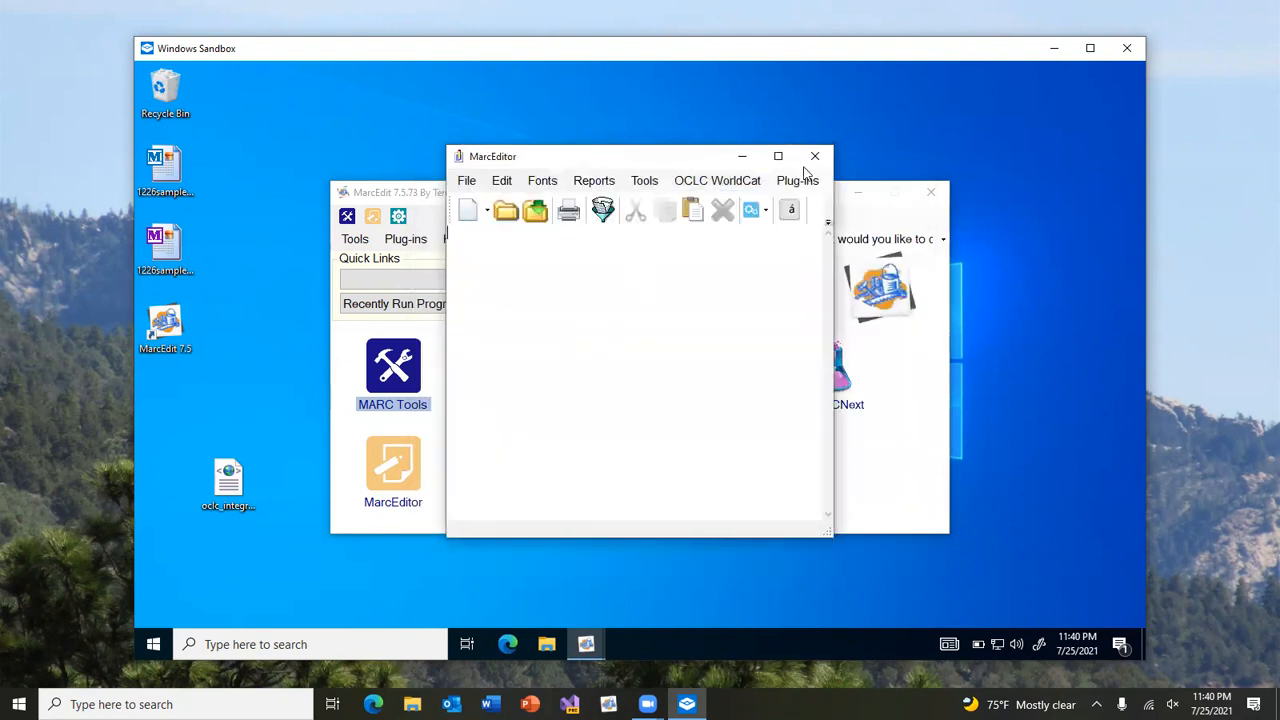
click(814, 156)
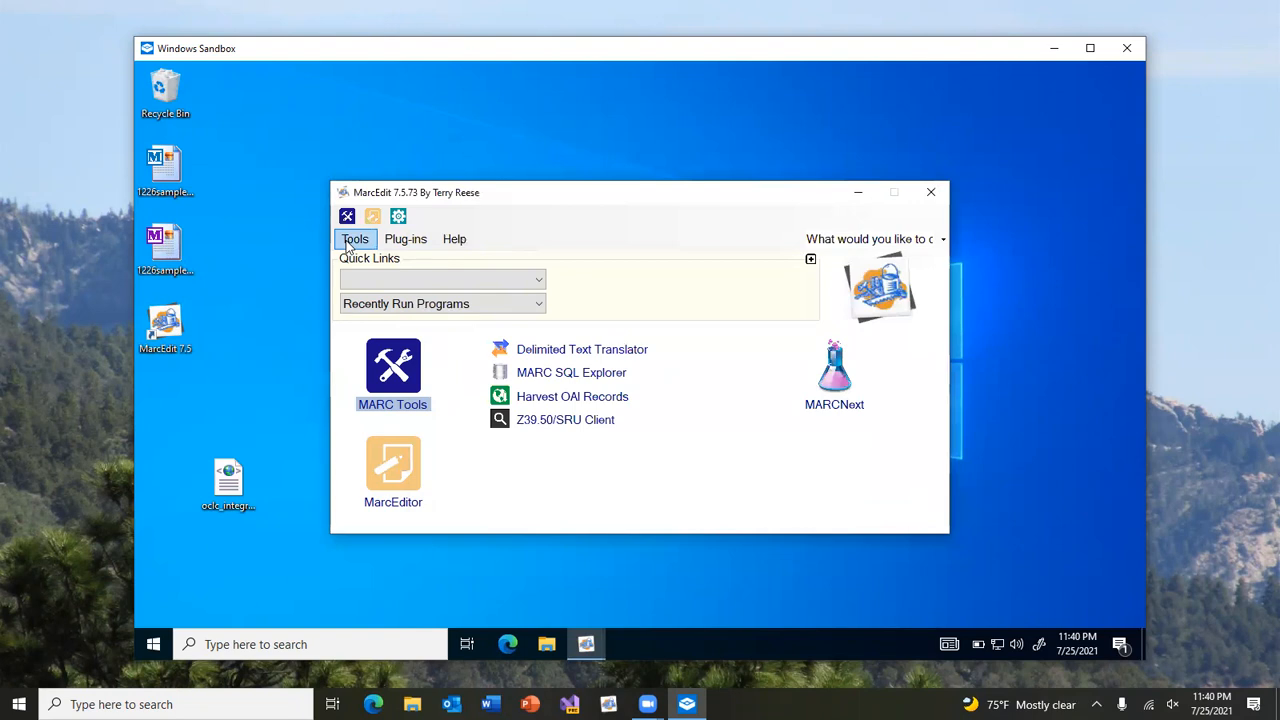
Reopen the hub from the main window and browse its Bulk Download Records section before closing it
click(355, 238)
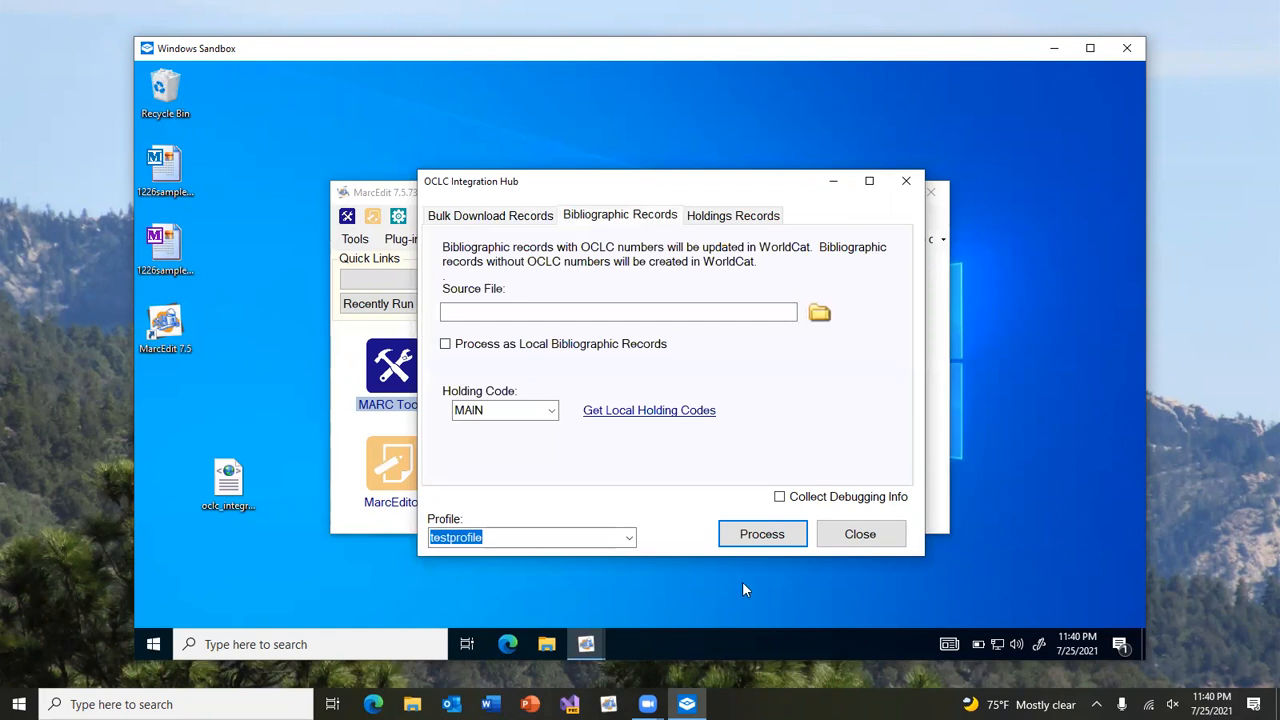
click(859, 533)
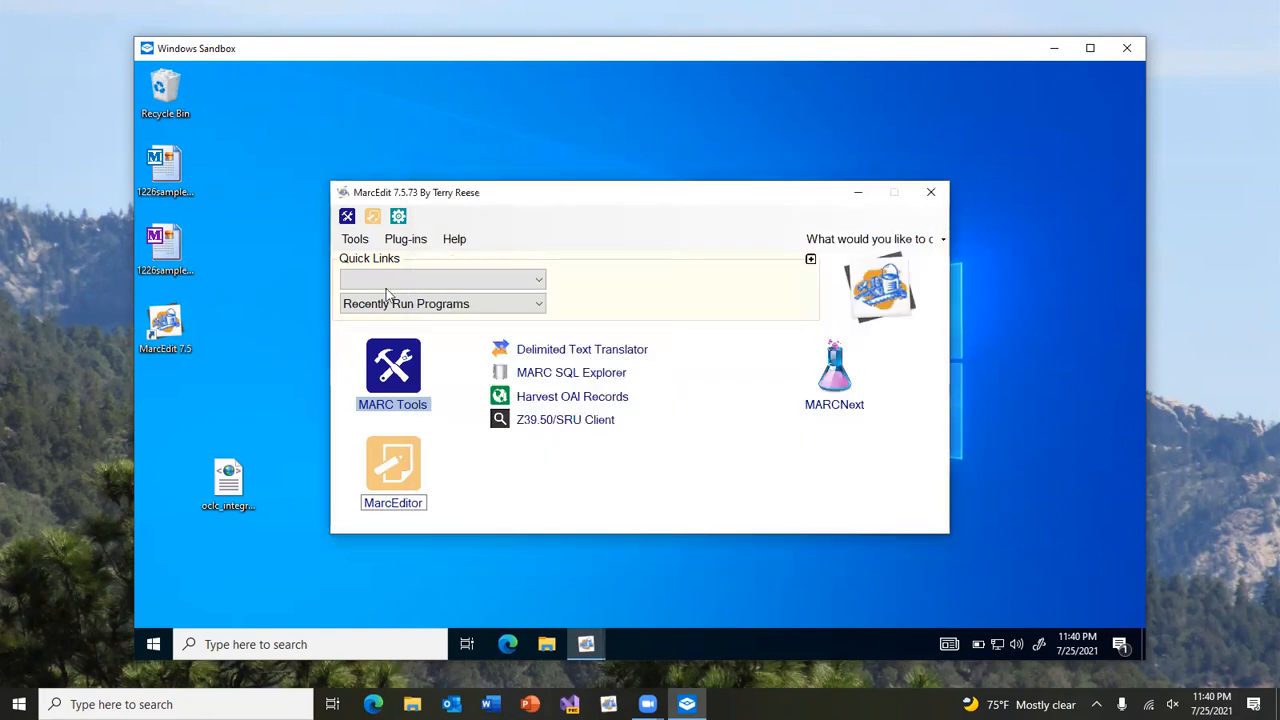
click(355, 238)
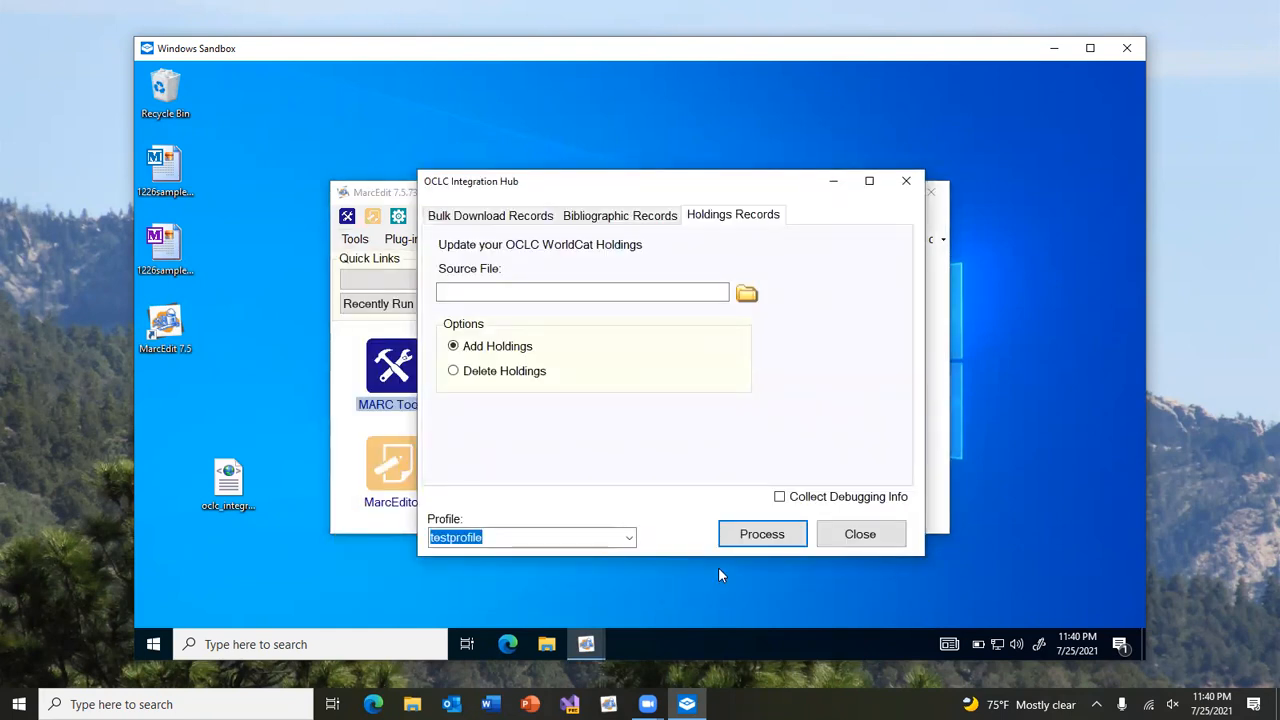
mouse_move(830, 495)
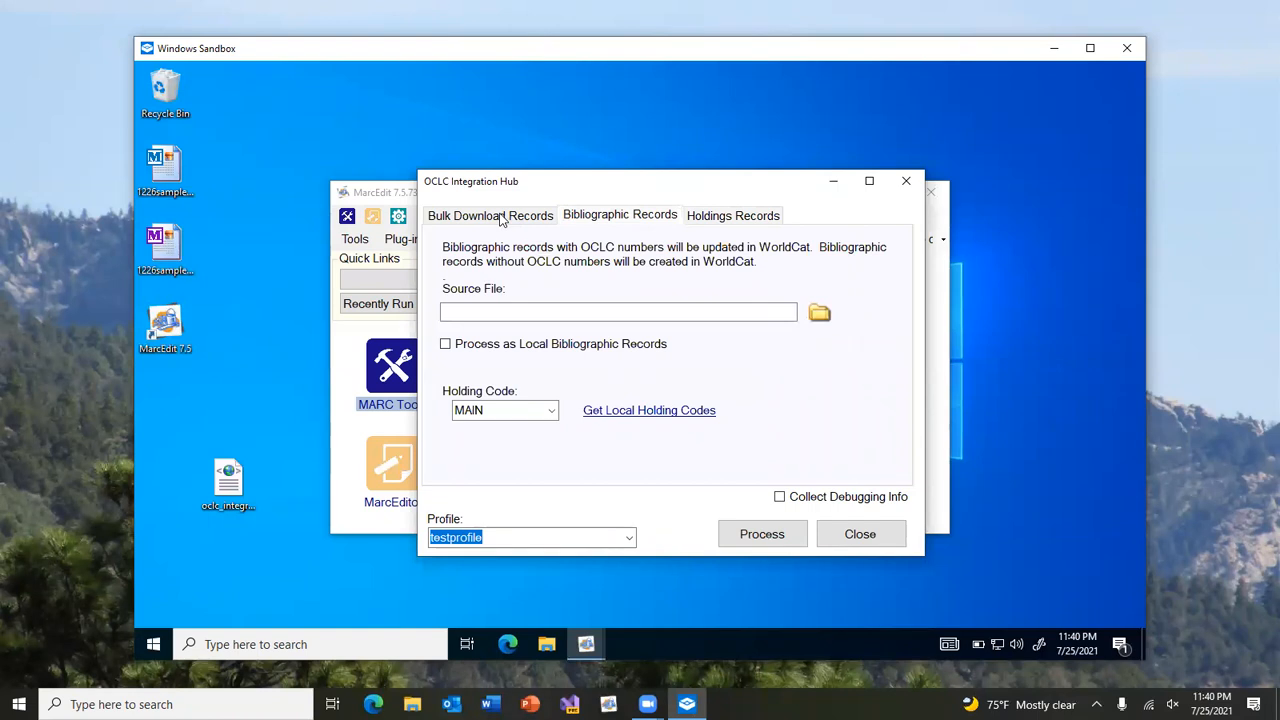
click(490, 215)
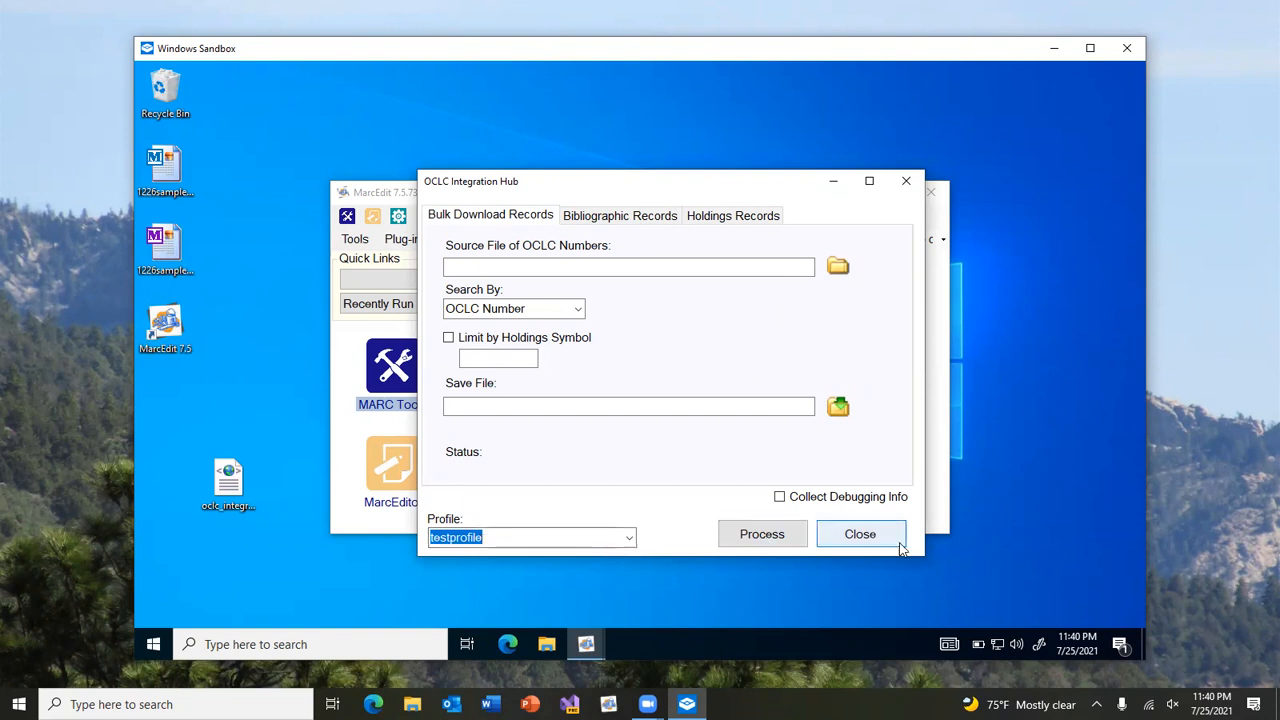
click(860, 533)
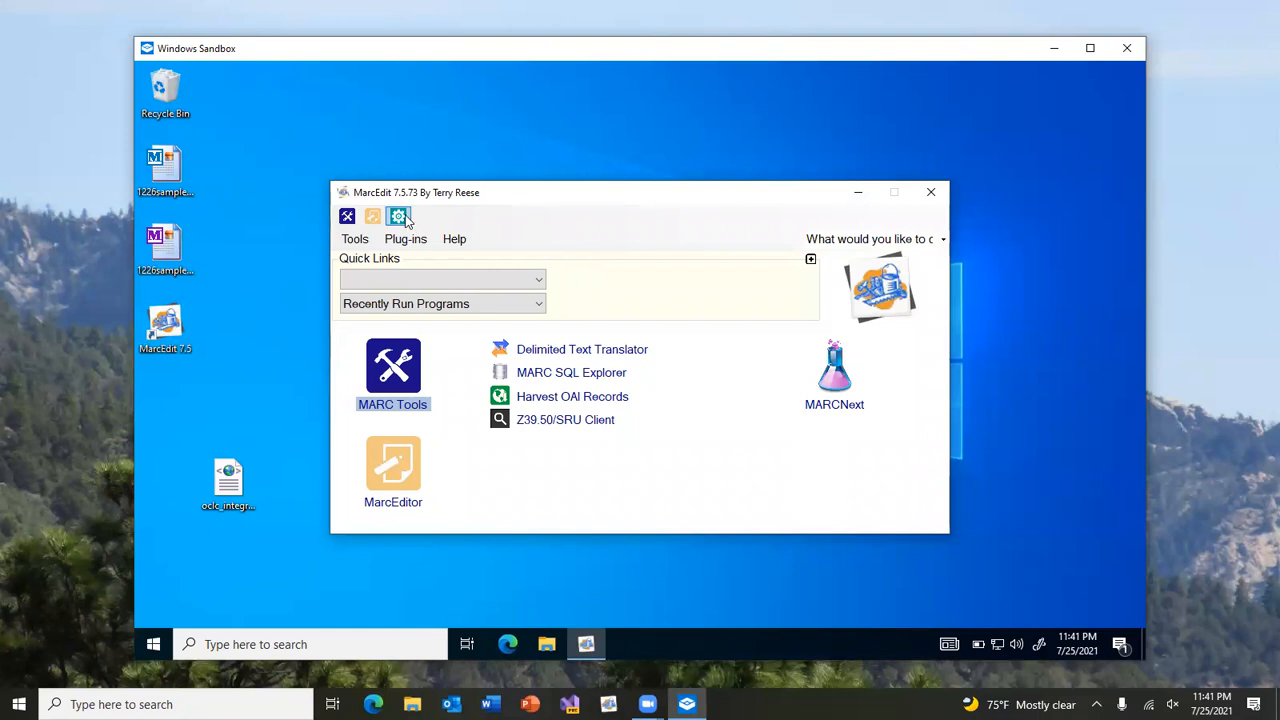
mouse_move(432, 230)
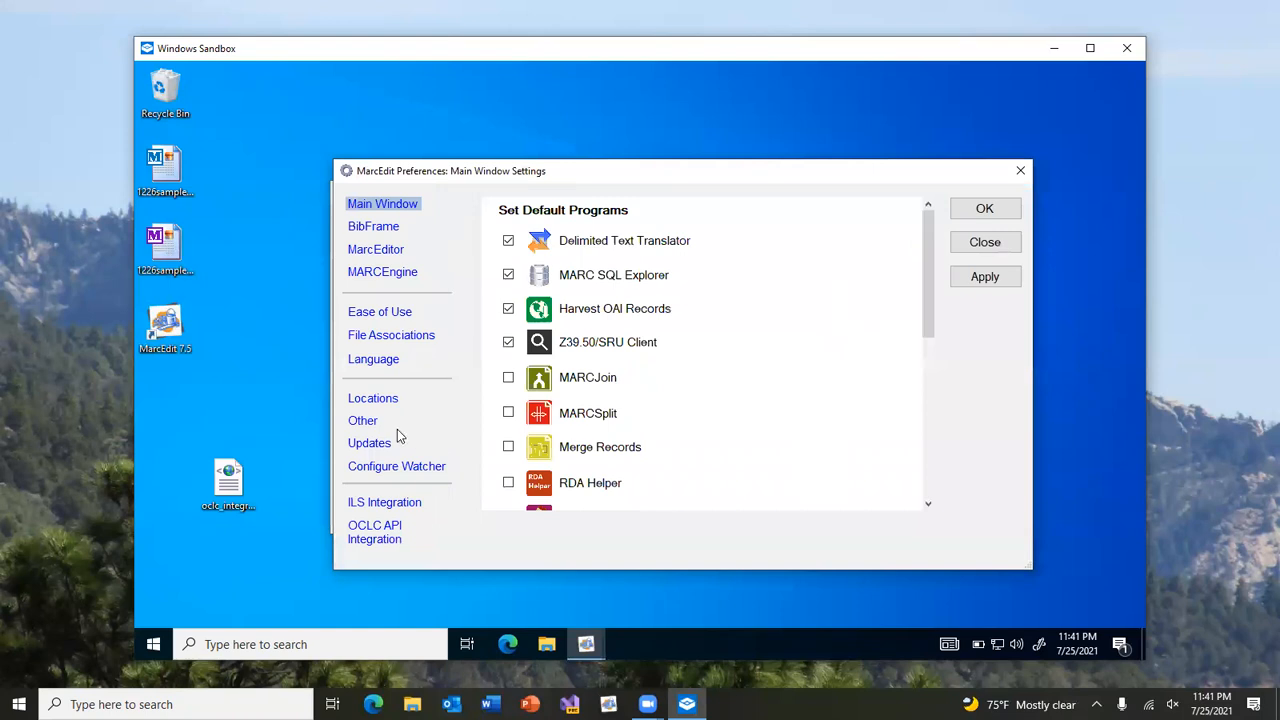
Under Other > Preview Options, uncheck Use New OCLC Integration Hub and save the preferences
click(363, 420)
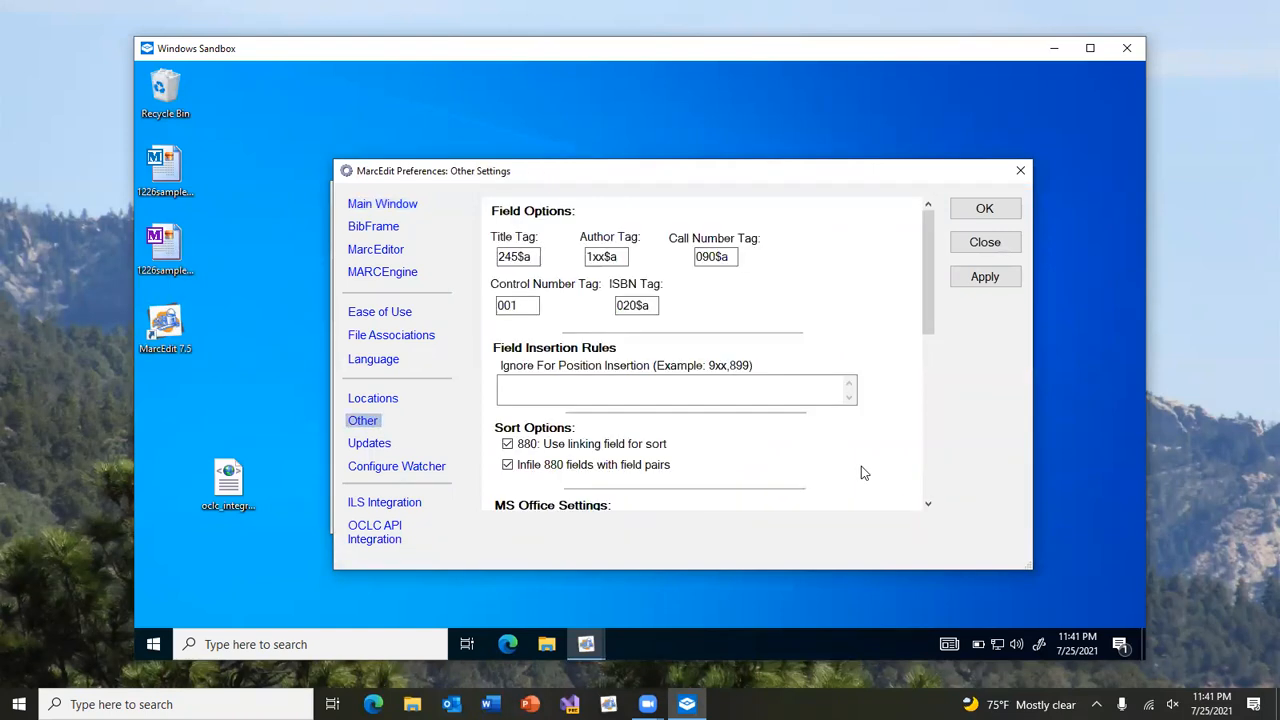
scroll(down, 3)
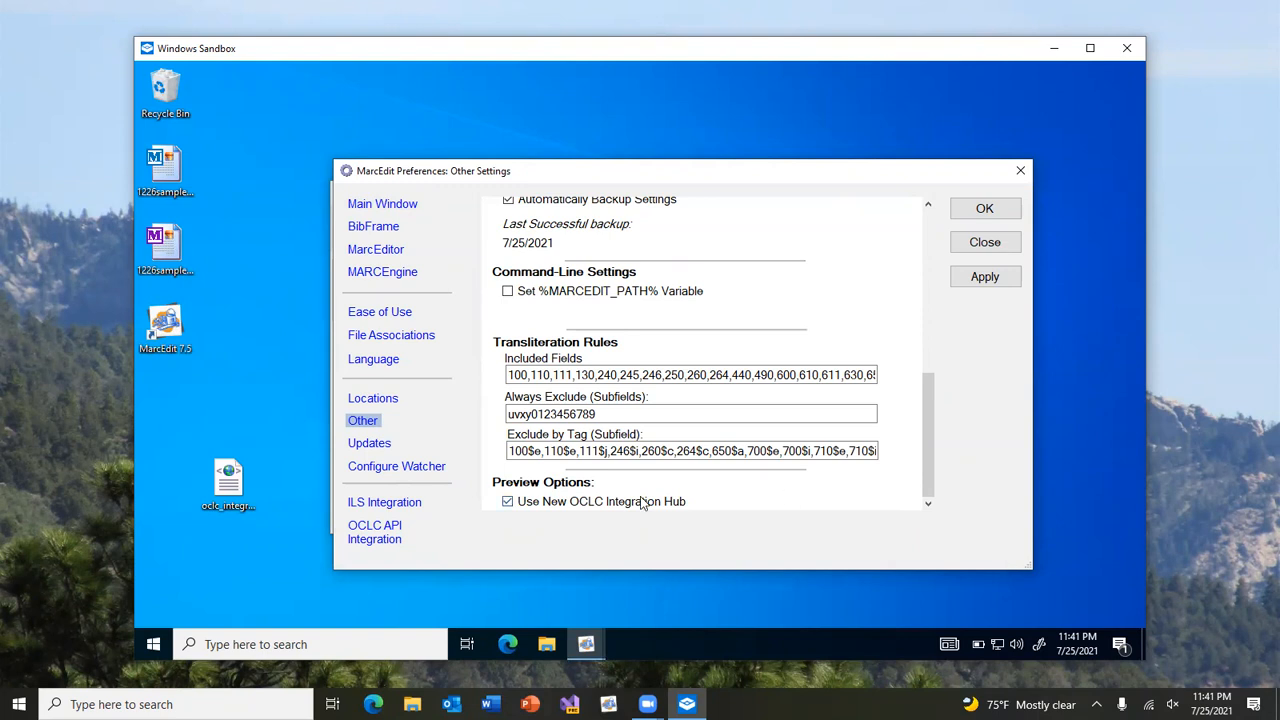
click(507, 501)
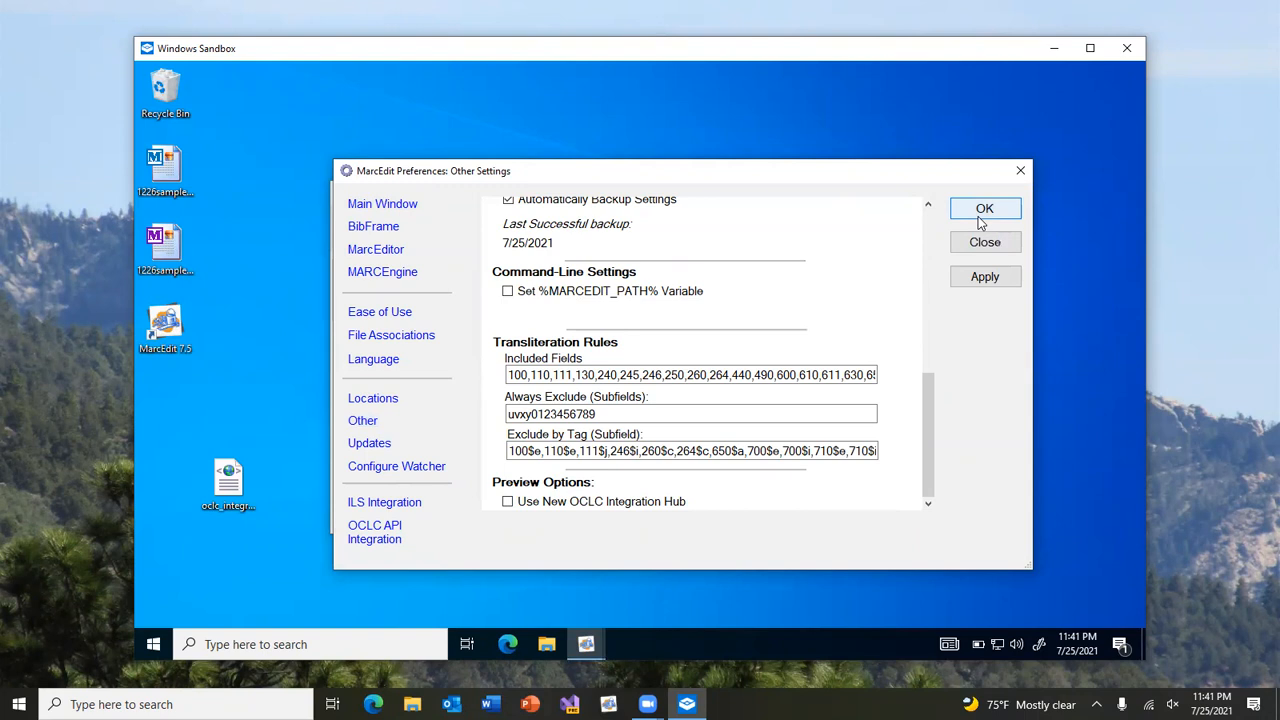
click(984, 208)
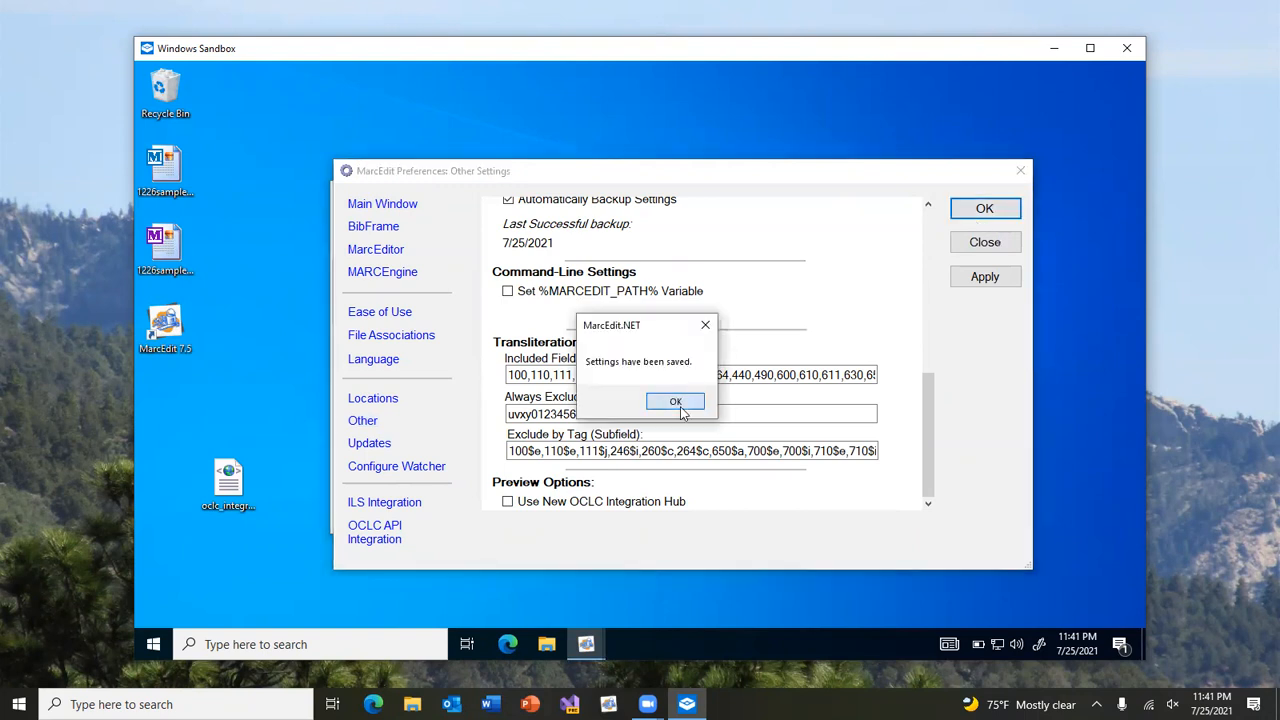
click(675, 401)
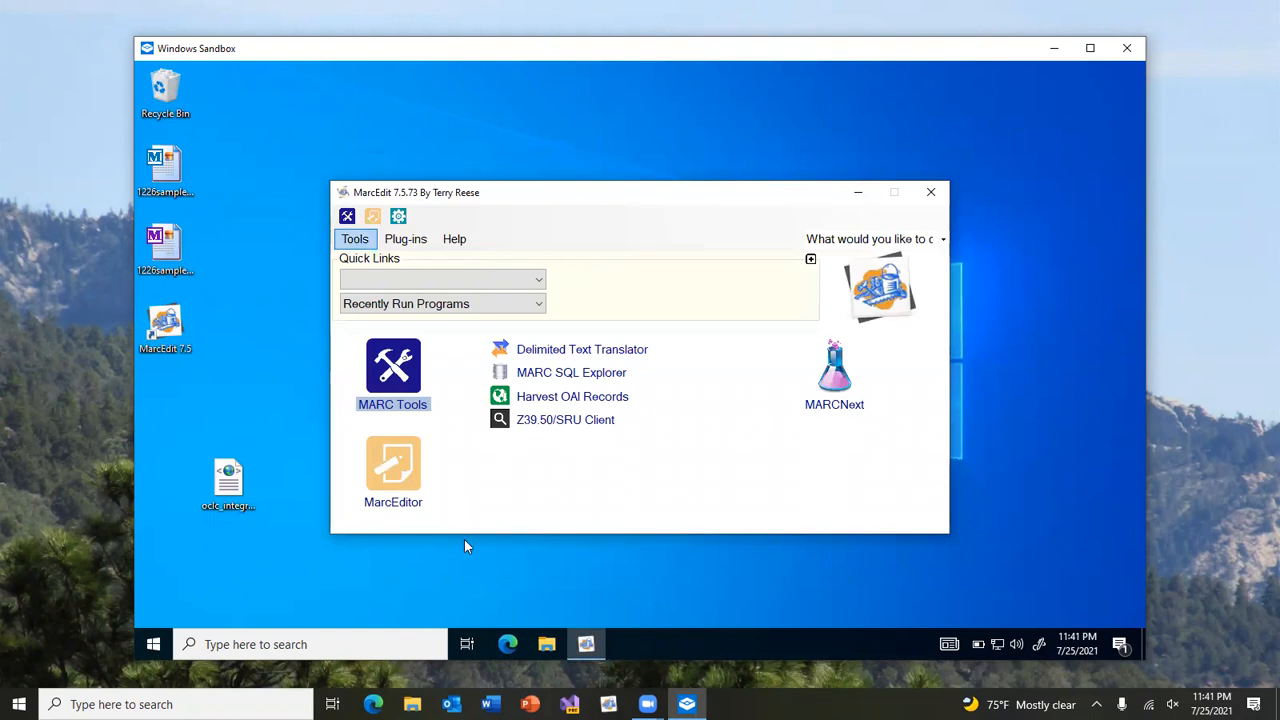
click(355, 238)
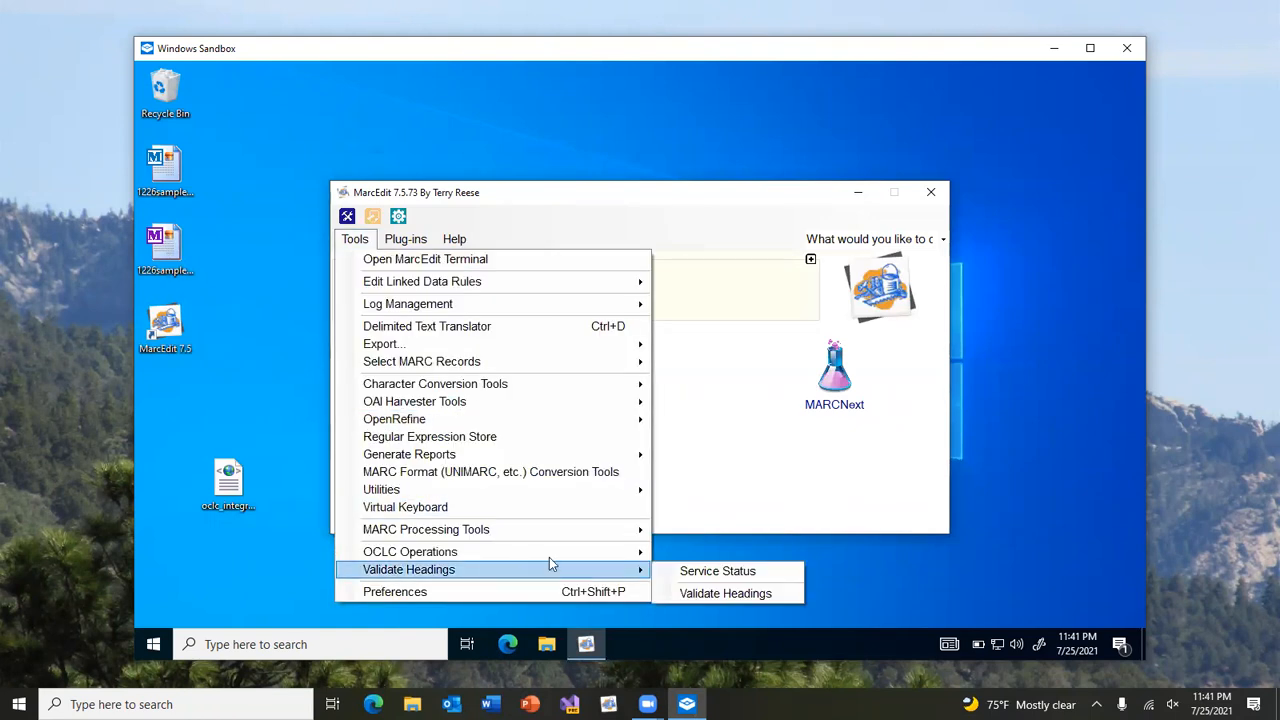
click(410, 551)
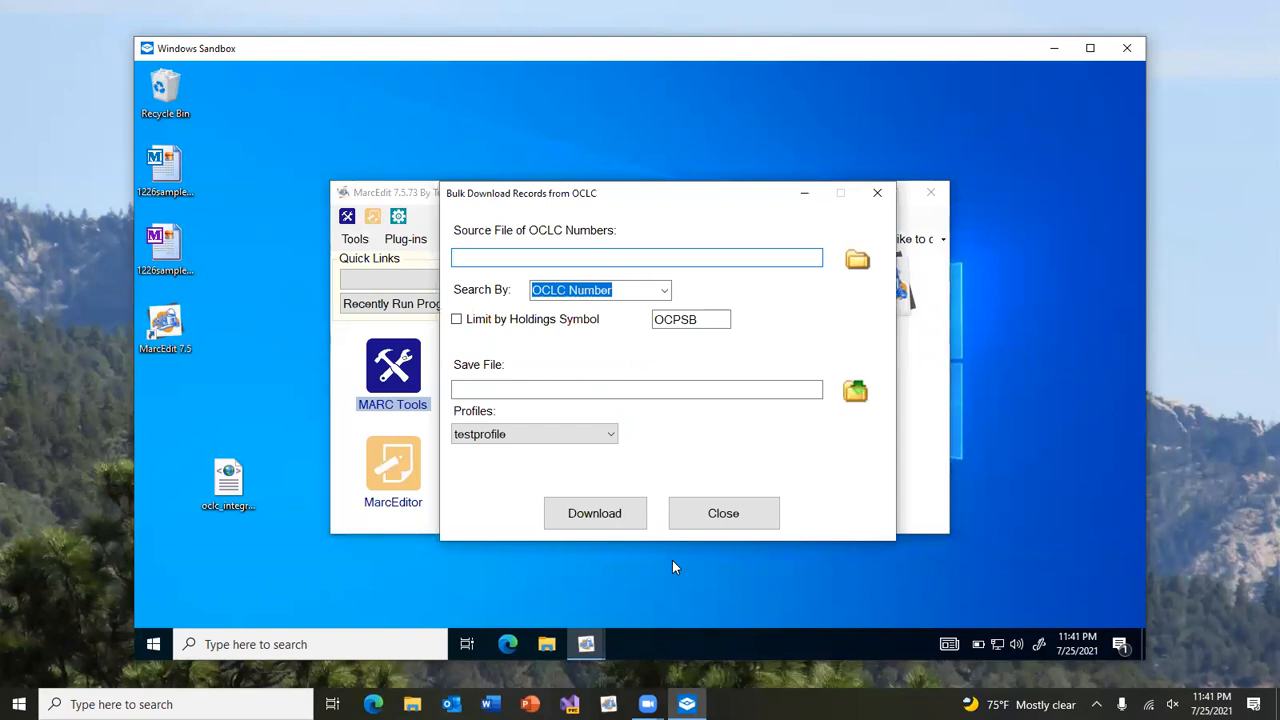
mouse_move(723, 513)
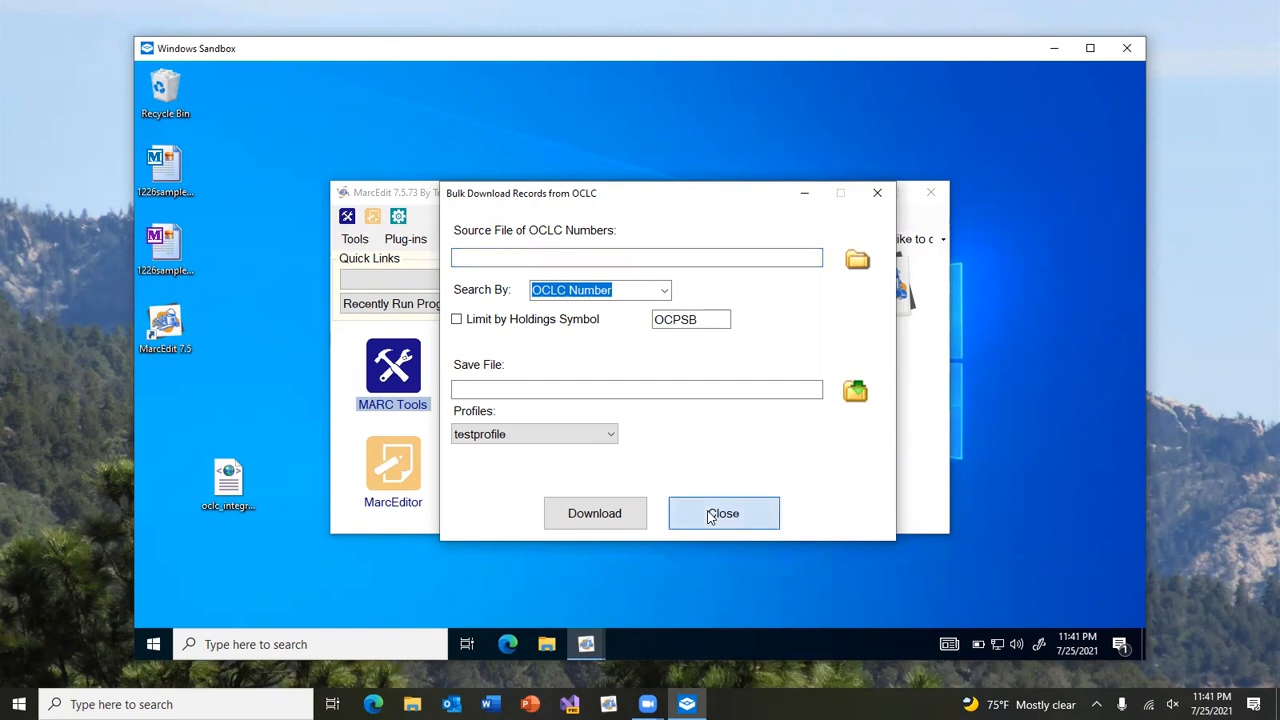
click(723, 513)
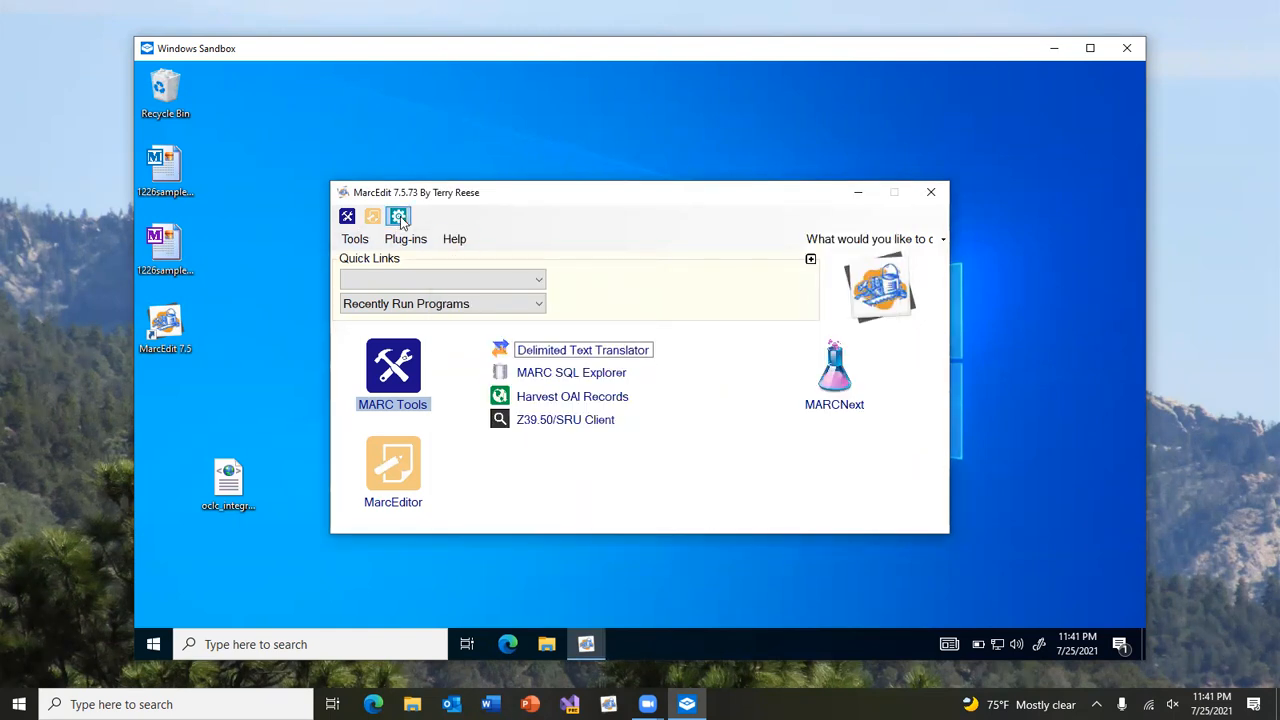
Re-enable Use New OCLC Integration Hub under Other preferences and acknowledge the saved message
click(398, 216)
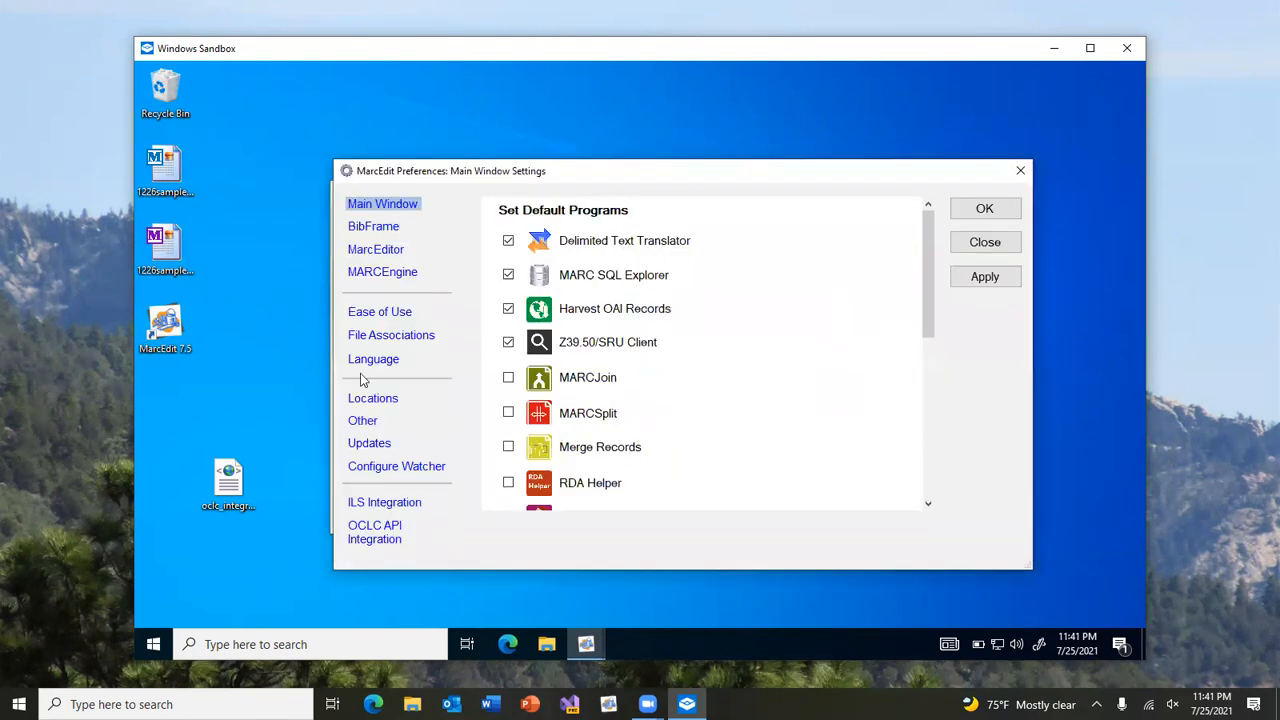
click(362, 420)
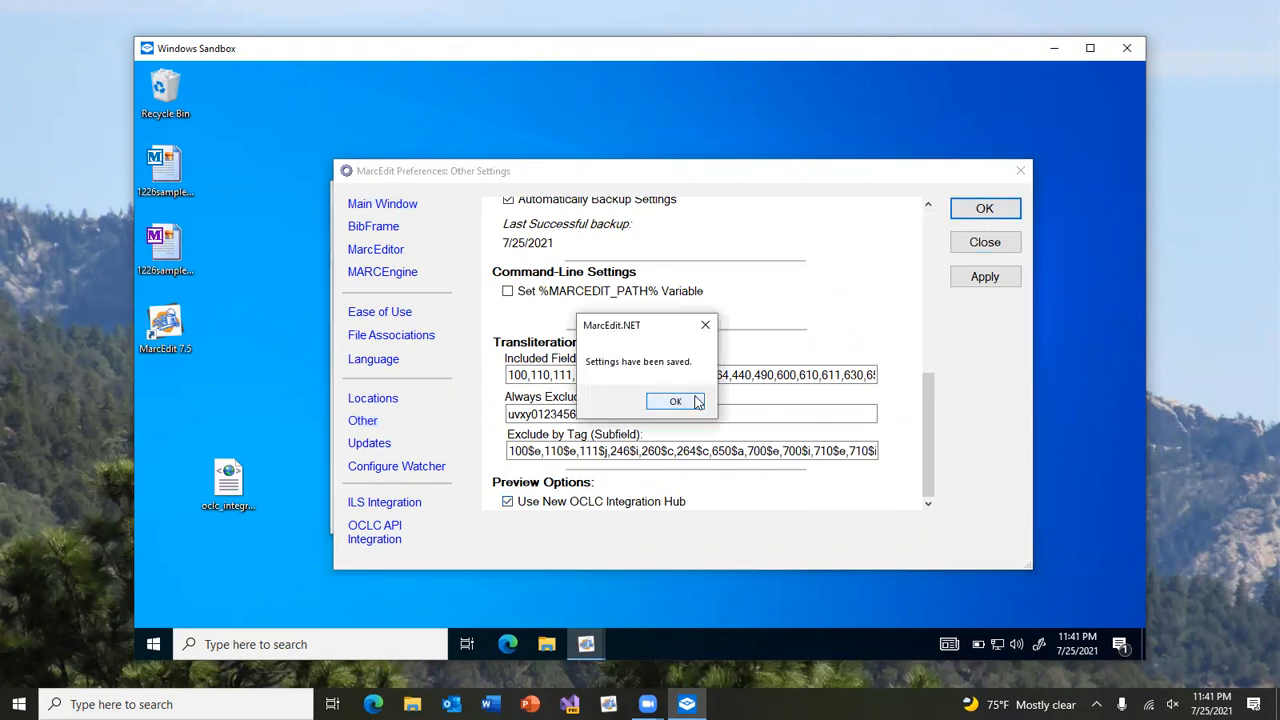
click(675, 401)
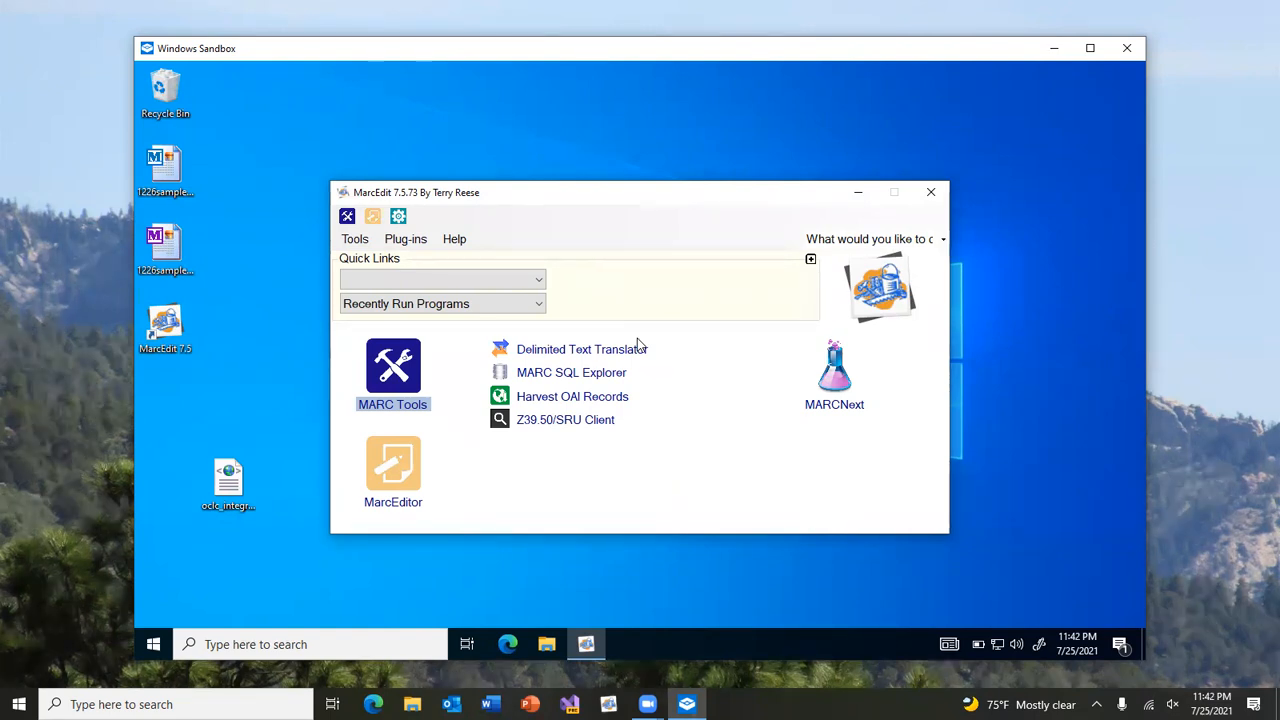
mouse_move(630, 363)
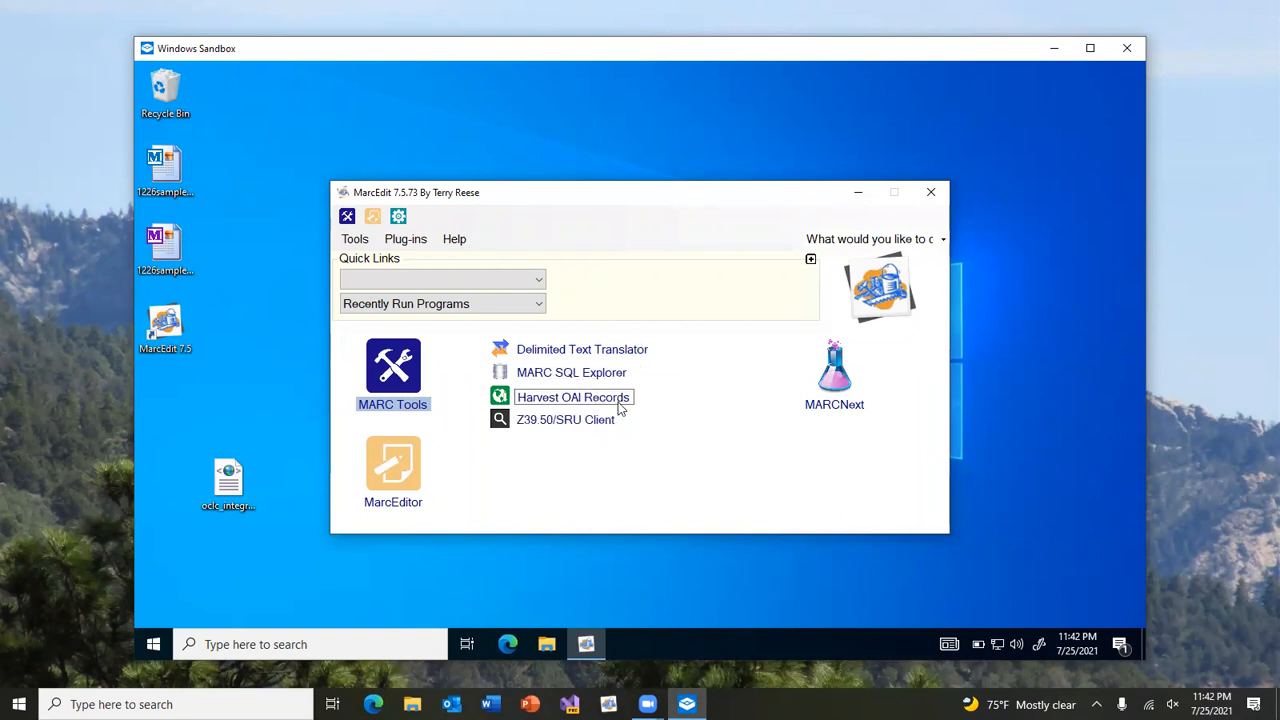
mouse_move(700, 476)
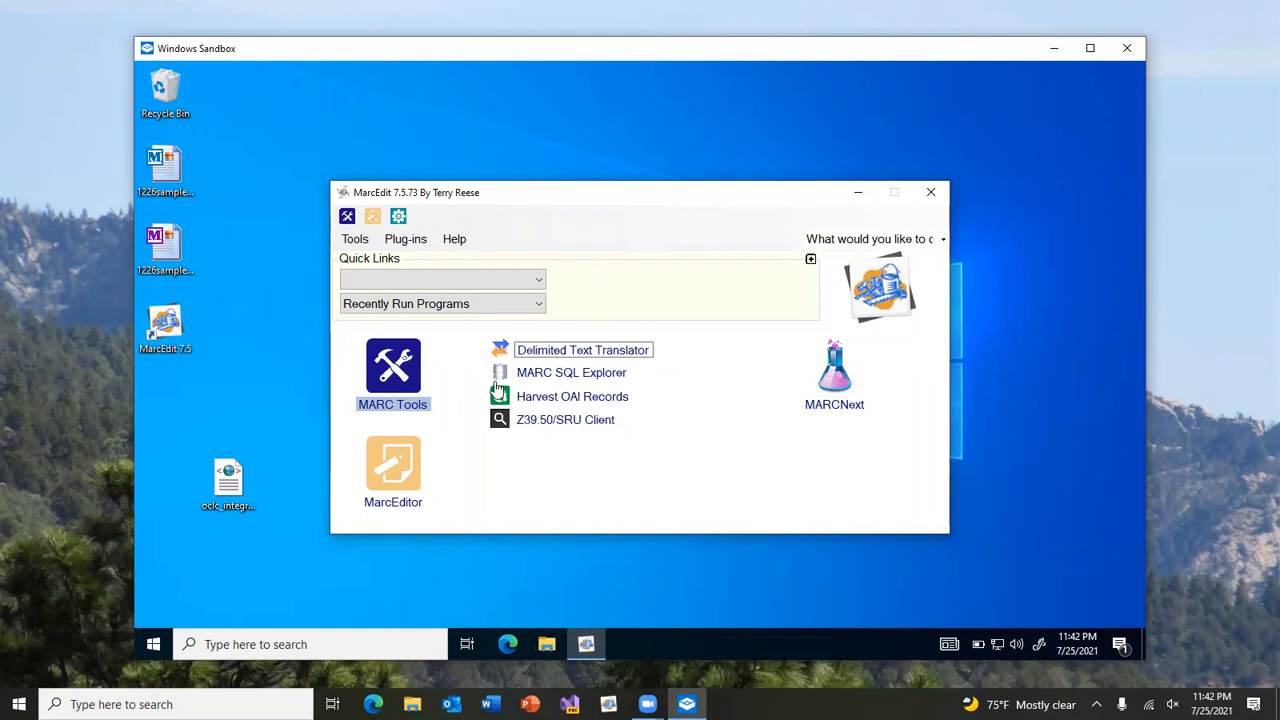
mouse_move(560, 535)
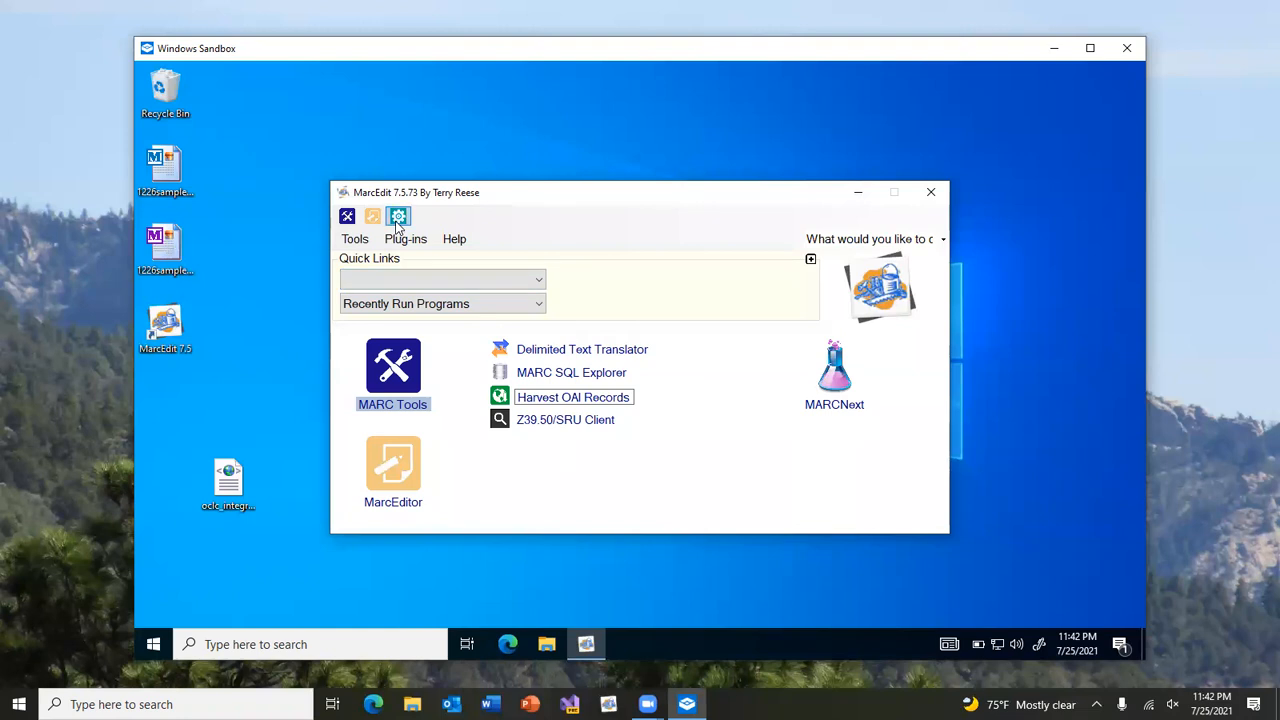
In Preferences > Ease of Use, choose the Dark (High Contrast) Theme and launch Theme Builder
click(398, 216)
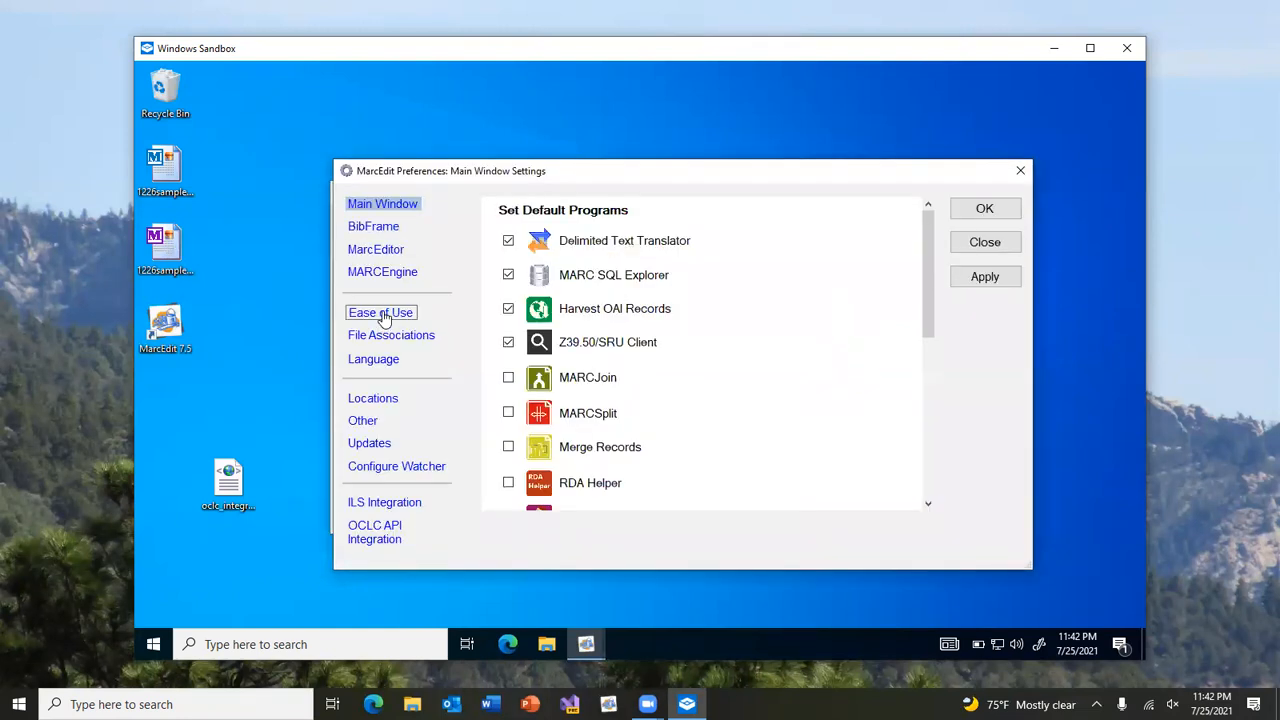
click(380, 312)
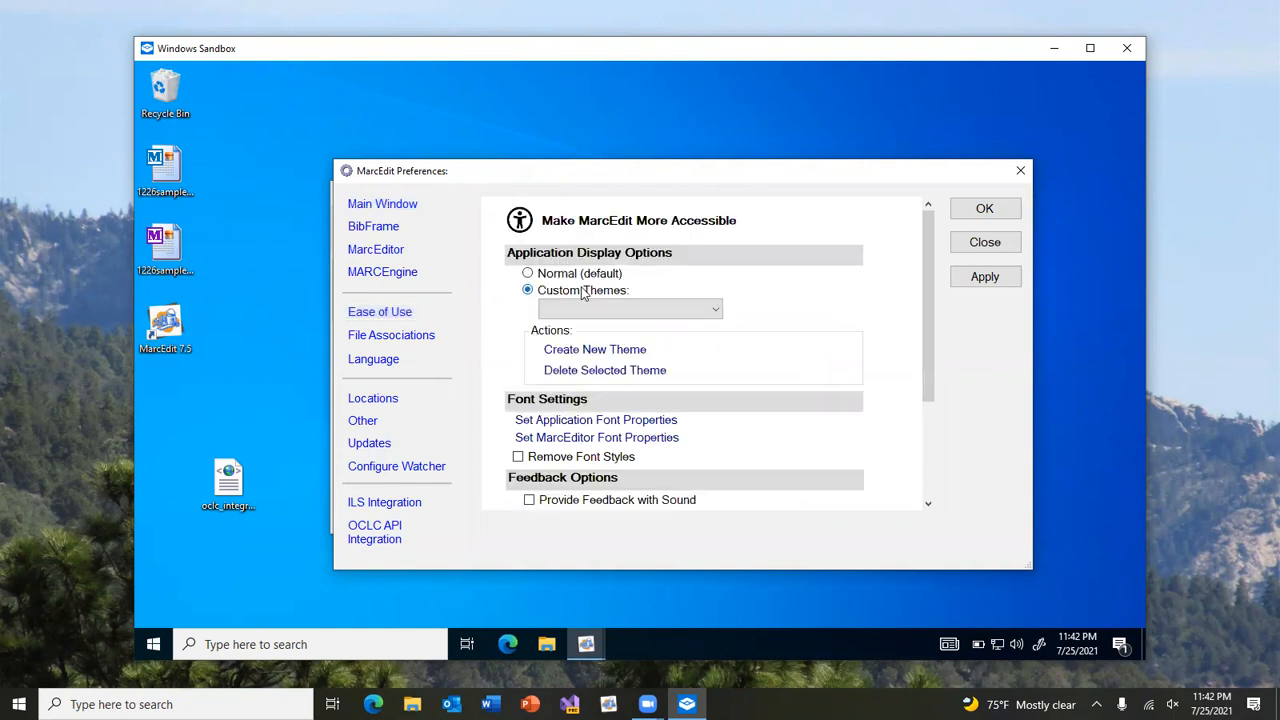
click(630, 309)
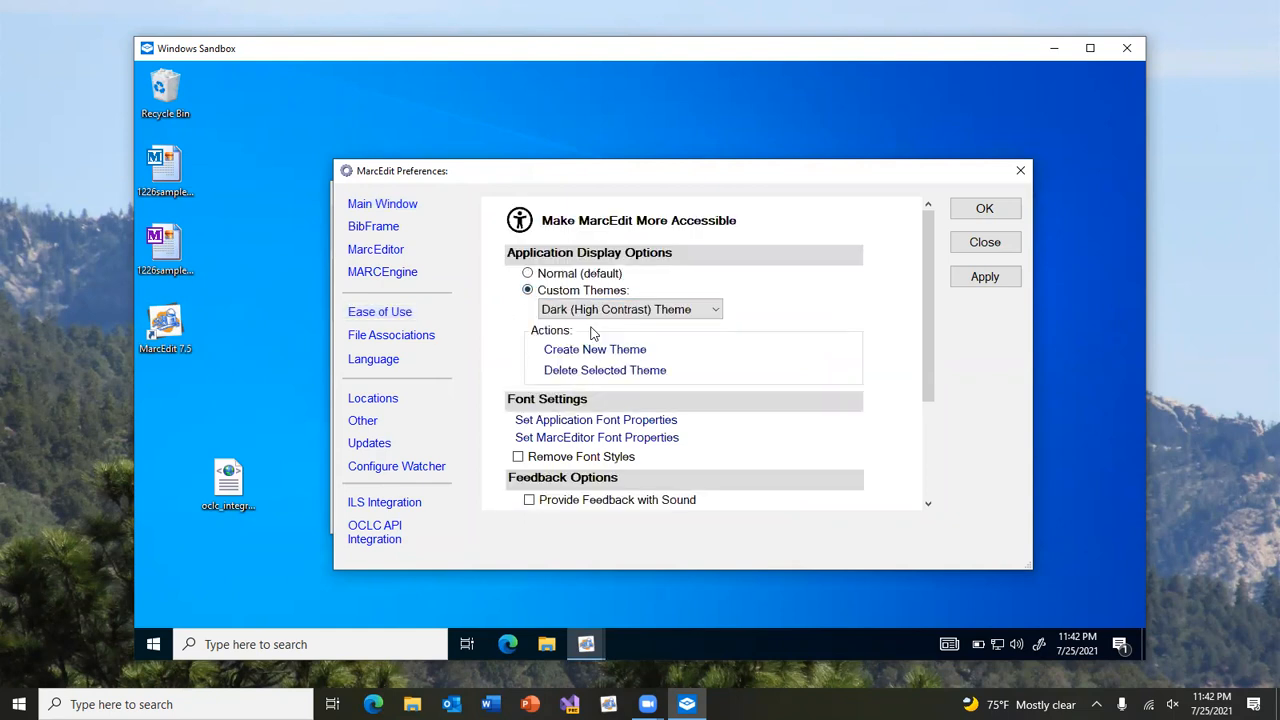
click(594, 349)
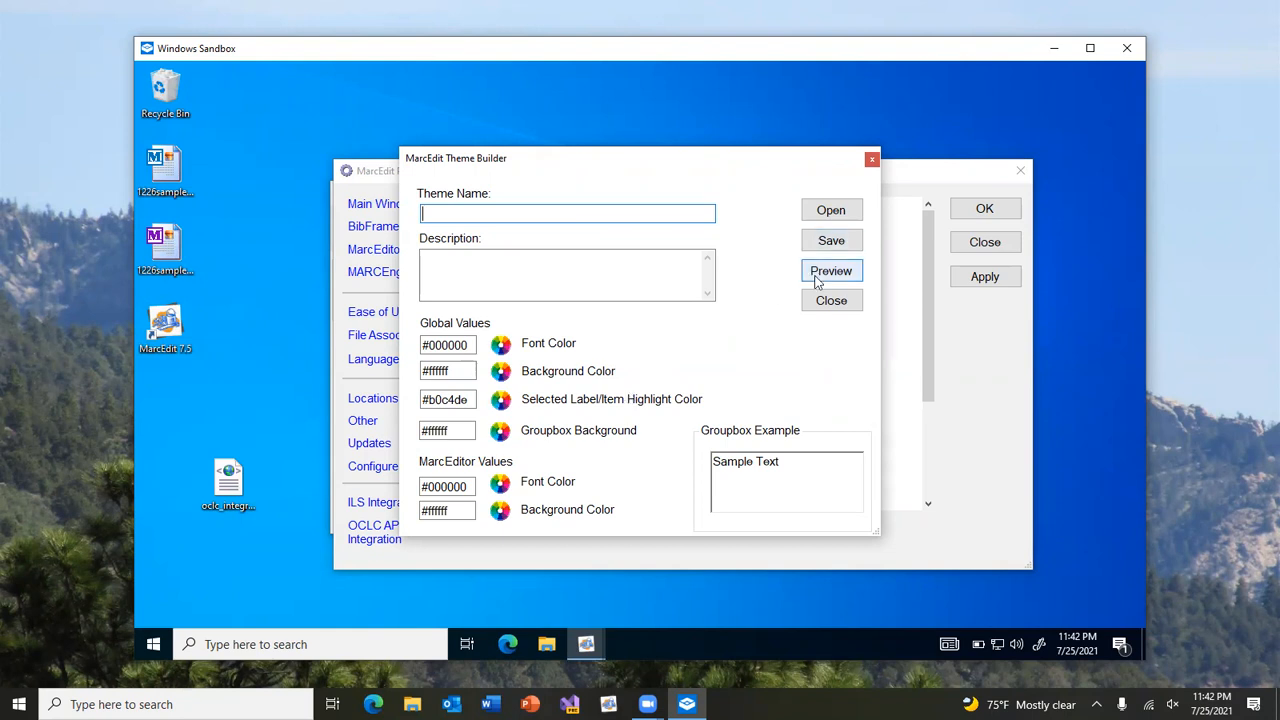
Load the Dark (High Contrast) Theme in the builder, save it as the display setting and confirm
click(831, 210)
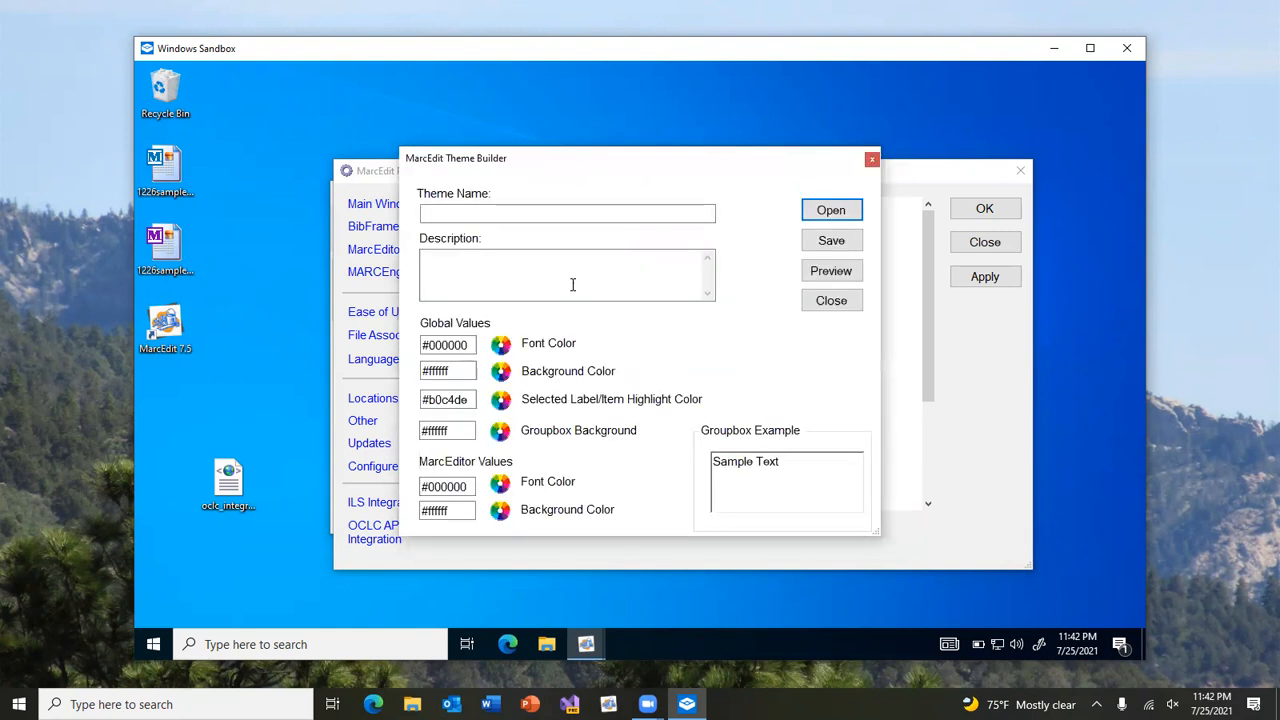
click(831, 209)
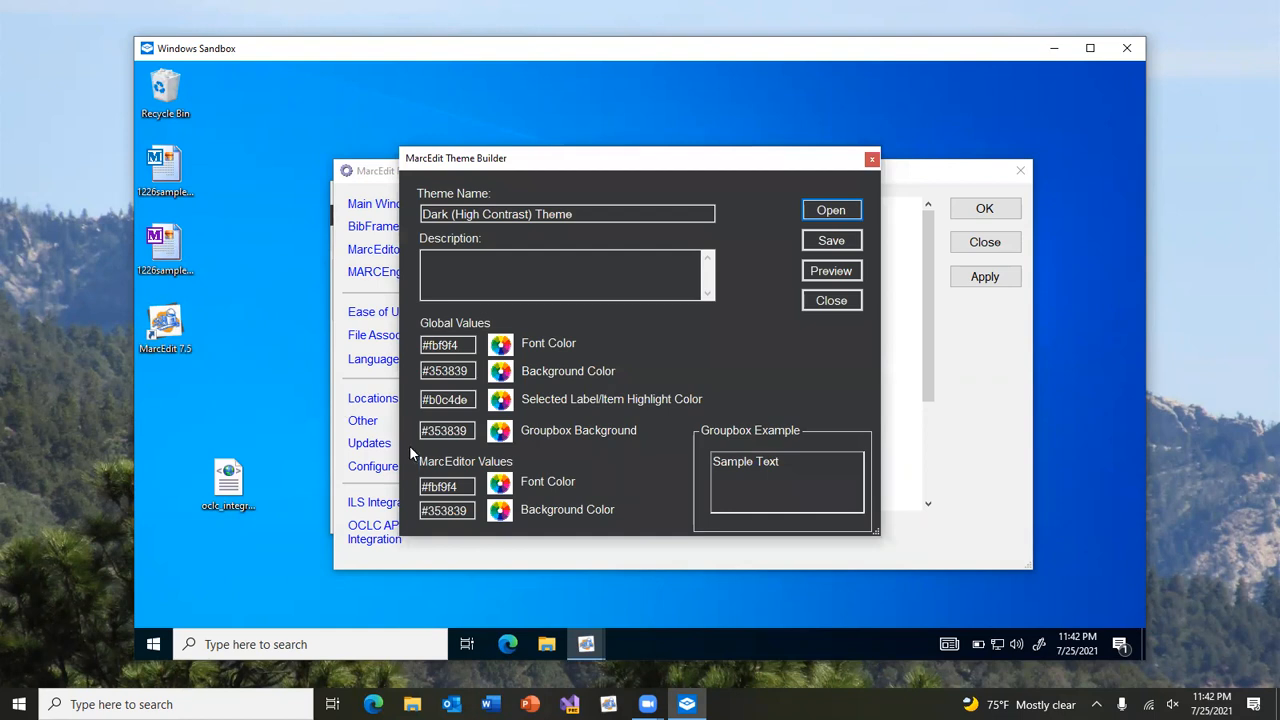
mouse_move(460, 393)
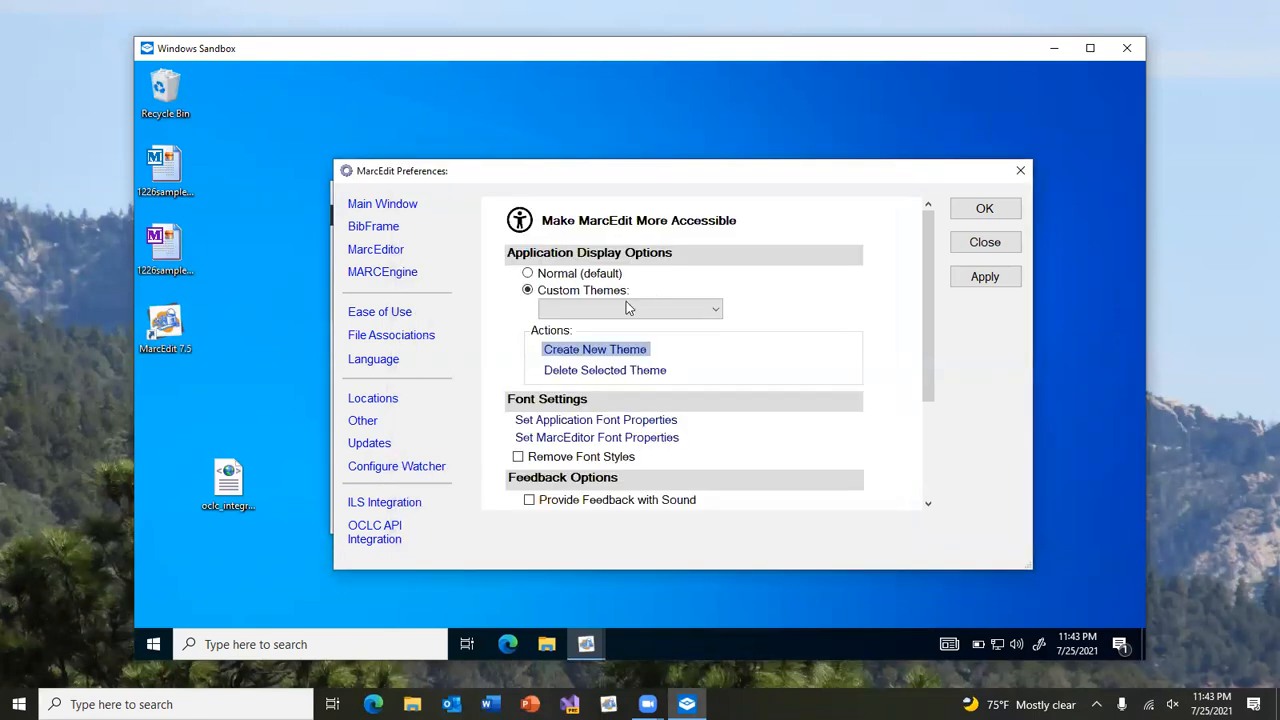
click(630, 308)
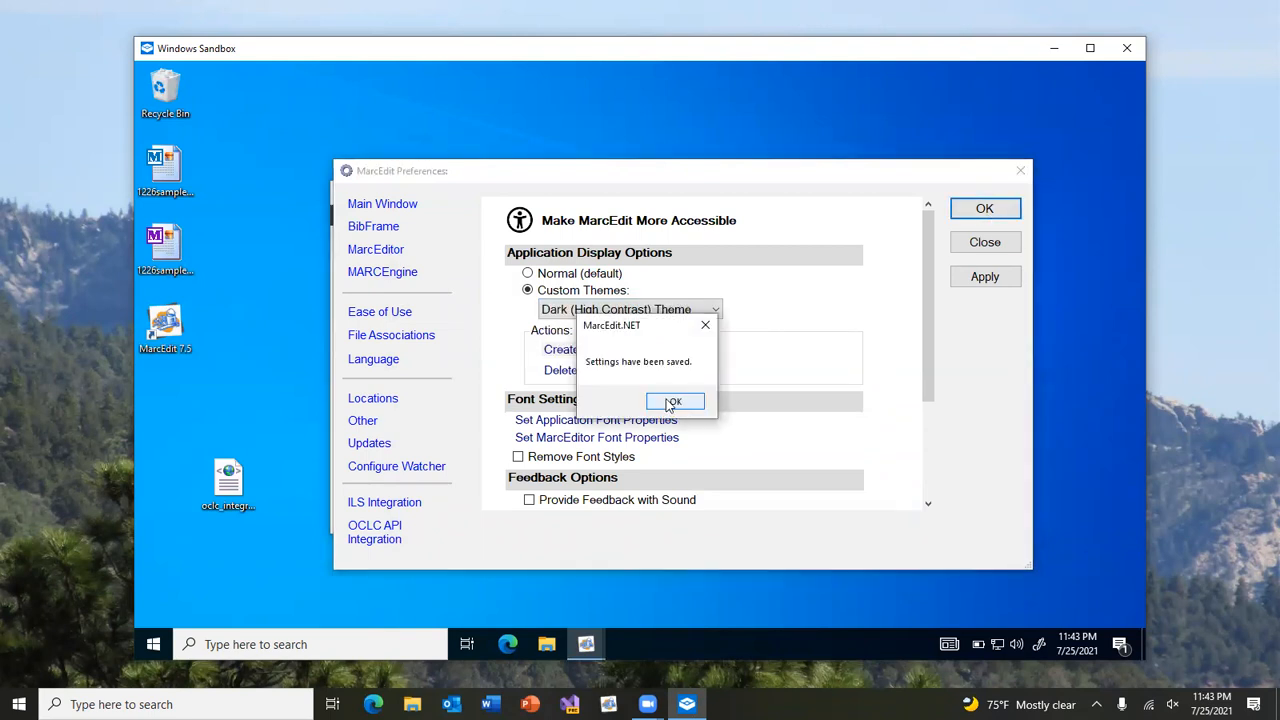
click(673, 401)
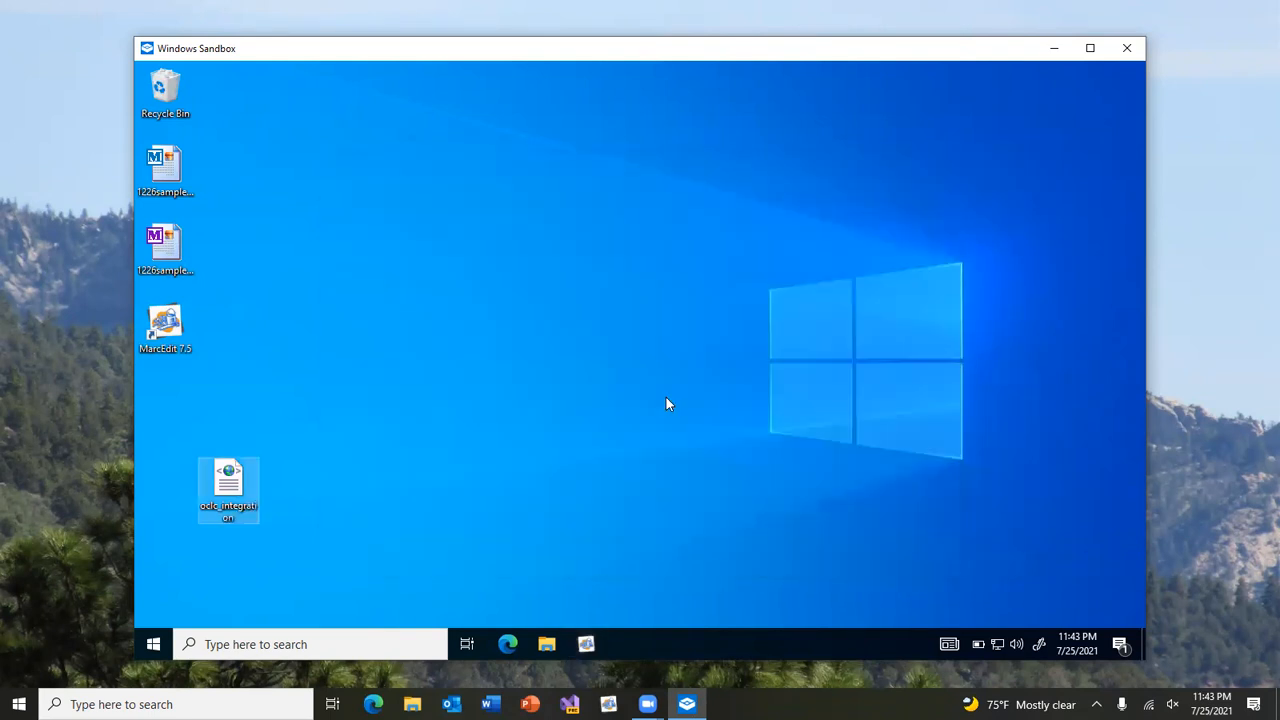
Relaunch MarcEdit and bring up the Theme Builder's selected-label highlight colour picker
double_click(165, 330)
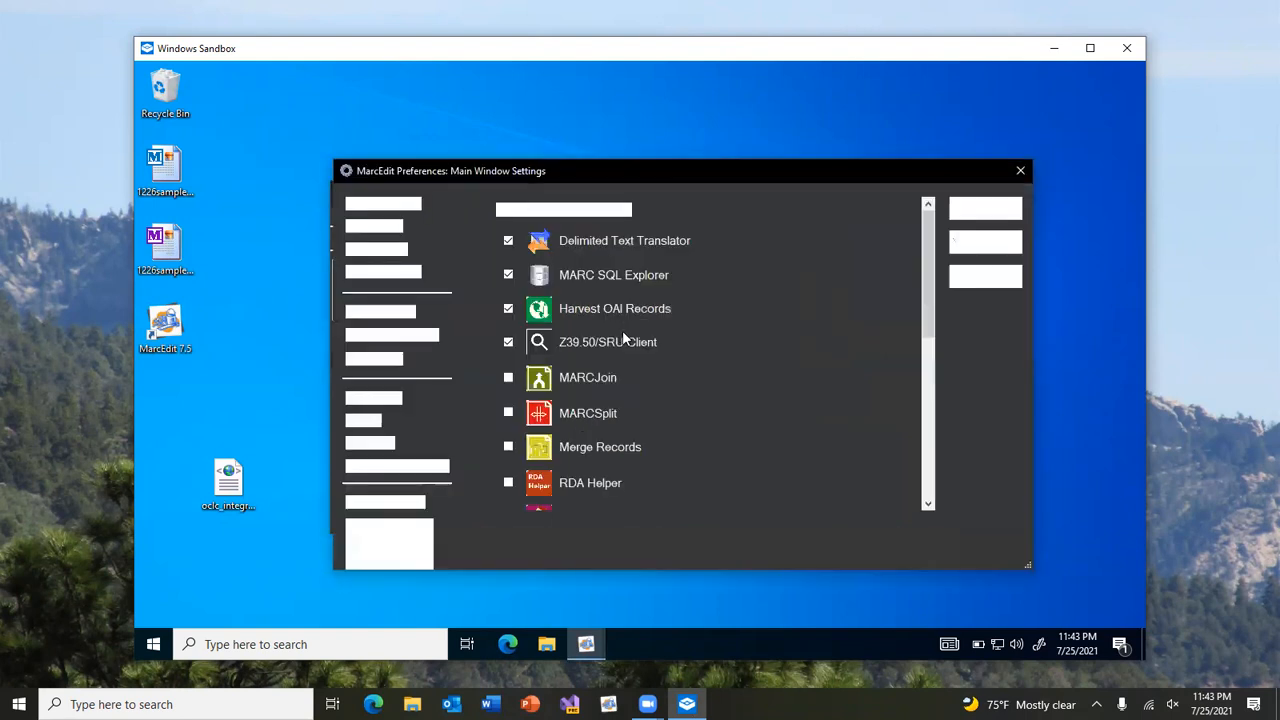
click(380, 311)
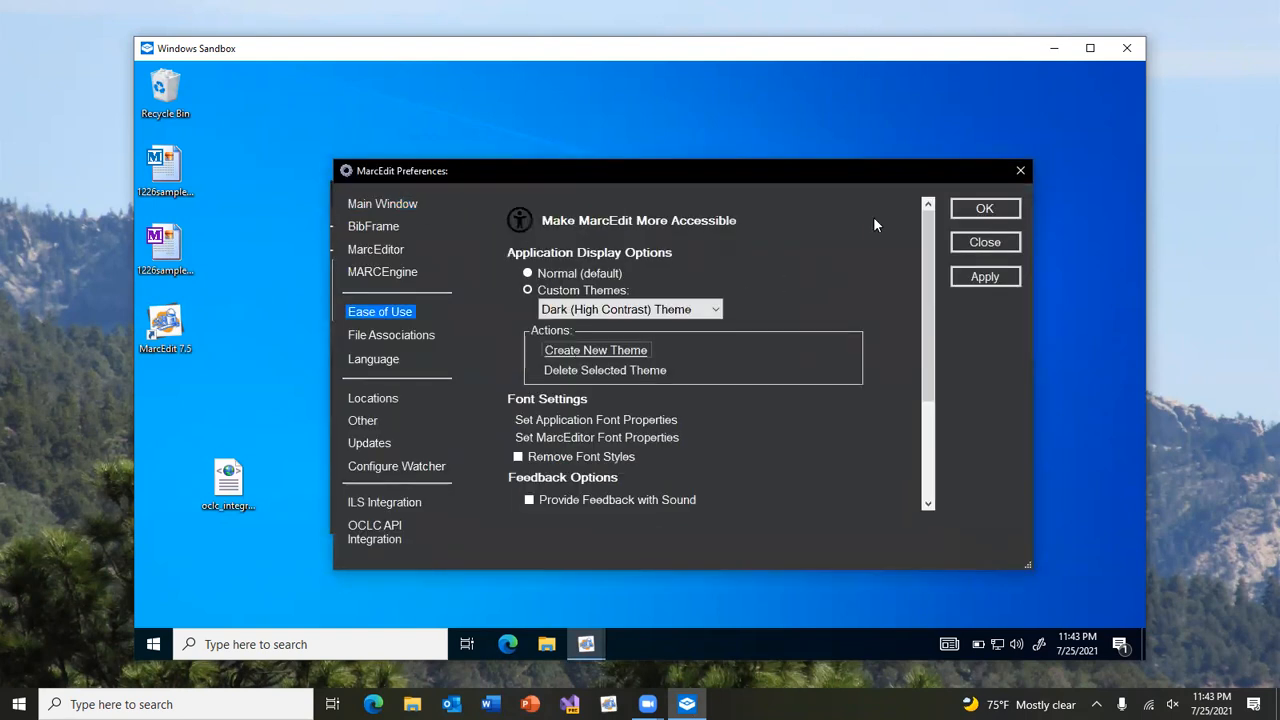
click(595, 350)
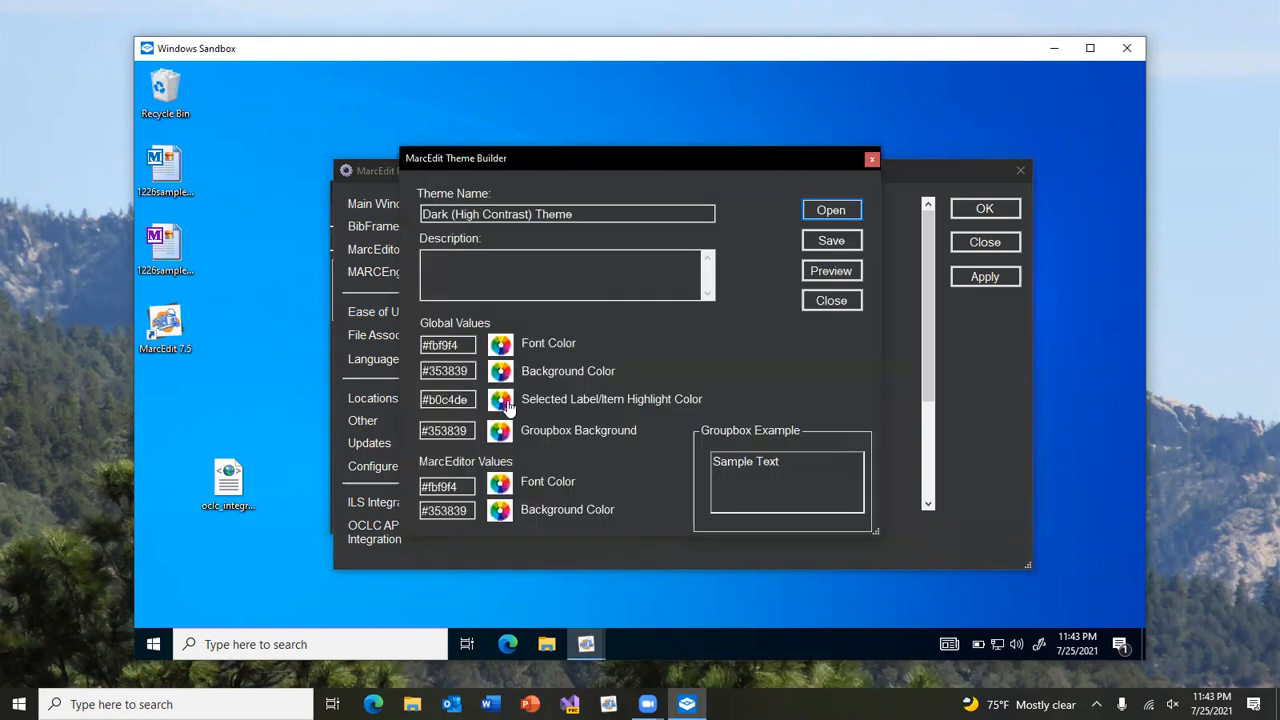
click(500, 399)
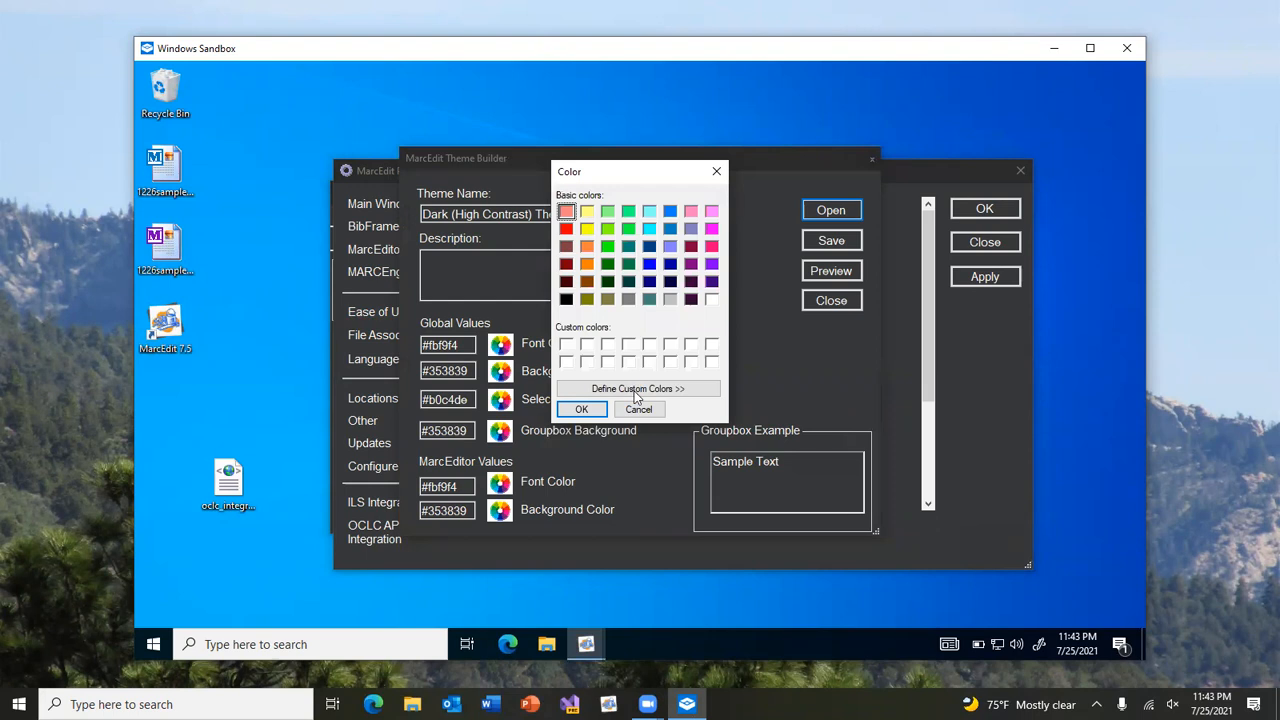
mouse_move(785, 216)
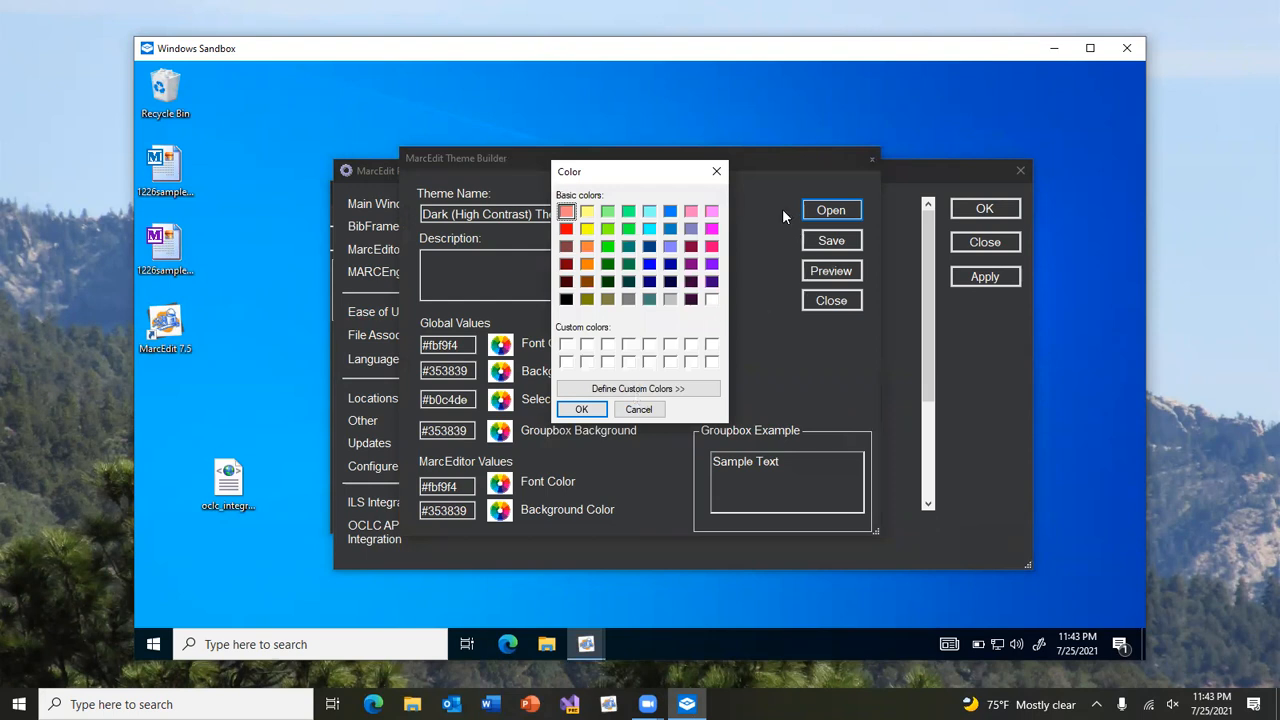
Dismiss the colour picker and Theme Builder, returning to Normal (default) and confirming the save
click(639, 388)
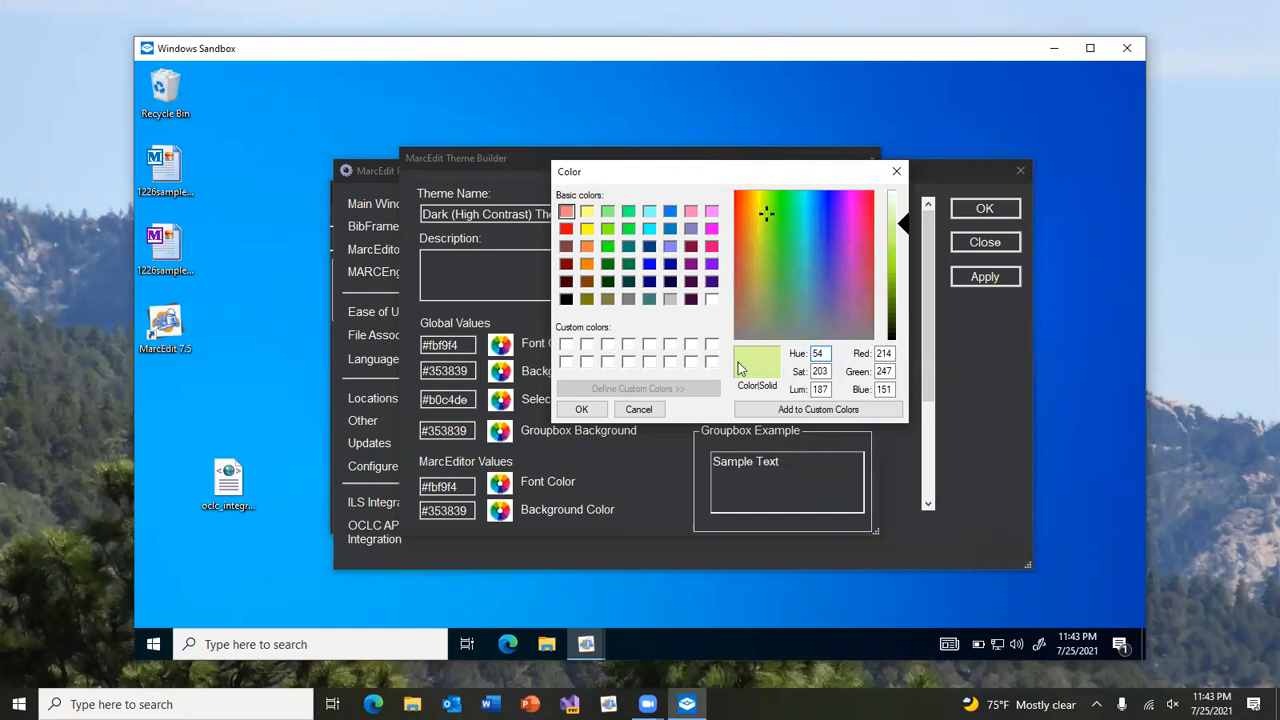
click(638, 409)
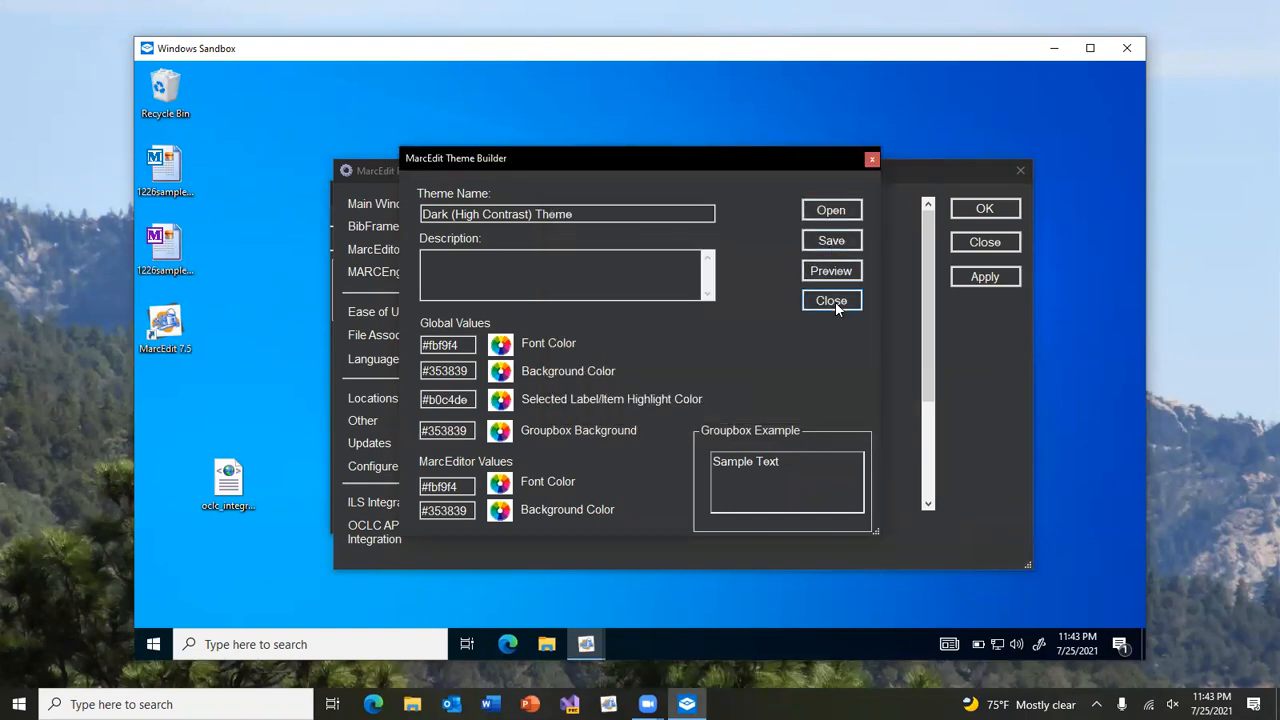
click(831, 300)
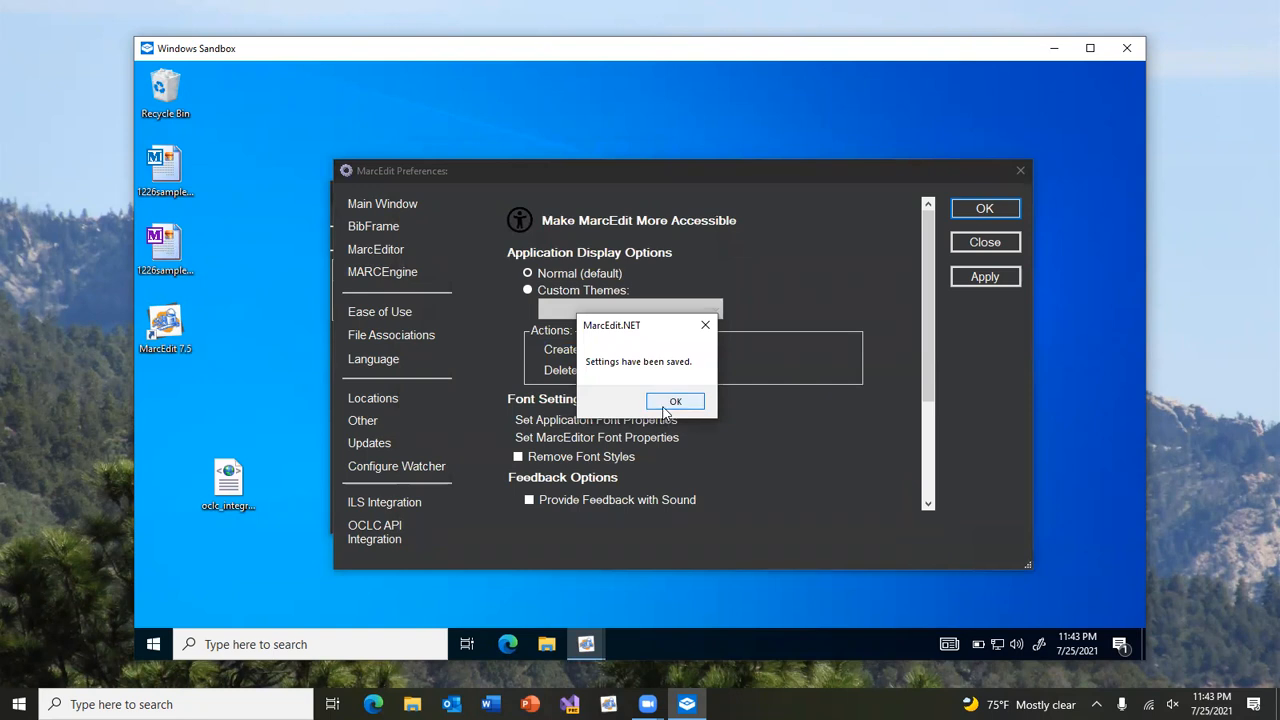
click(675, 401)
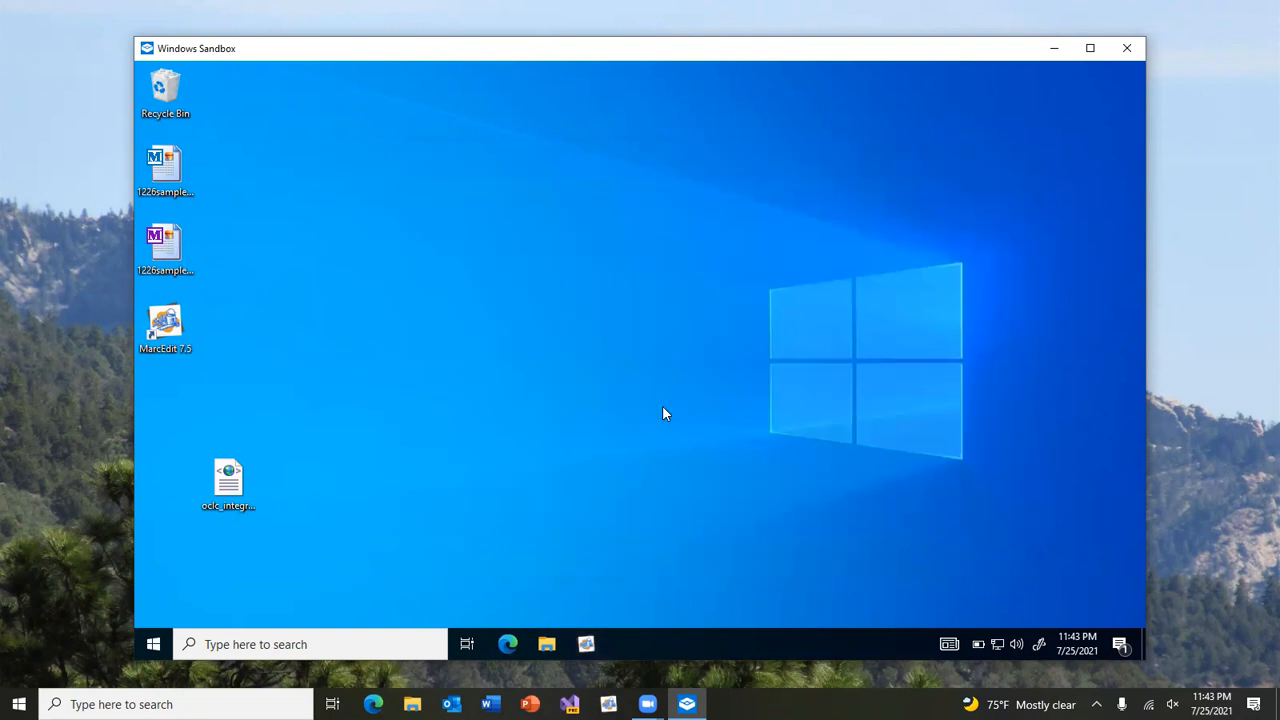
Relaunch MarcEdit in its light look and show the Ease of Use preferences page
double_click(165, 325)
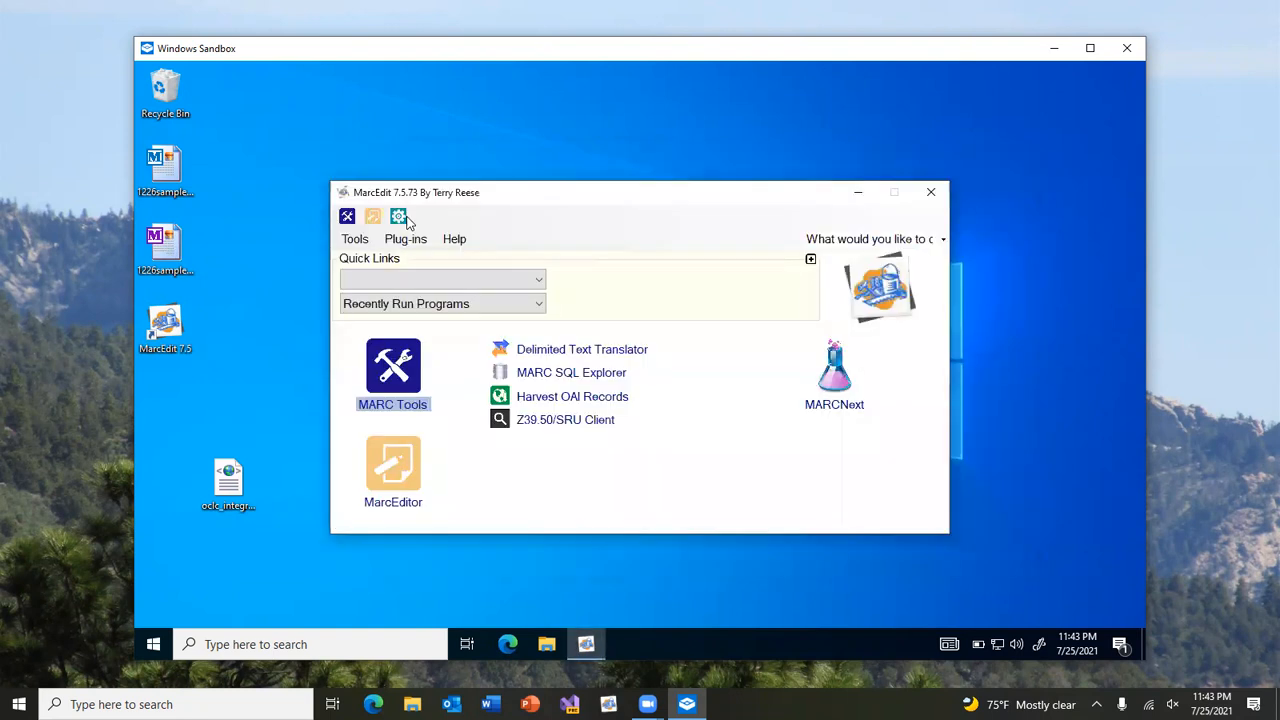
click(398, 216)
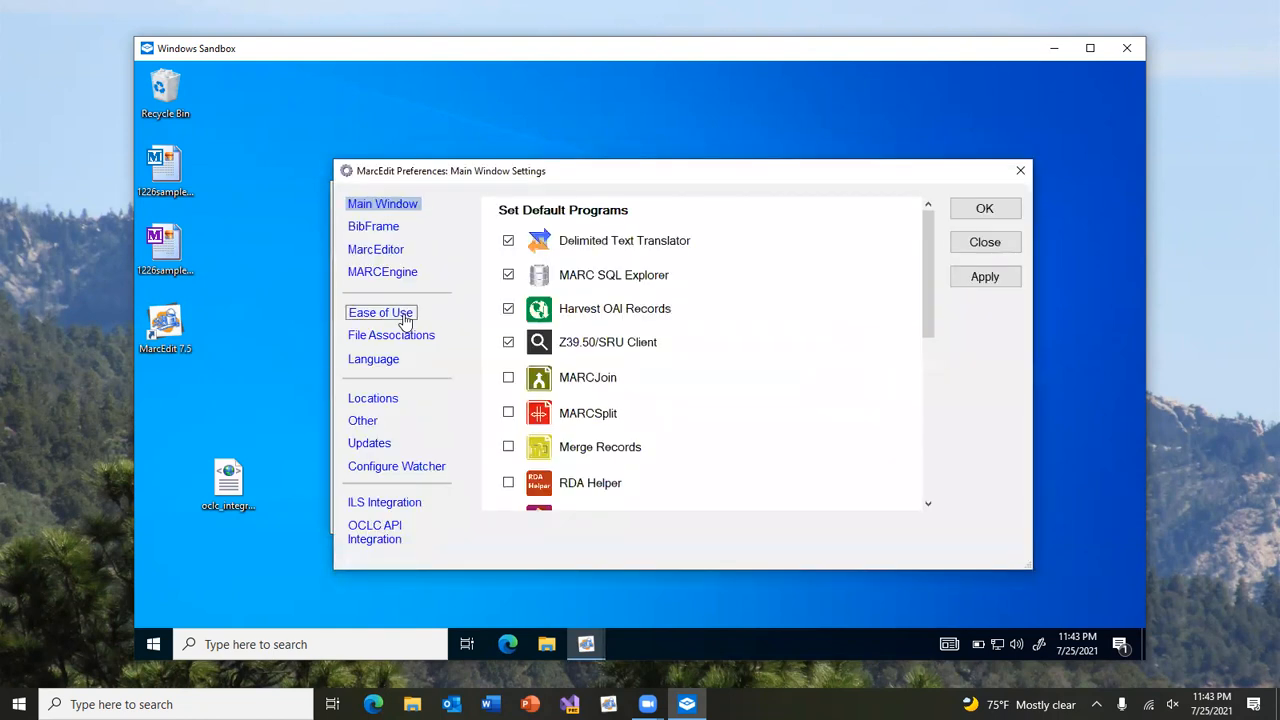
click(380, 311)
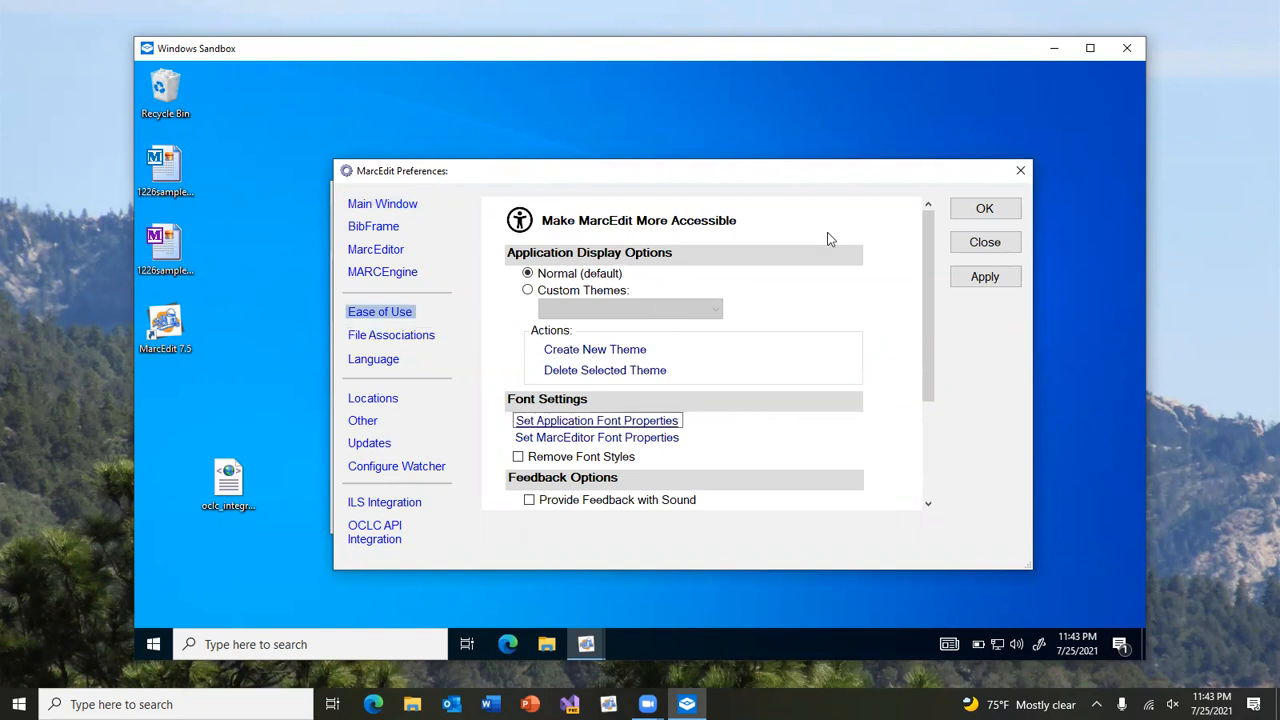
mouse_move(850, 407)
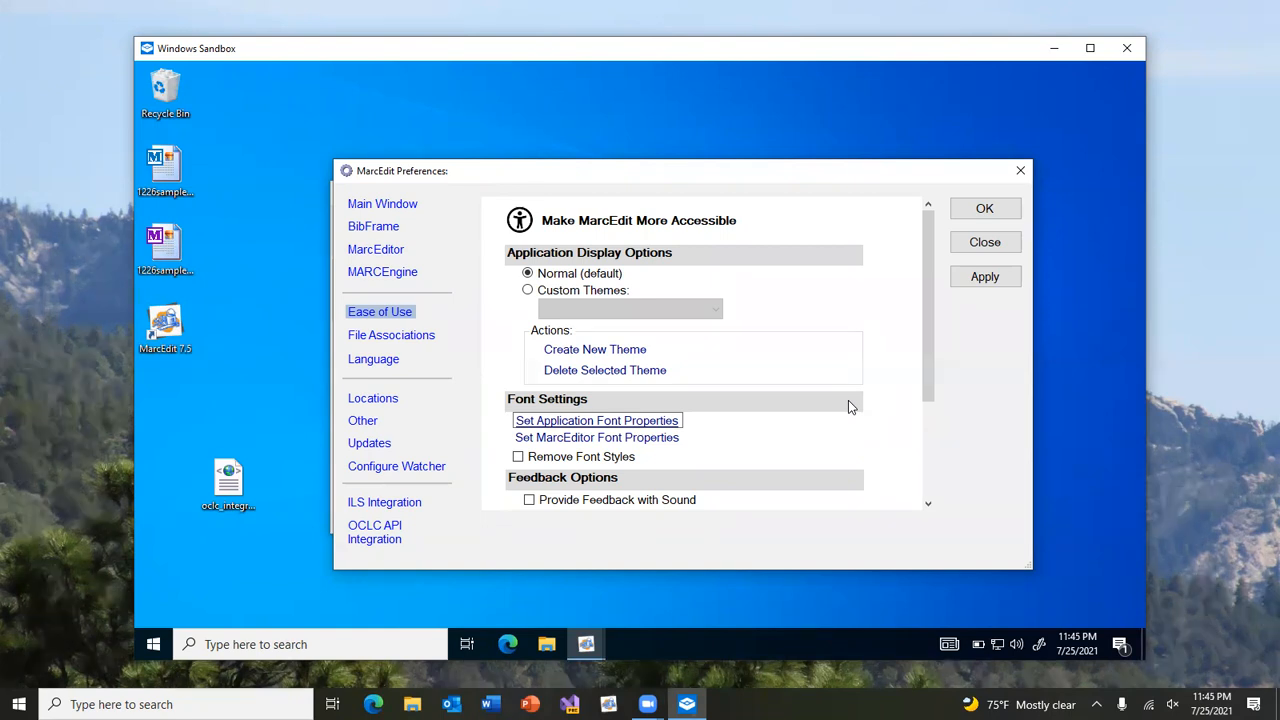
mouse_move(884, 290)
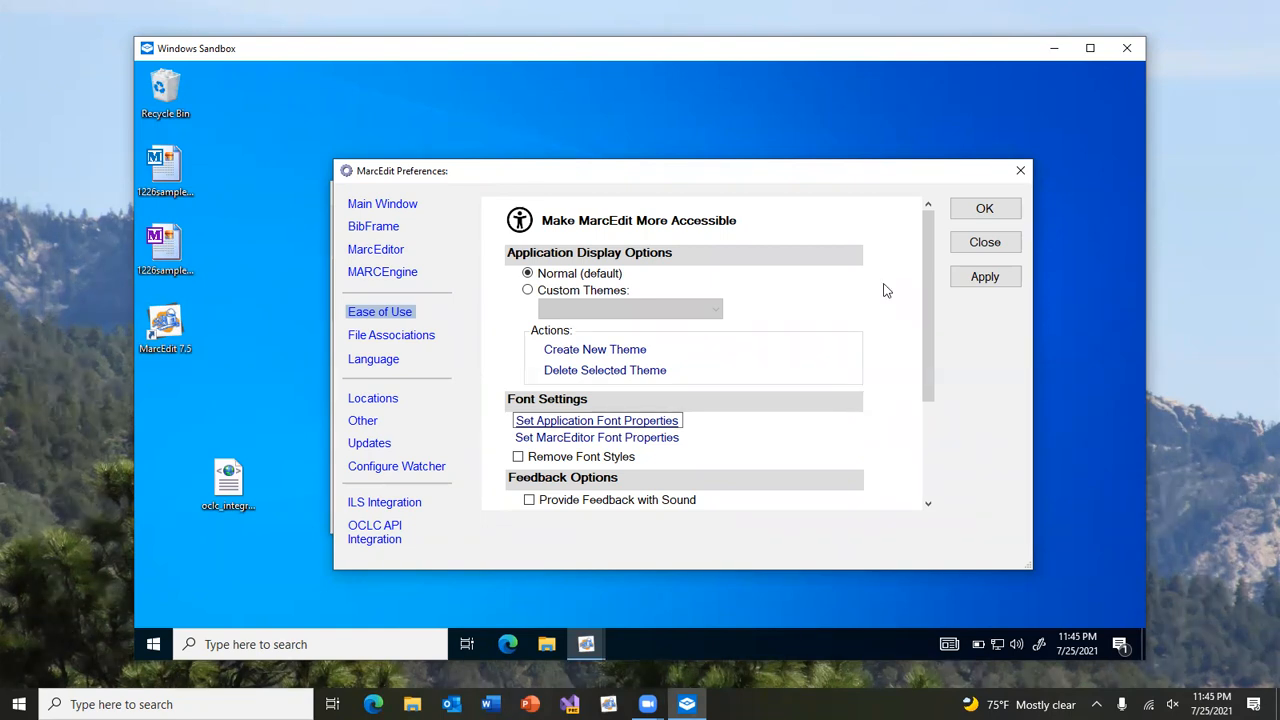
mouse_move(838, 183)
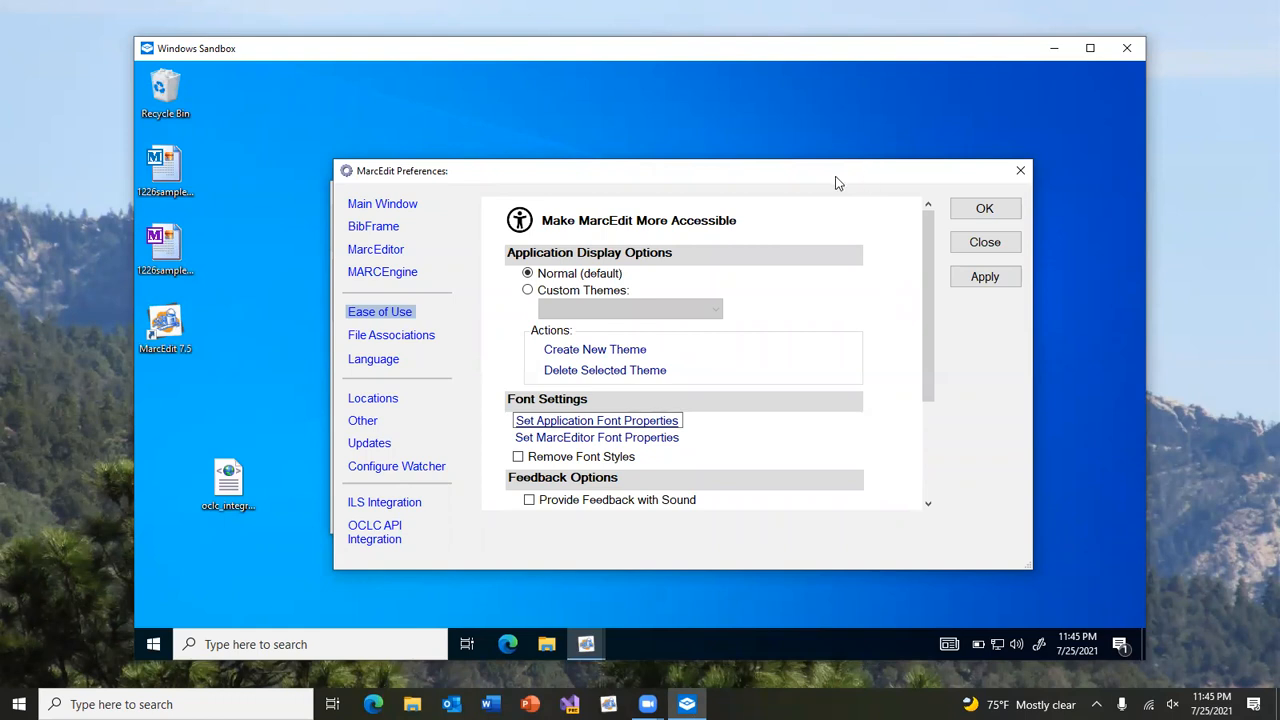
mouse_move(840, 141)
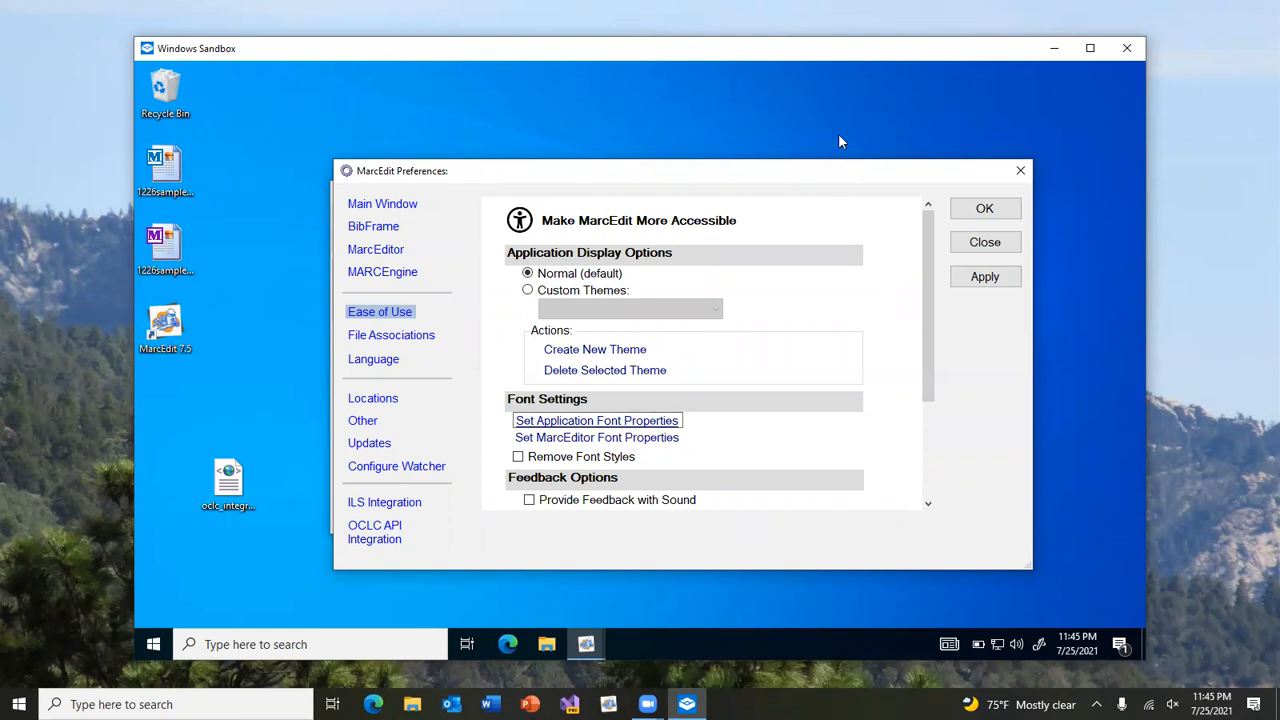